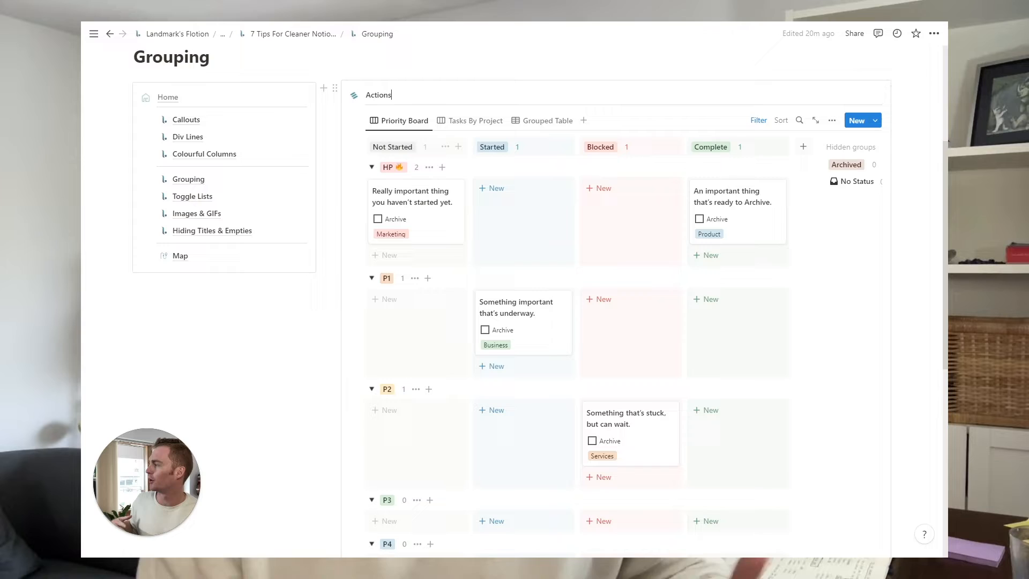
# Step: Navigate from Grouping via Toggle Lists to the Callouts tips page
pyautogui.click(192, 195)
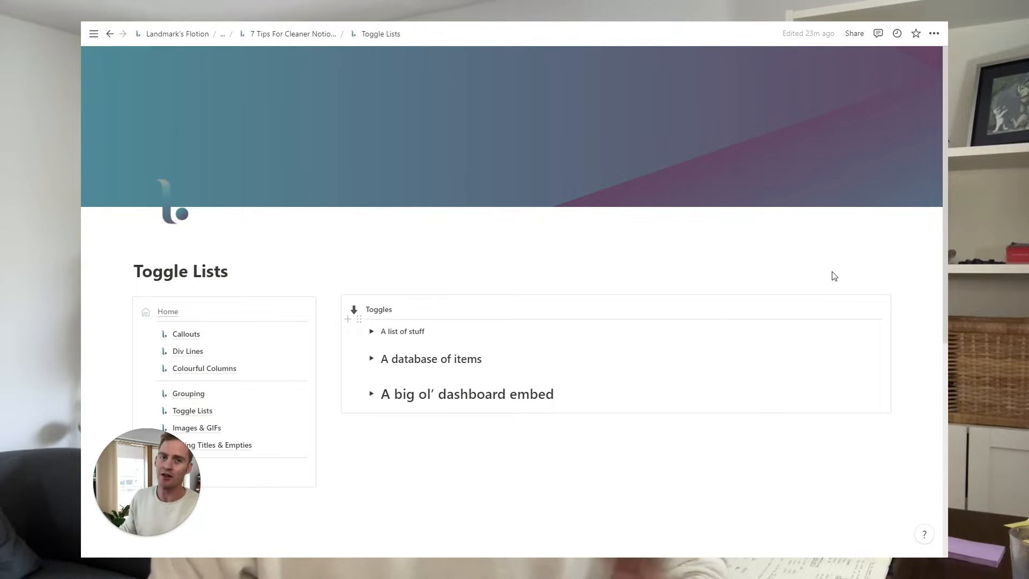
pyautogui.click(185, 333)
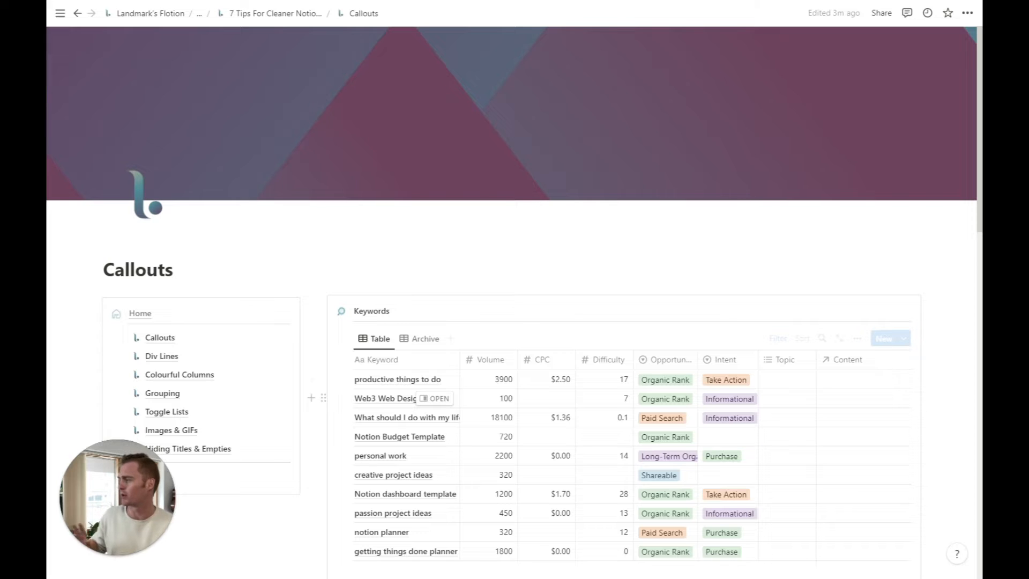
# Step: Review the Callouts page and add an empty block above the Keywords database
pyautogui.scroll(-3)
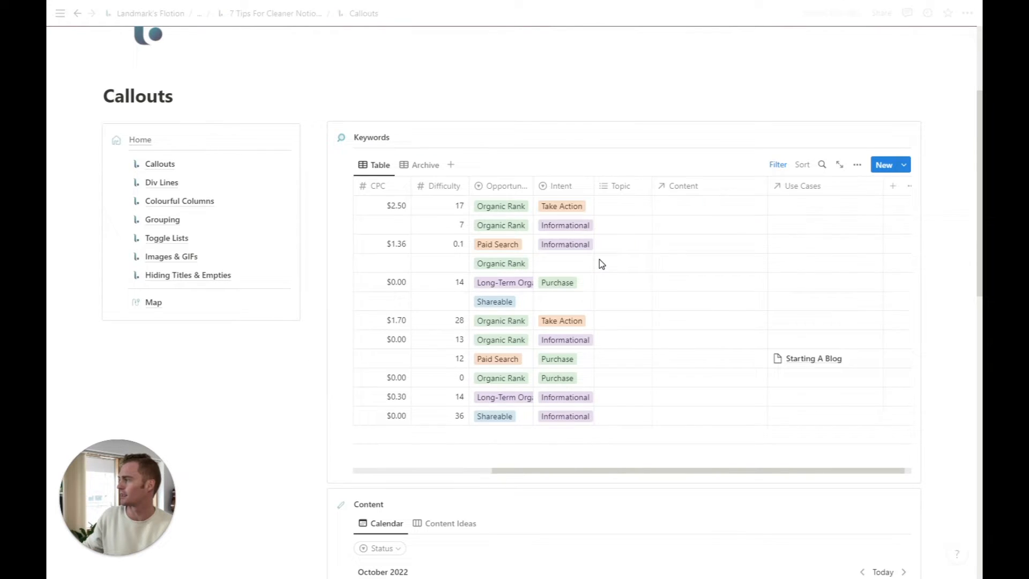
pyautogui.scroll(3)
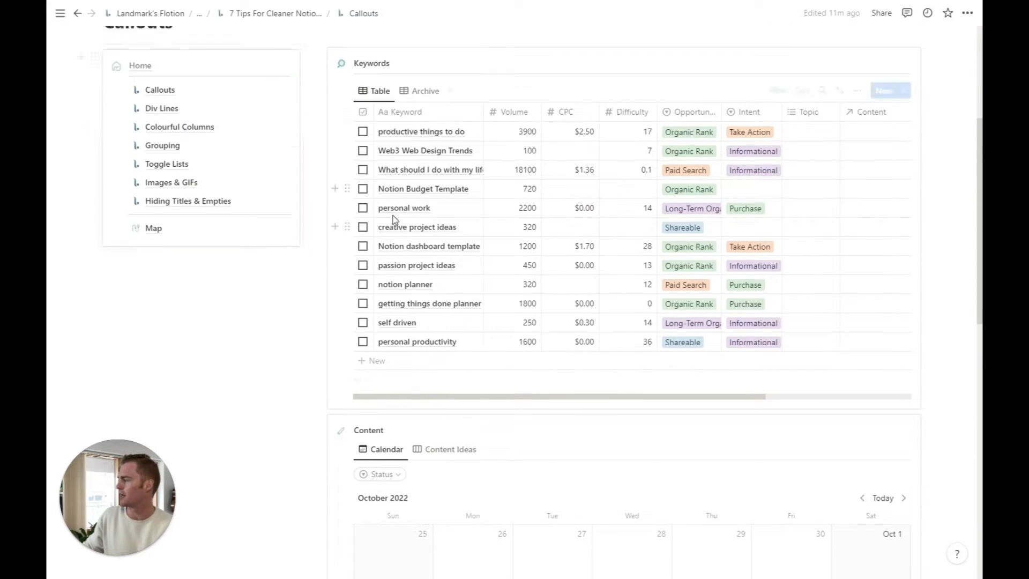
pyautogui.scroll(-3)
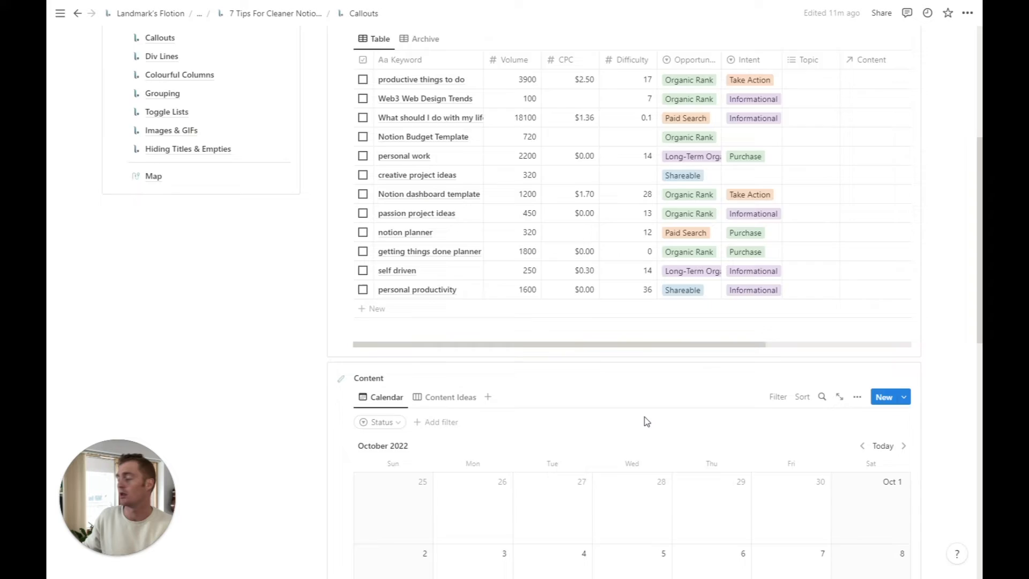
pyautogui.scroll(3)
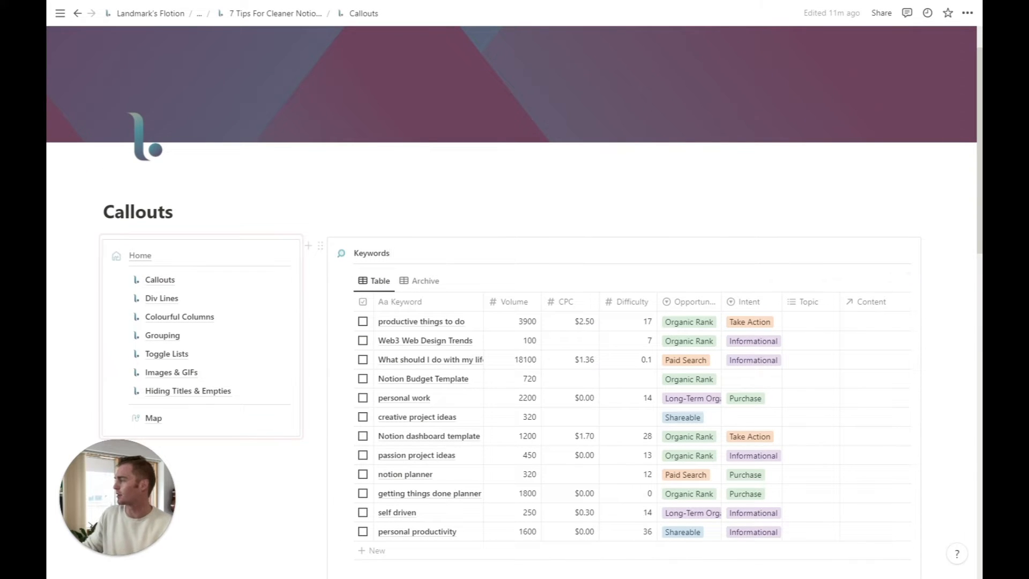
pyautogui.click(138, 211)
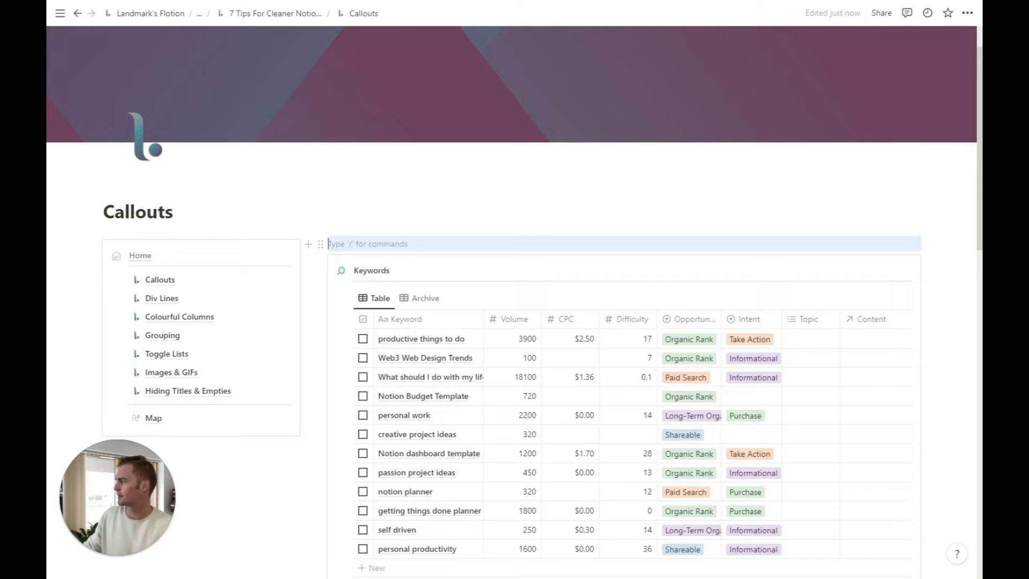
# Step: Insert a callout titled Meetings via /call and start an empty line inside it
pyautogui.write('/')
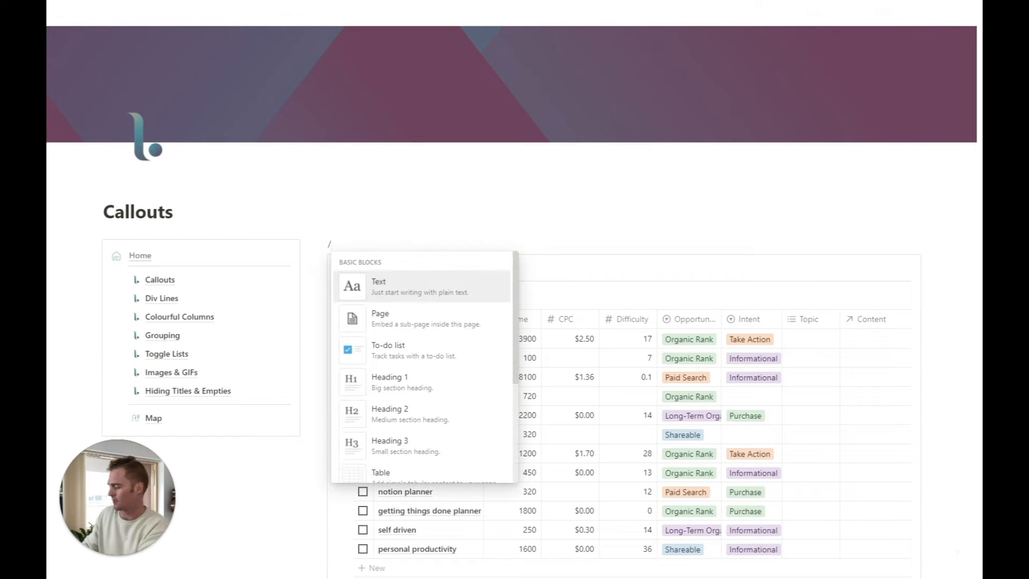
pyautogui.write('call')
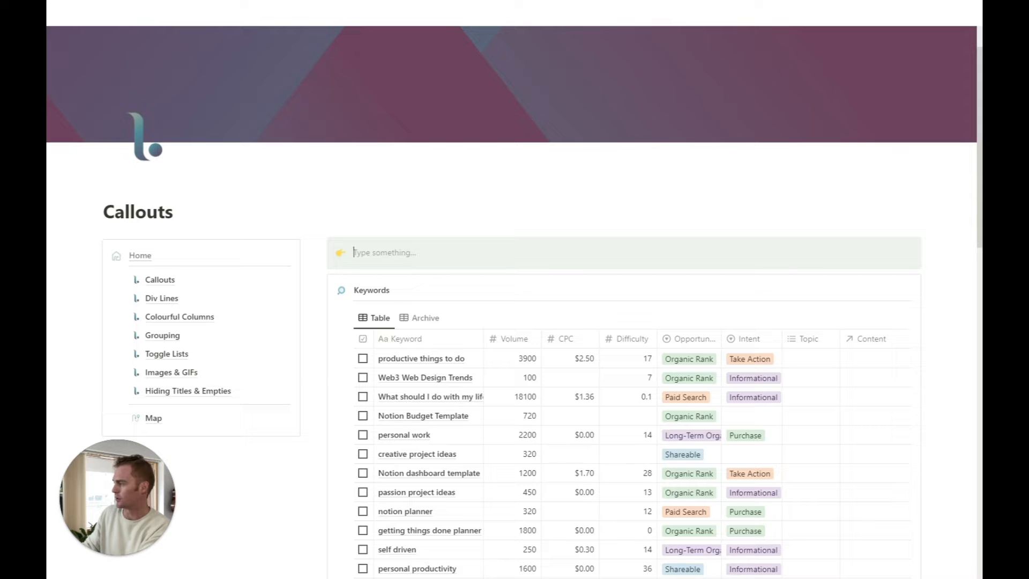
pyautogui.write('Meeting')
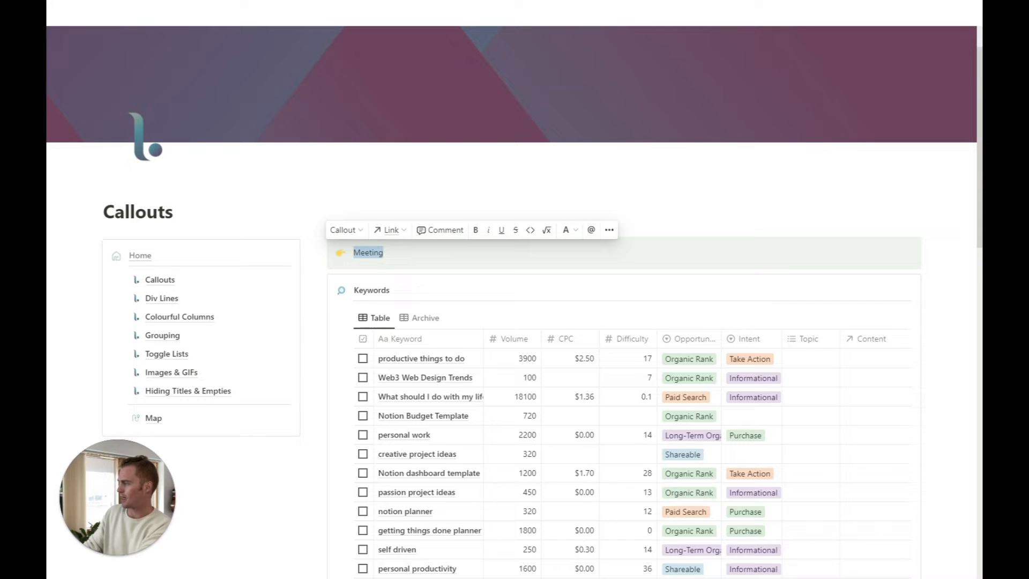
pyautogui.write('s')
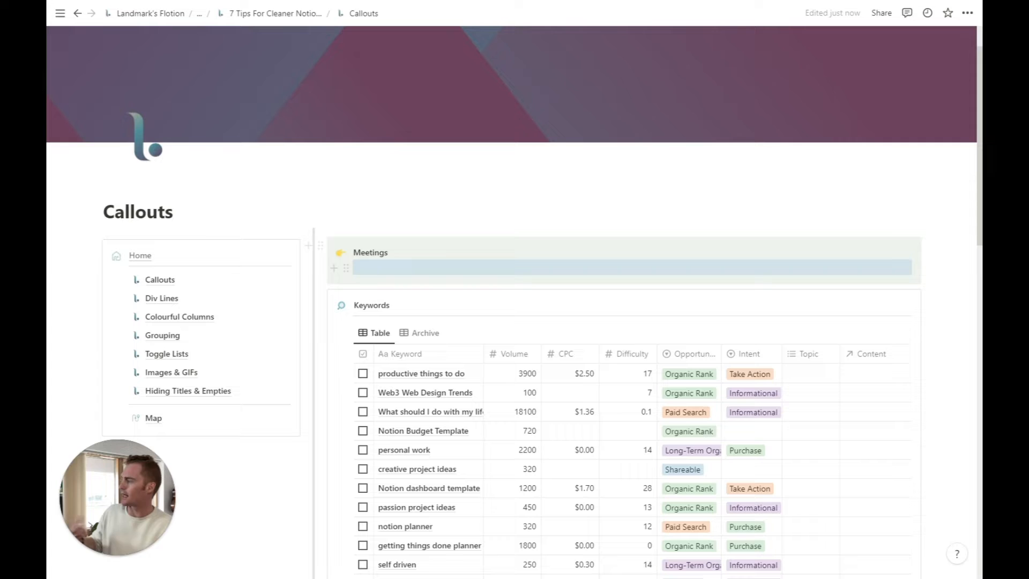
pyautogui.moveTo(319, 244)
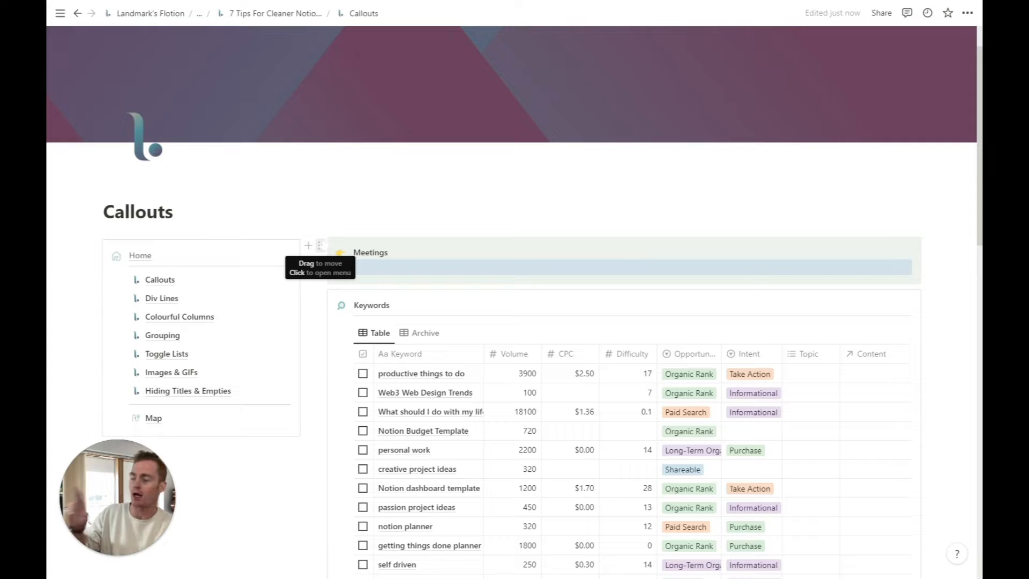
pyautogui.click(319, 244)
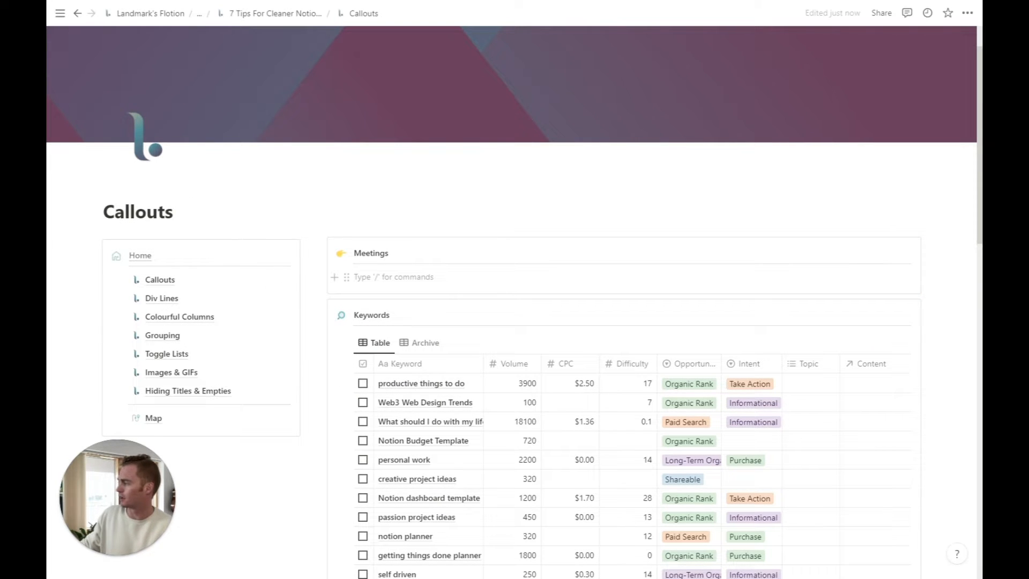
# Step: Add a linked database view in the callout sourced from Meetings DB [Content Hub]
pyautogui.write('/')
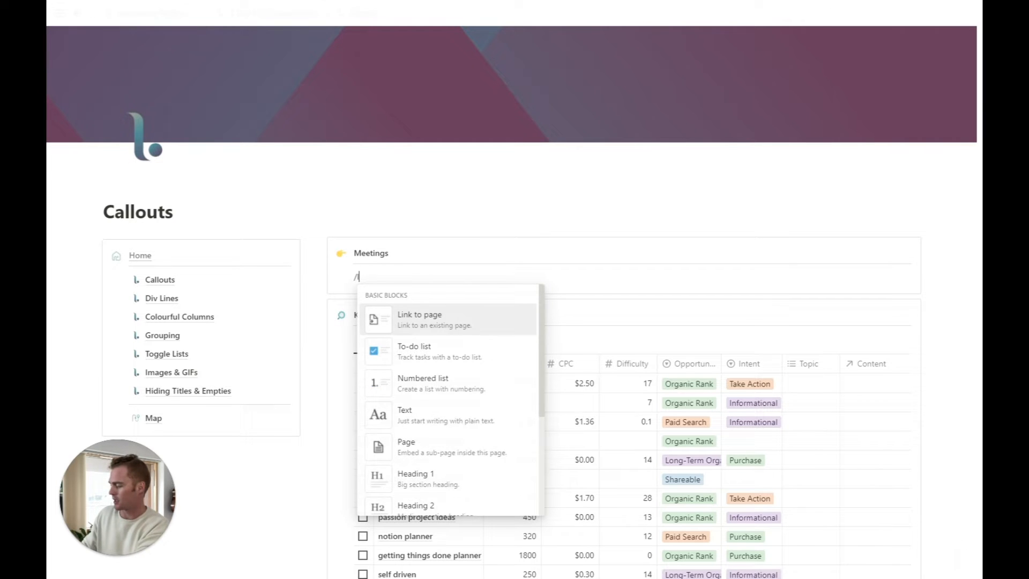
pyautogui.click(419, 319)
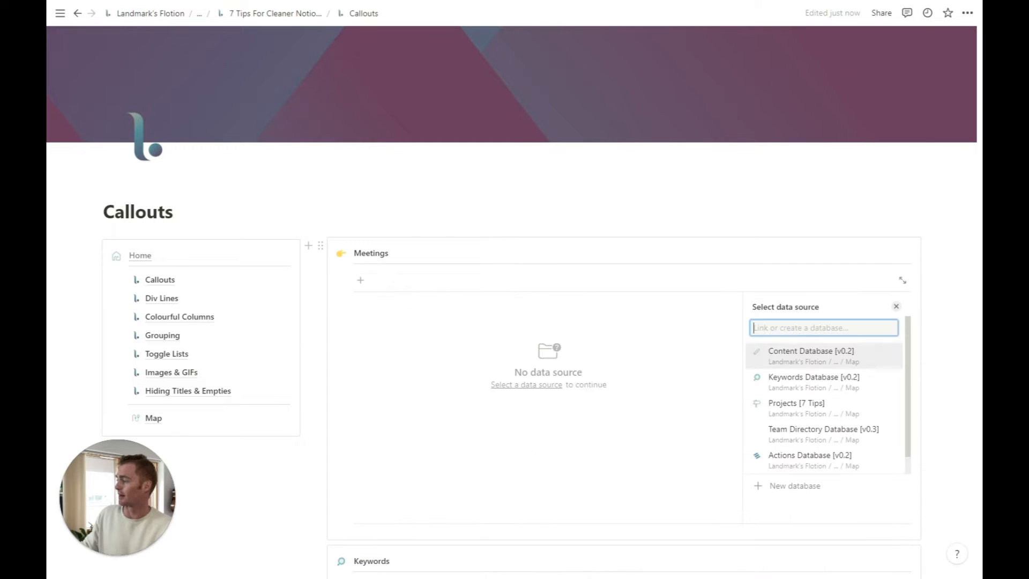
pyautogui.moveTo(810, 383)
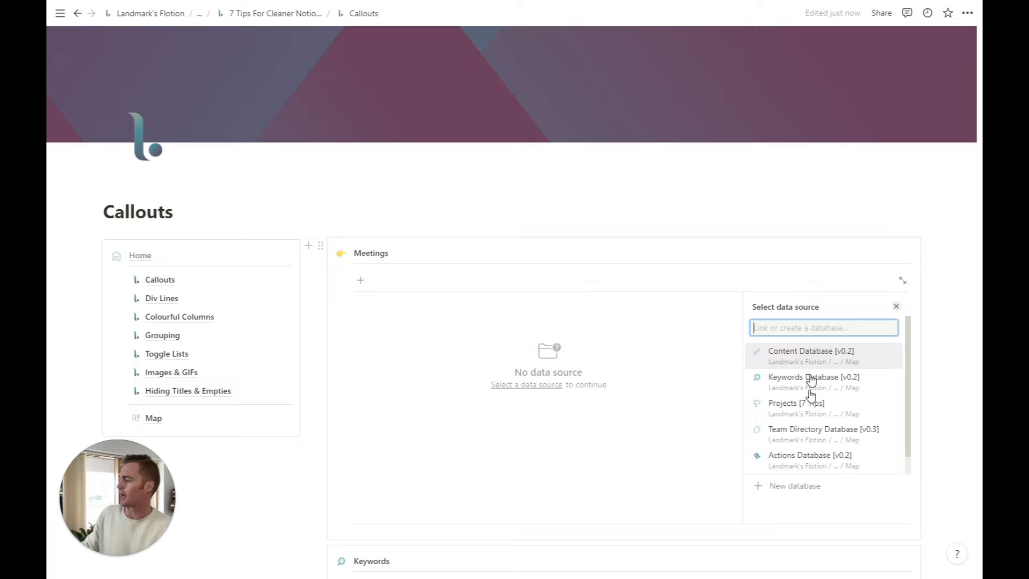
pyautogui.write('meet')
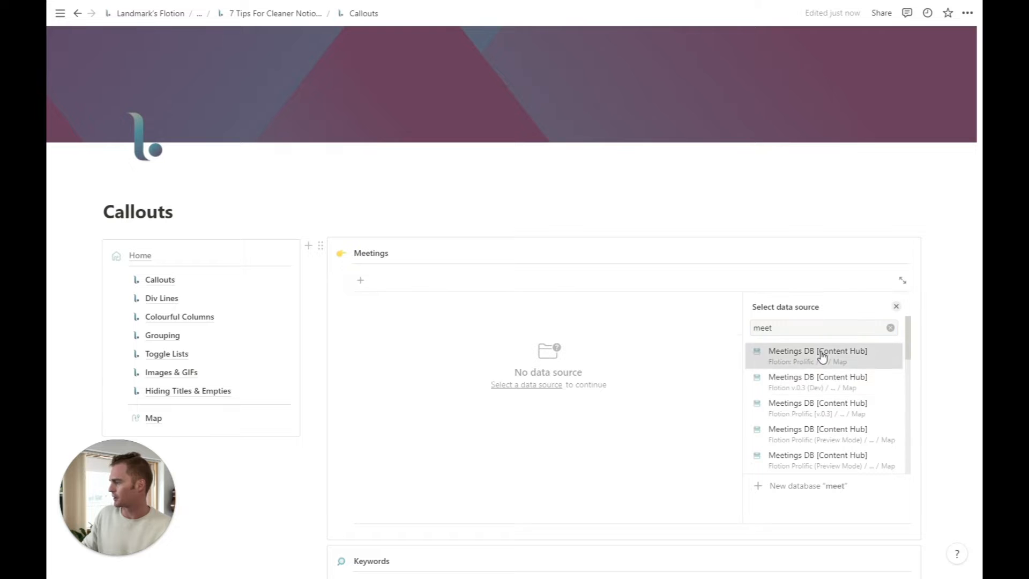
pyautogui.click(818, 351)
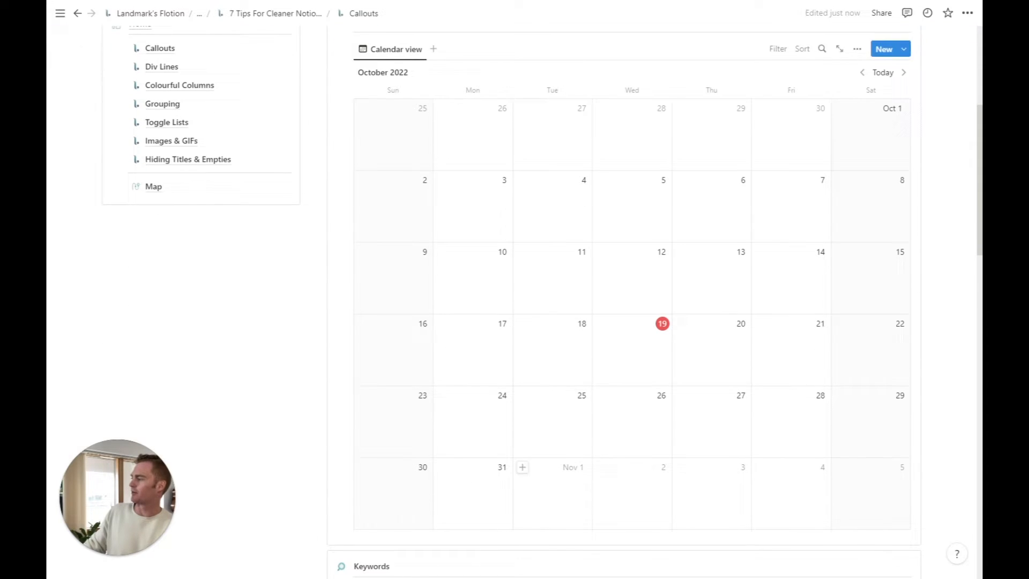
pyautogui.scroll(3)
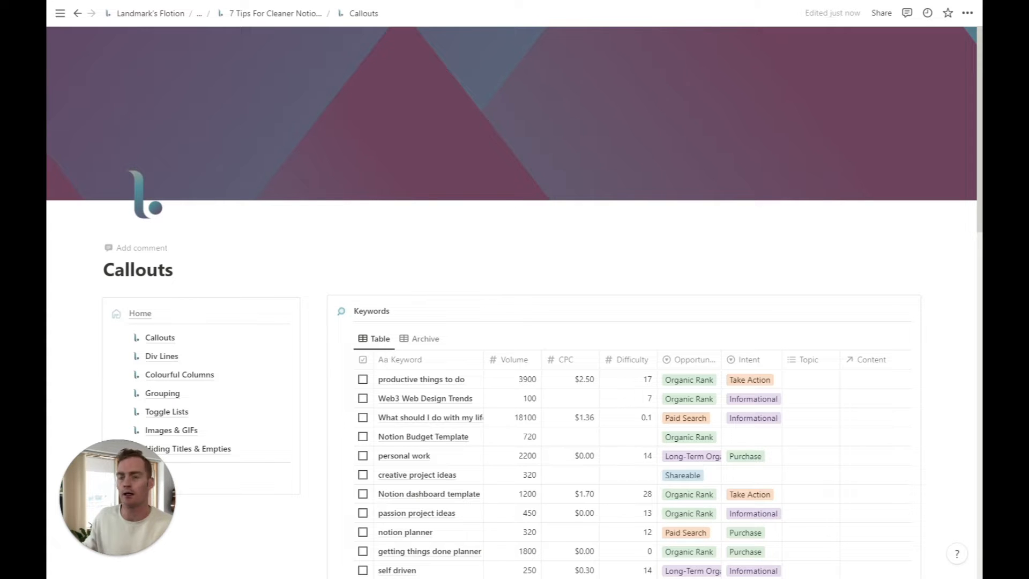
# Step: Scroll past the Content calendar on the Callouts page before moving to Div Lines
pyautogui.scroll(-3)
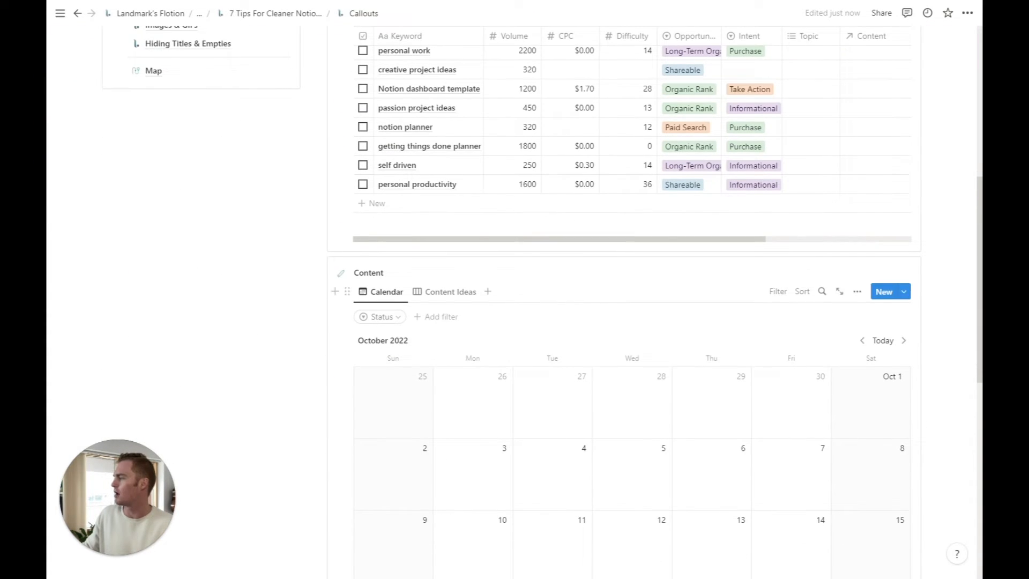
pyautogui.scroll(-3)
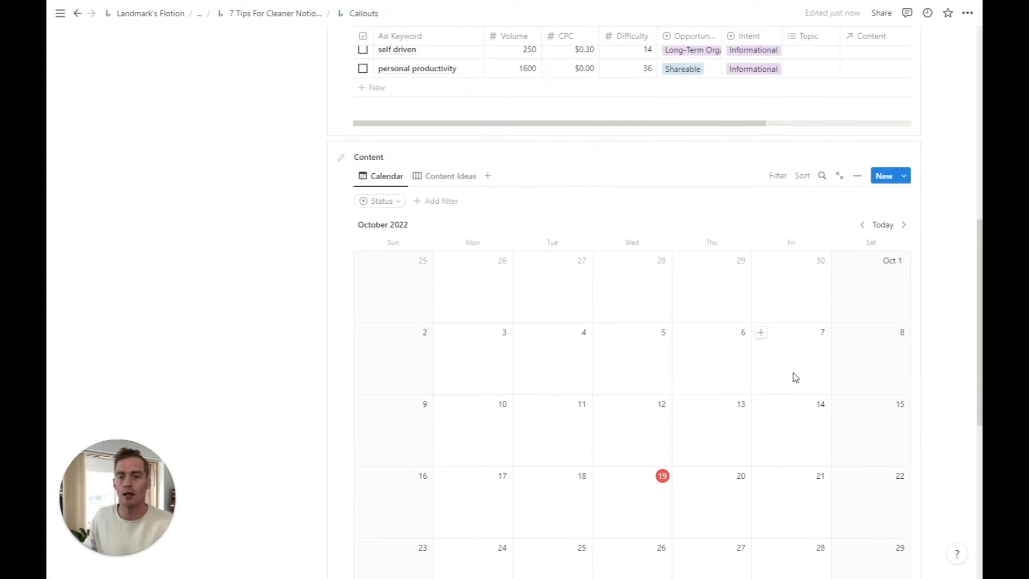
pyautogui.moveTo(843, 376)
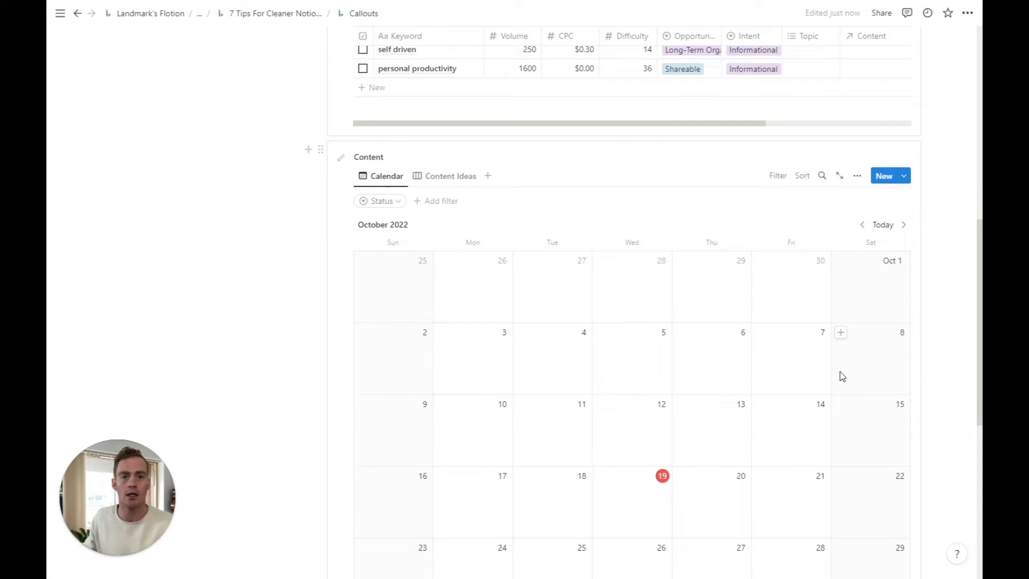
pyautogui.scroll(3)
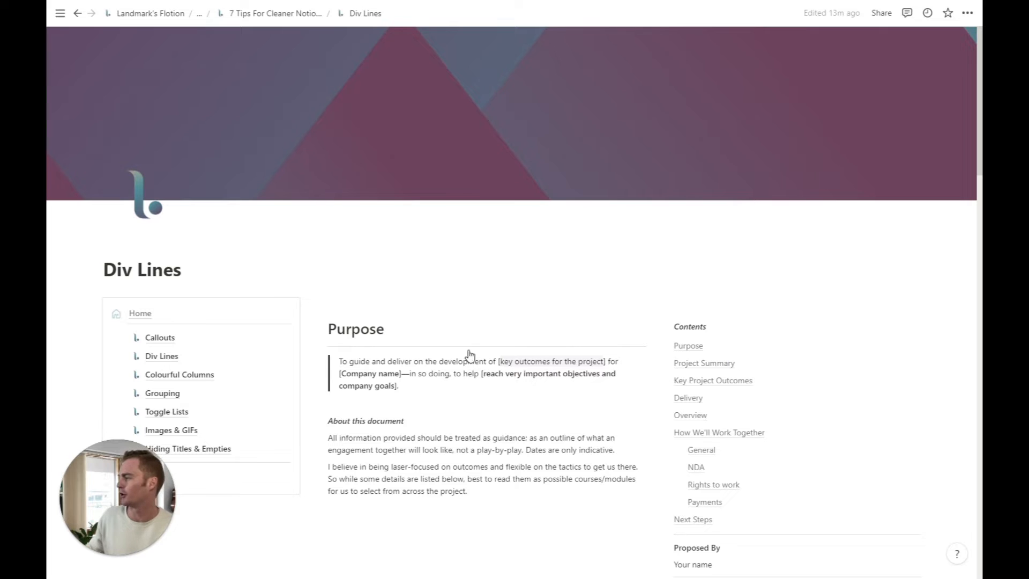
# Step: Scroll through the Div Lines page down to Next Steps and back to the top
pyautogui.scroll(-3)
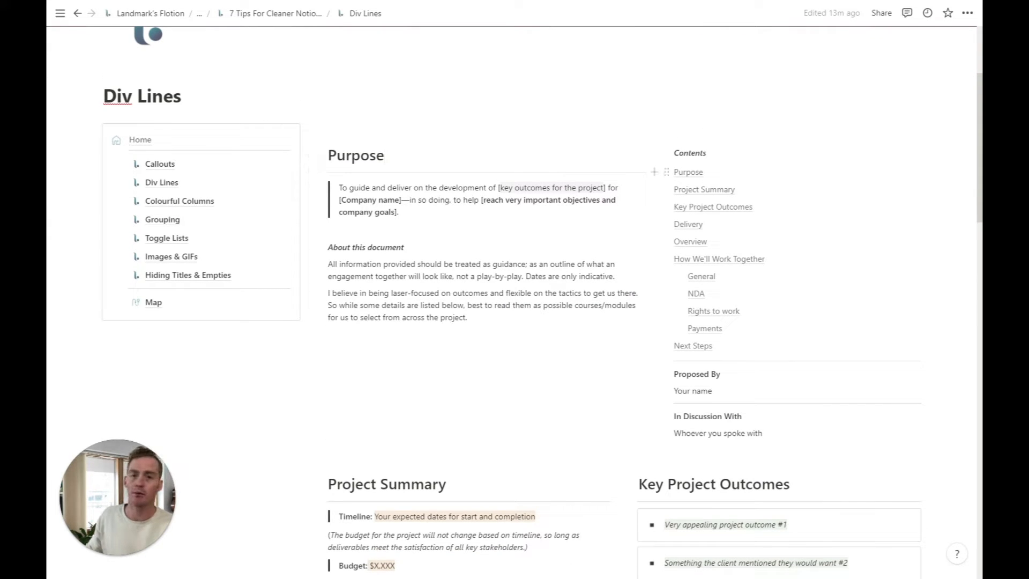
pyautogui.moveTo(425, 177)
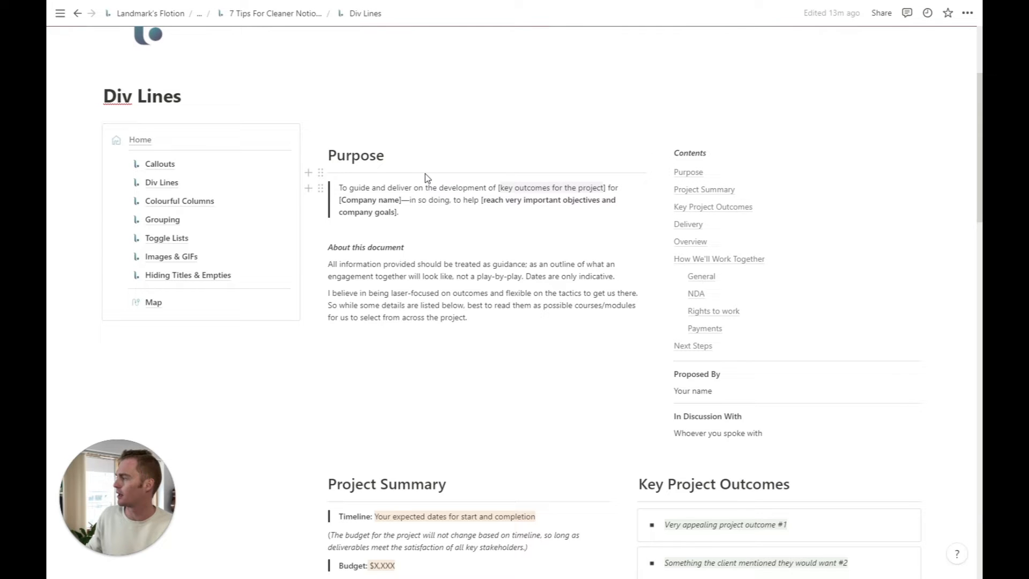
pyautogui.scroll(-3)
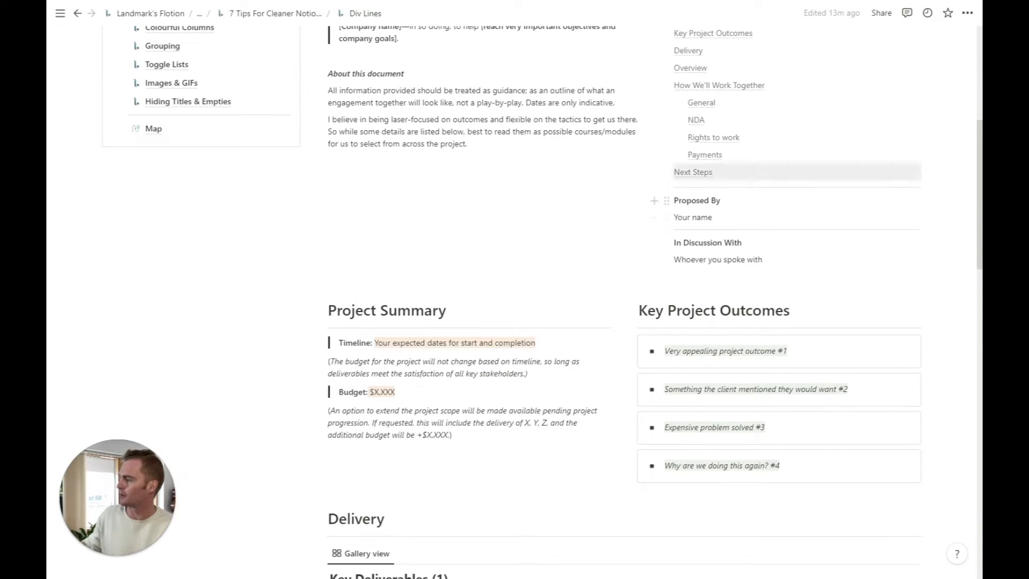
pyautogui.scroll(-3)
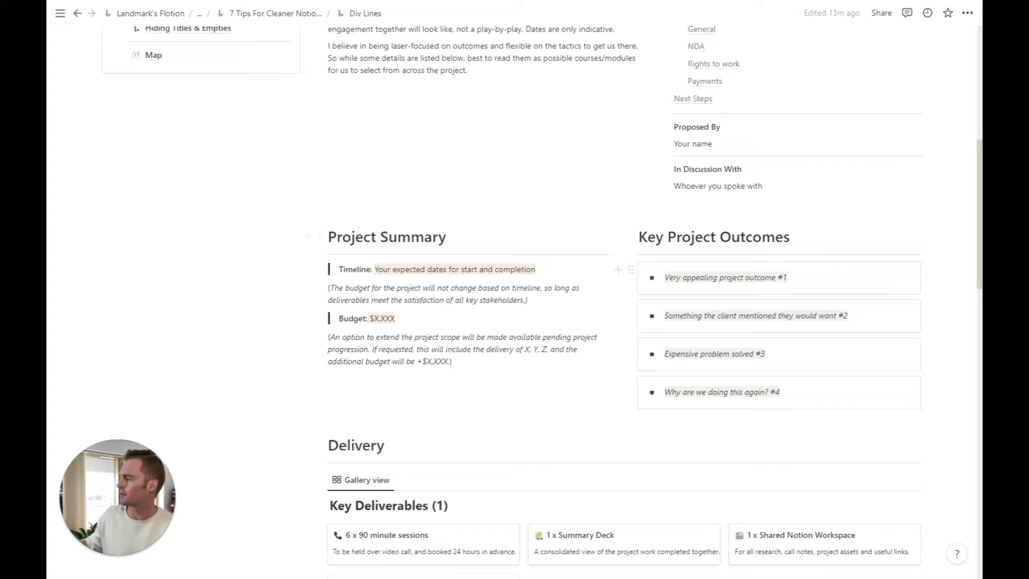
pyautogui.scroll(-3)
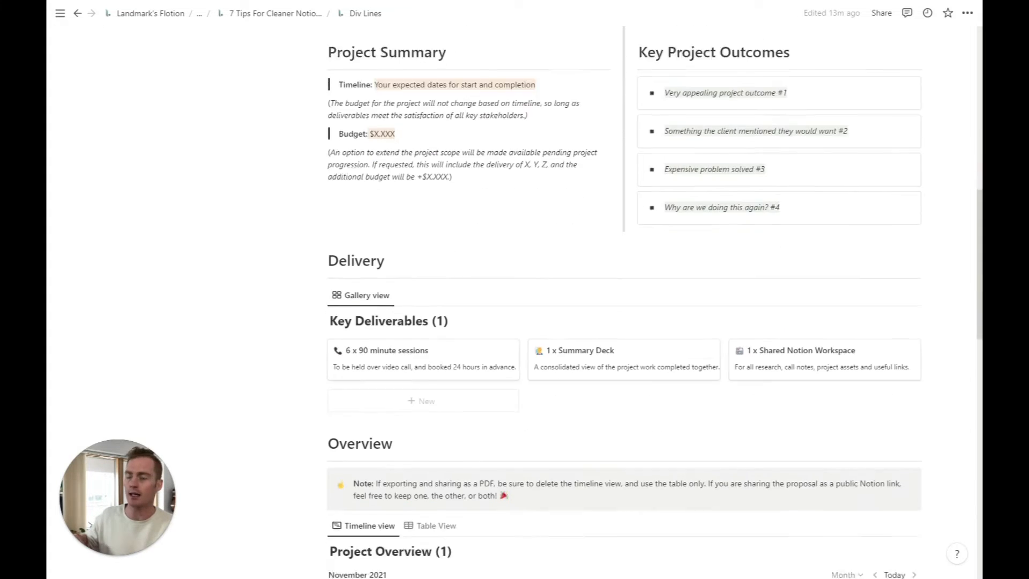
pyautogui.scroll(-3)
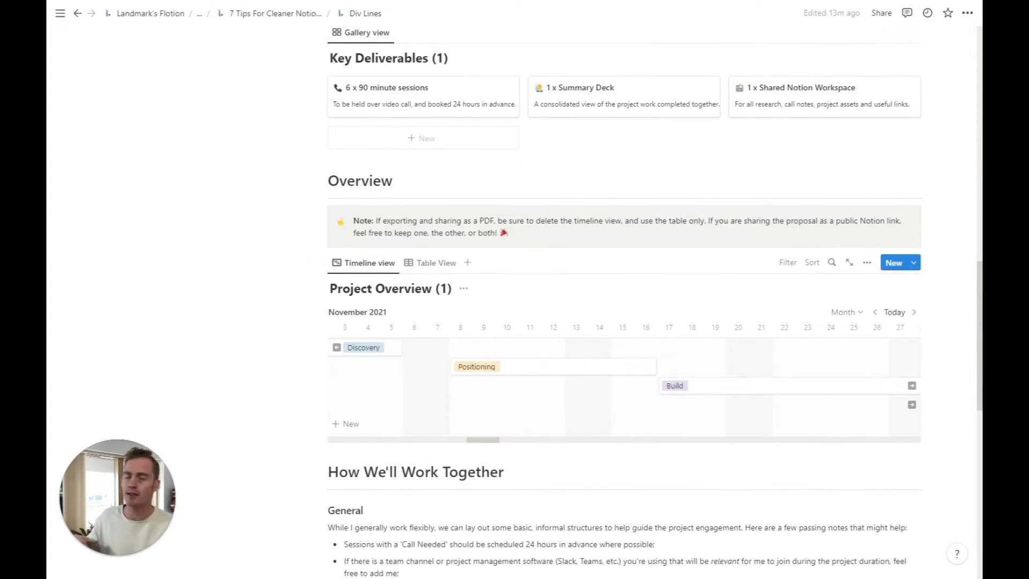
pyautogui.scroll(-3)
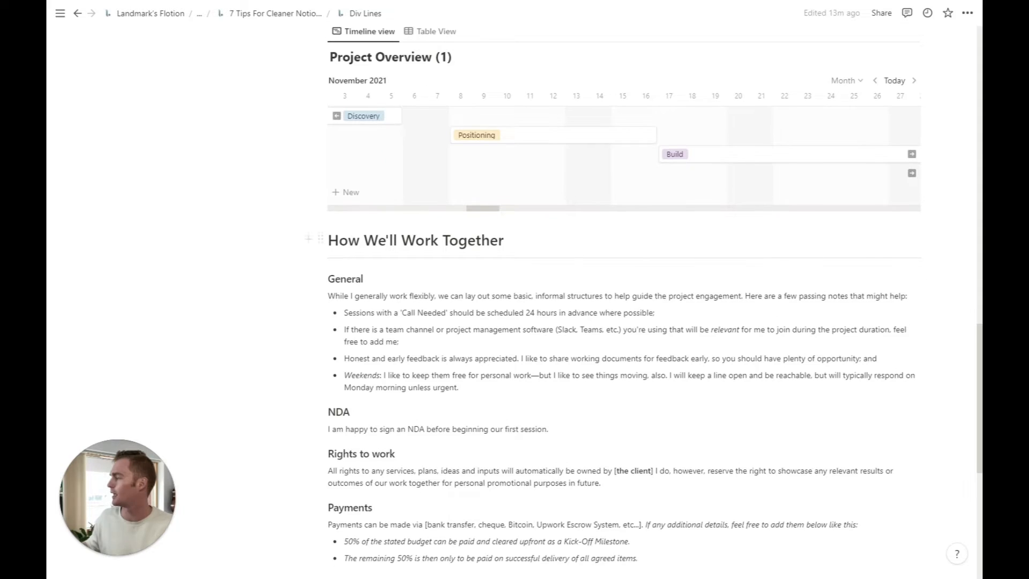
pyautogui.scroll(-3)
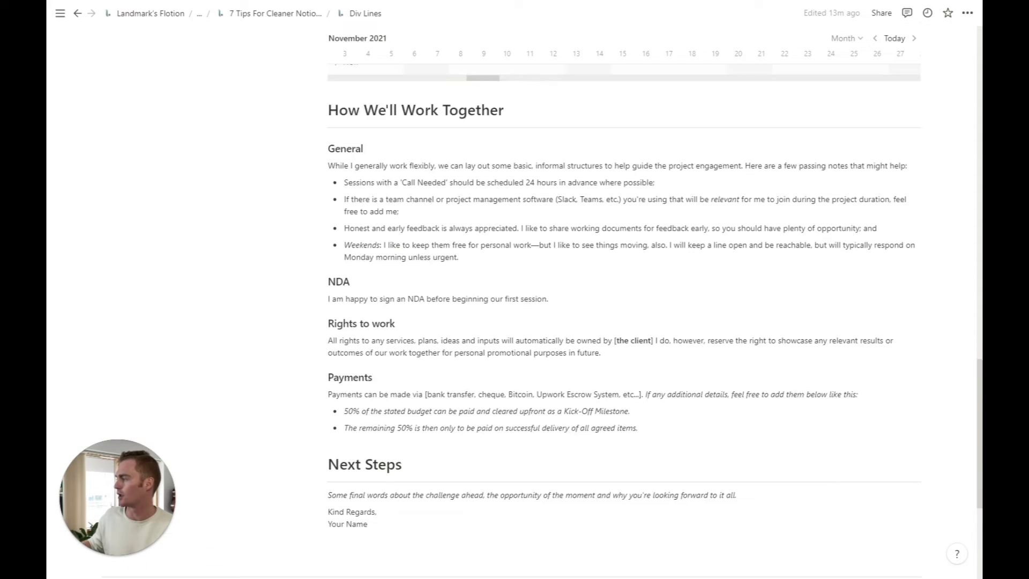
pyautogui.scroll(3)
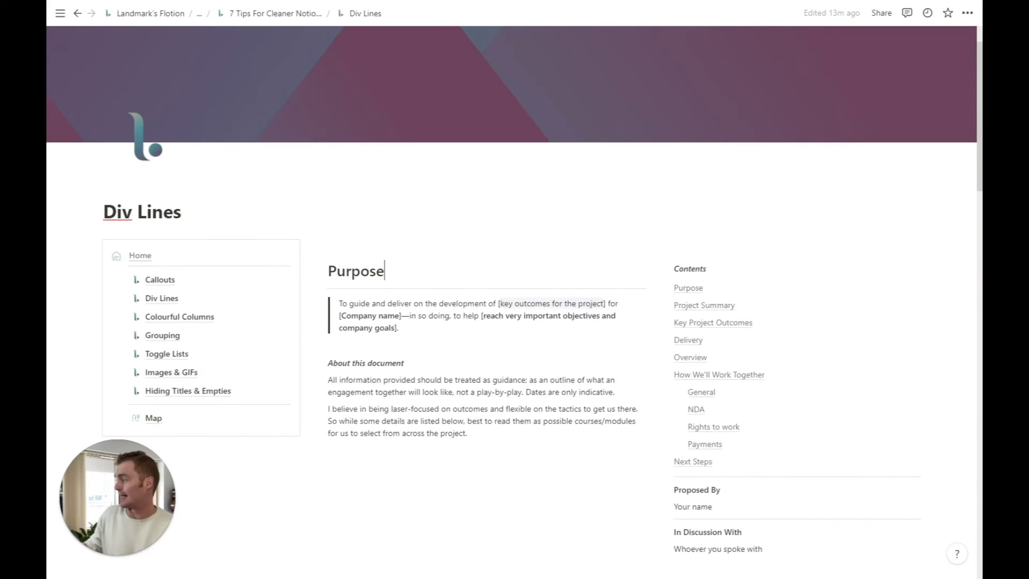
pyautogui.moveTo(370, 291)
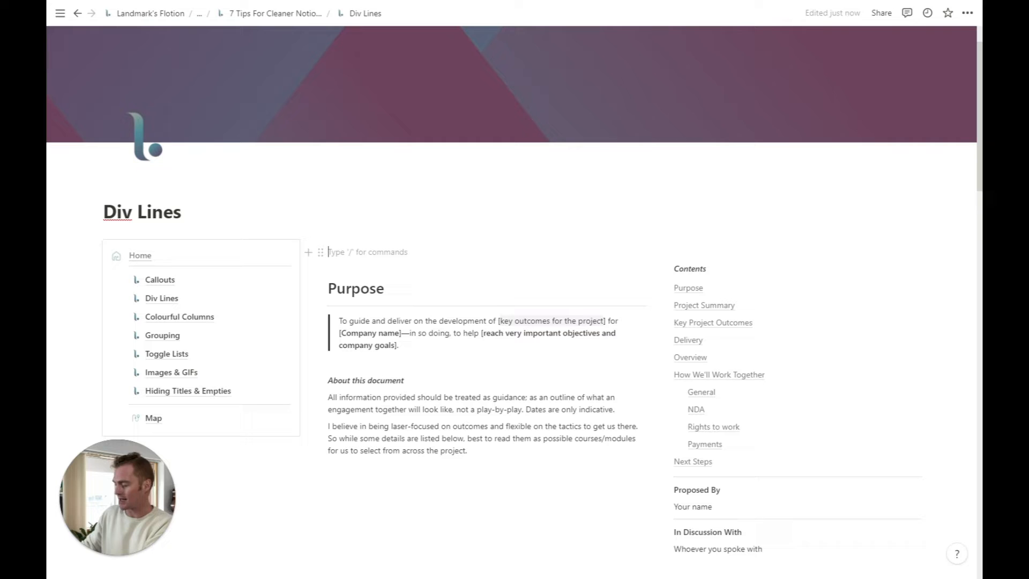
# Step: Insert a divider with /div after clearing the mistyped 'line' search
pyautogui.write('/d')
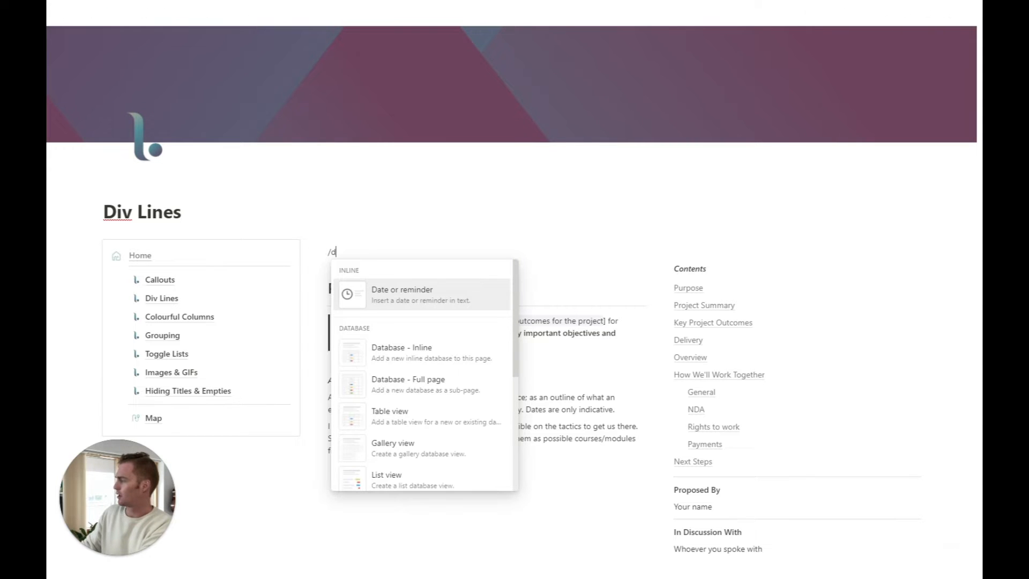
pyautogui.write('line')
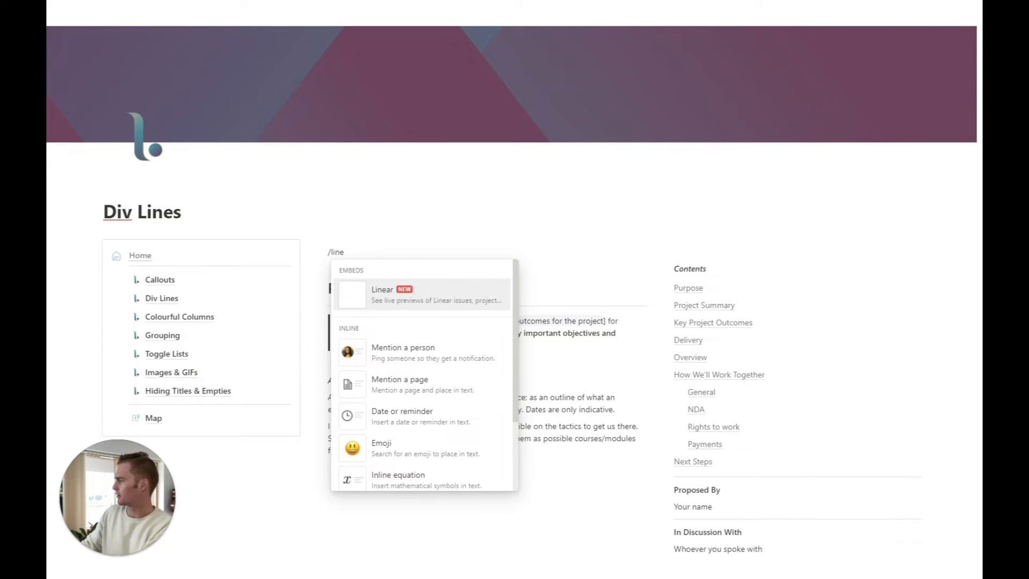
pyautogui.press('BackSpace')
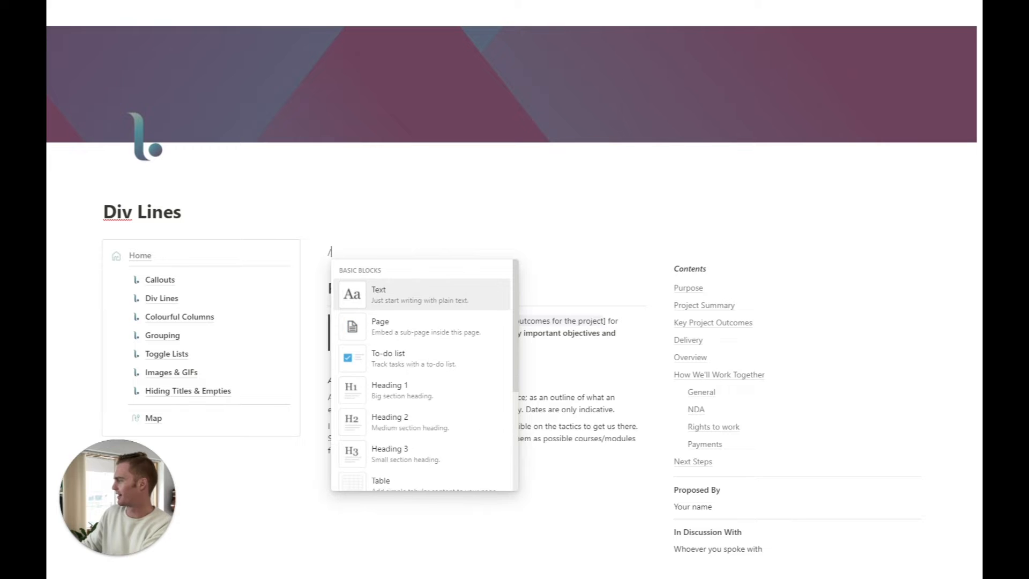
pyautogui.write('div')
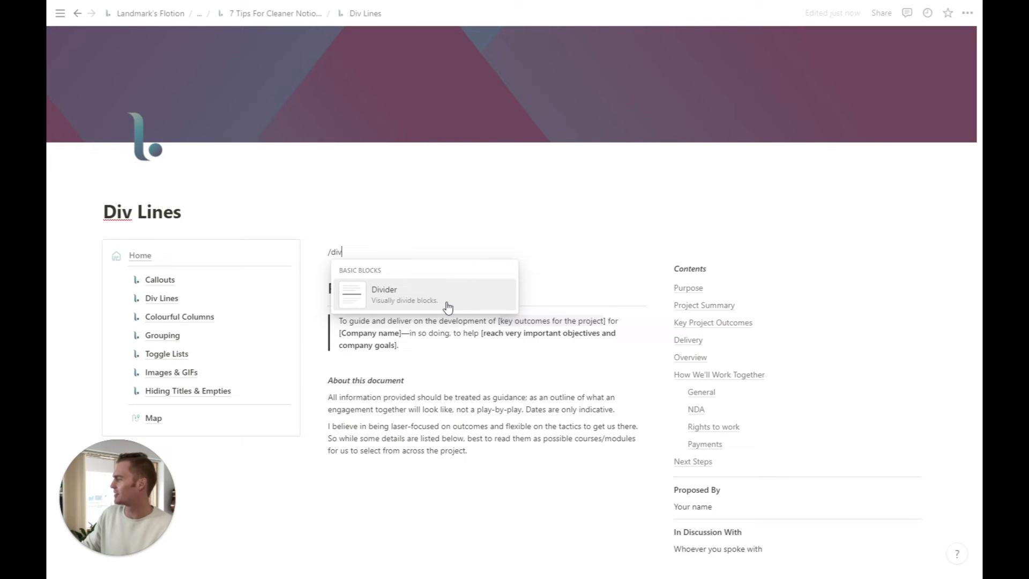
pyautogui.moveTo(414, 303)
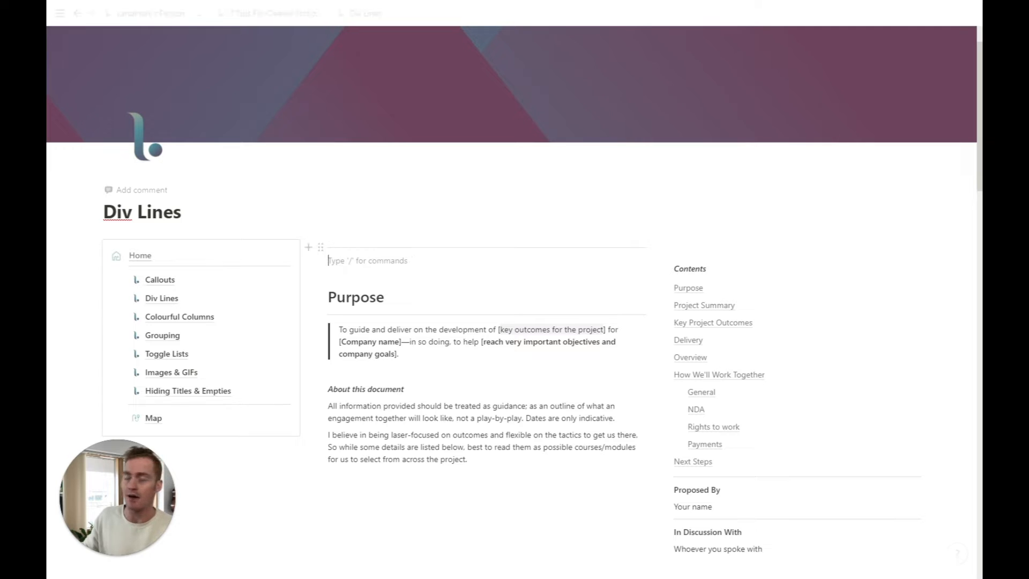
pyautogui.moveTo(320, 247)
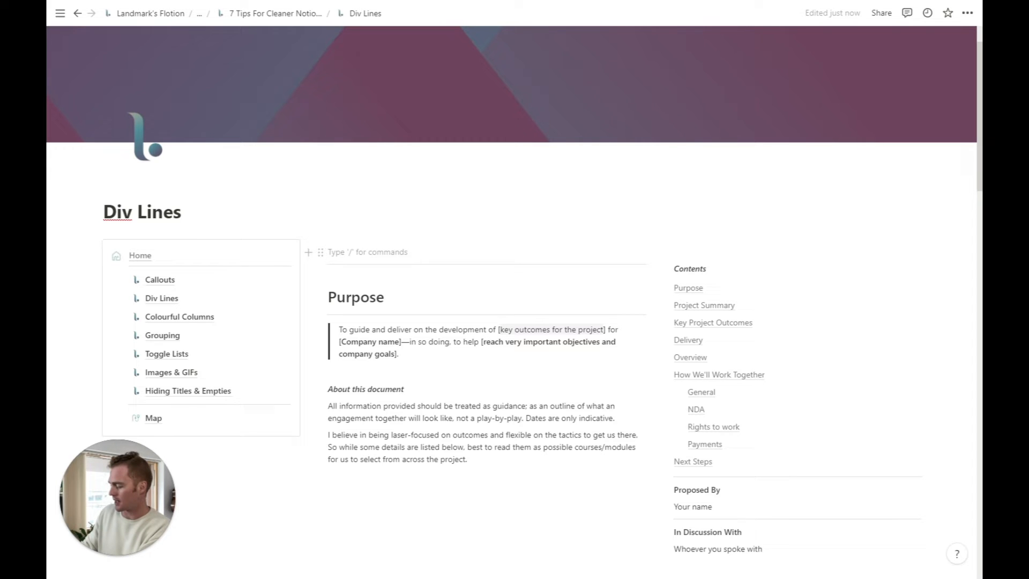
# Step: Add a Heading 1 'Title', a quote 'This is a quote' and a 'Text.' line
pyautogui.write('#')
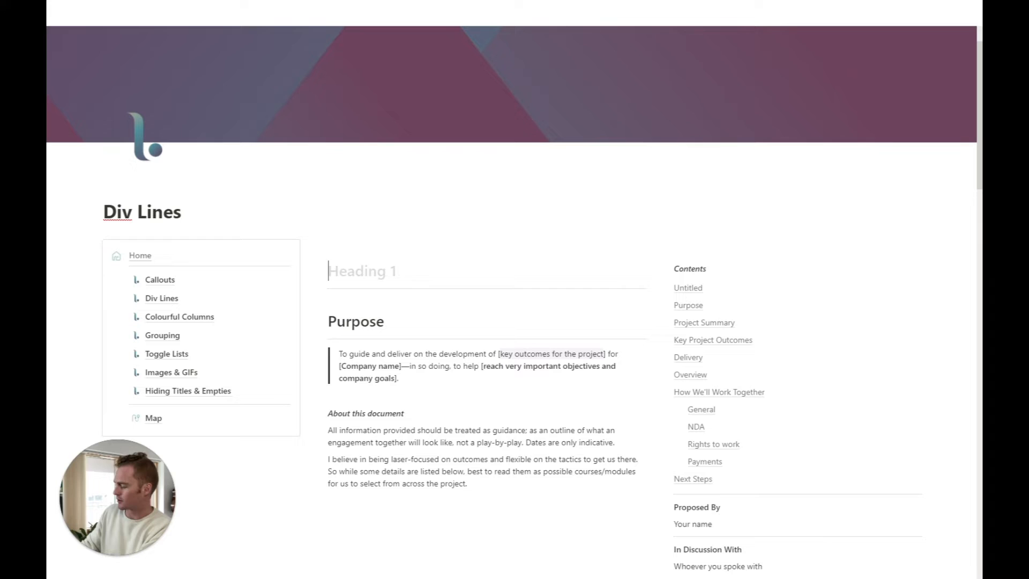
pyautogui.write('Tti')
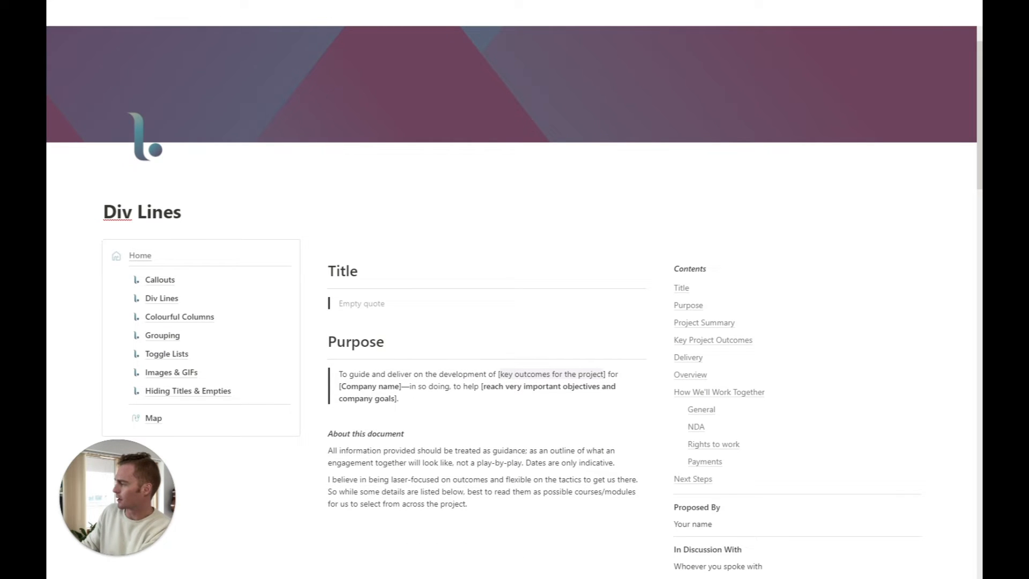
pyautogui.write('This is a quote')
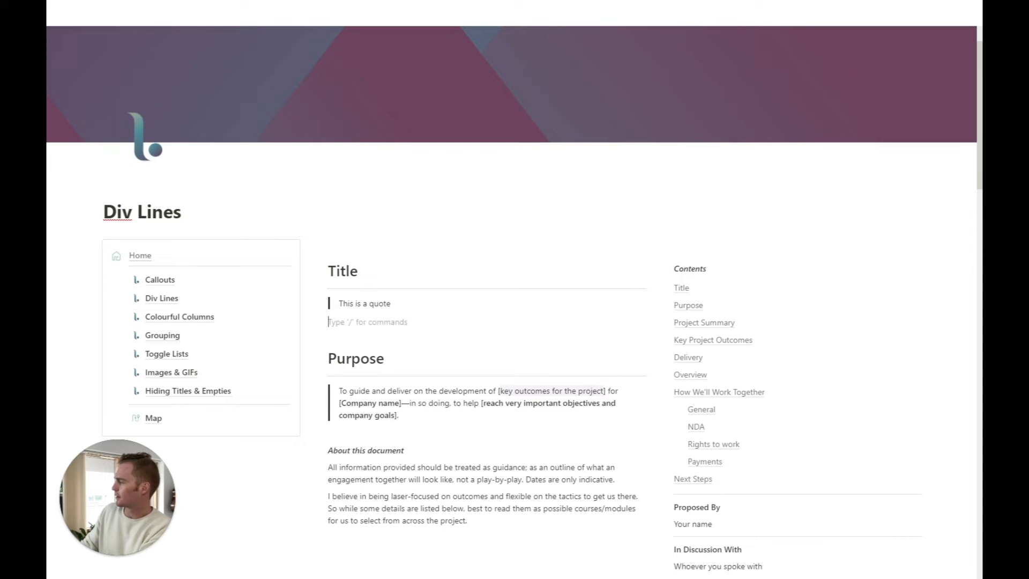
pyautogui.write('Text.')
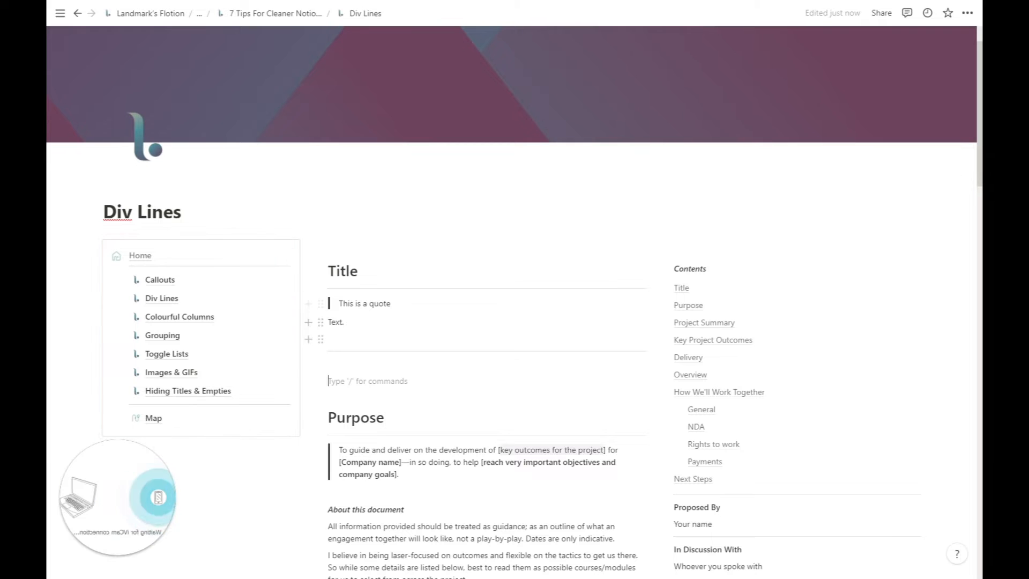
pyautogui.moveTo(247, 331)
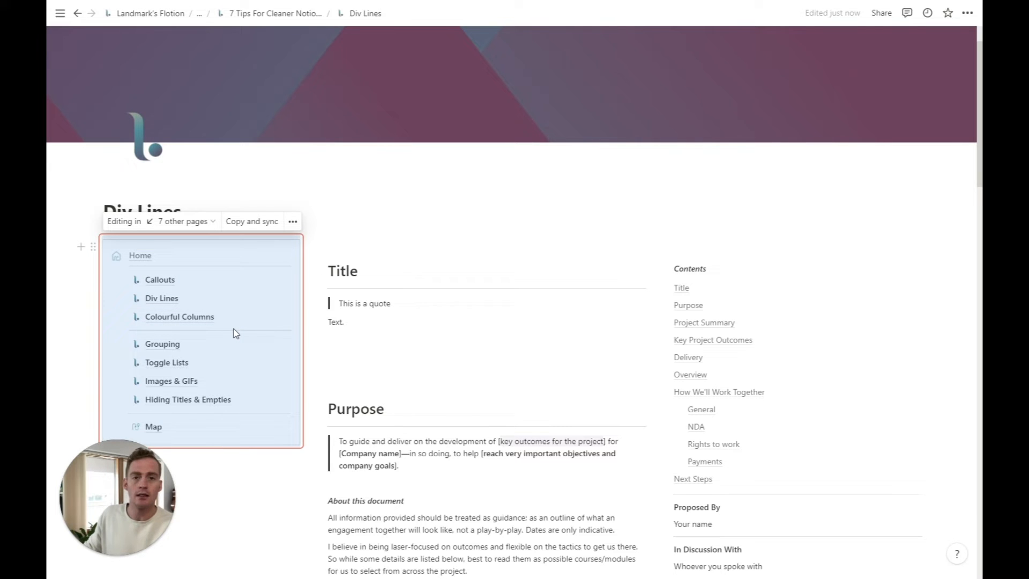
pyautogui.moveTo(308, 355)
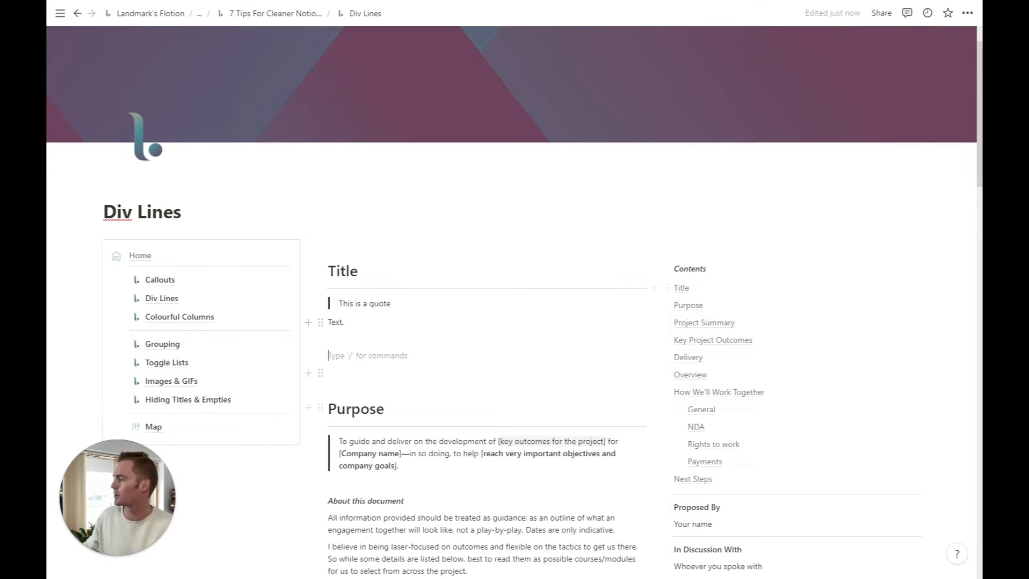
# Step: Scroll up to the synced navigation block where the divider after Colourful Columns sits
pyautogui.scroll(3)
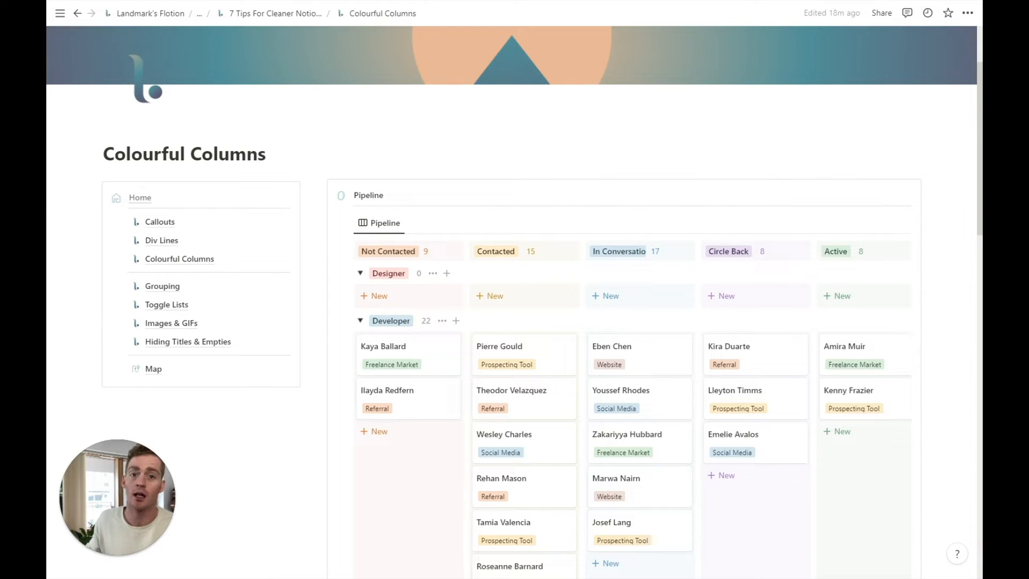
# Step: Scroll down the Colourful Columns page to its Pipeline board
pyautogui.scroll(-3)
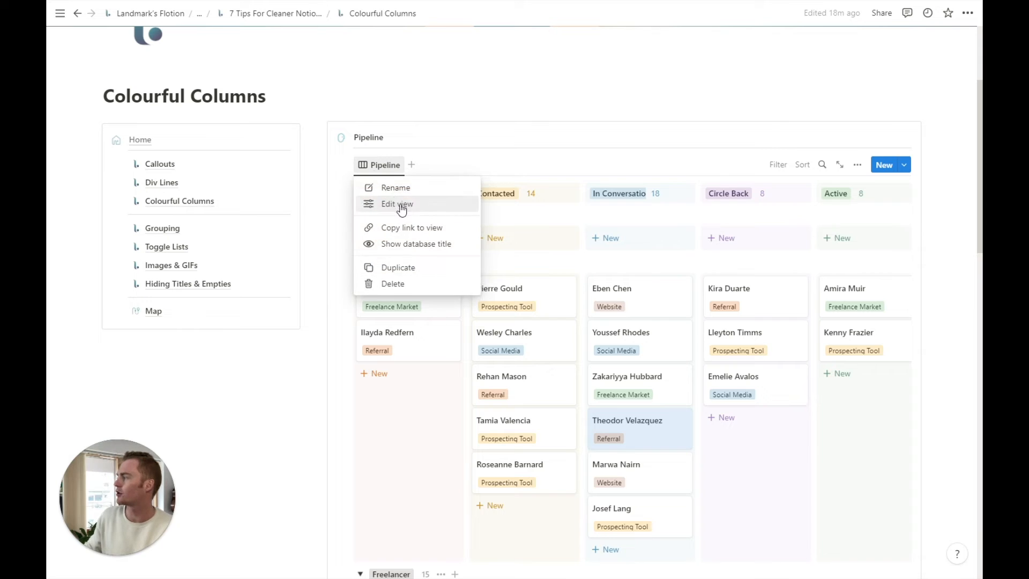
# Step: In the Pipeline view's Group-by-Status options keep Color columns on and return to View options
pyautogui.click(397, 204)
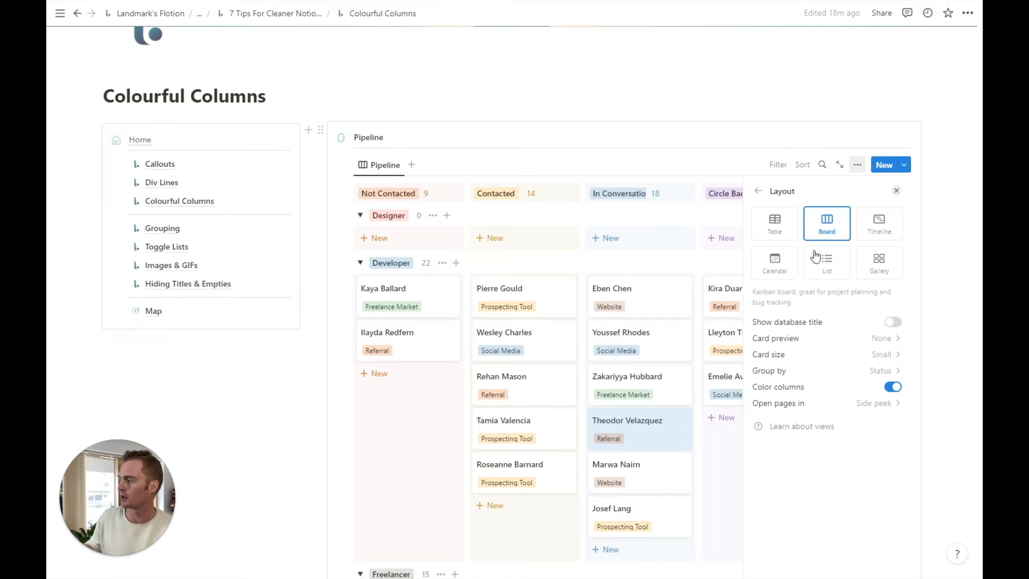
pyautogui.moveTo(758, 194)
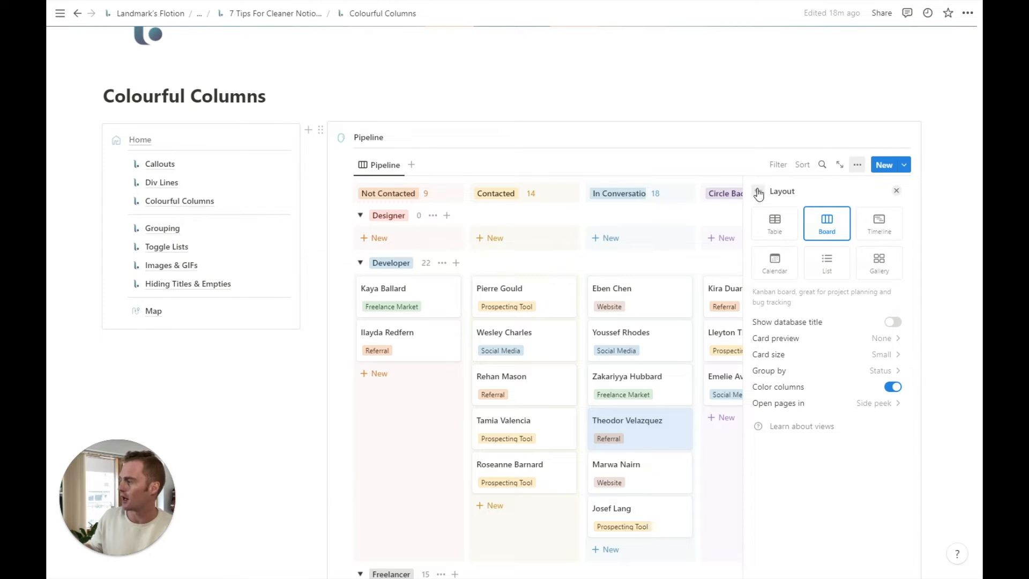
pyautogui.click(879, 369)
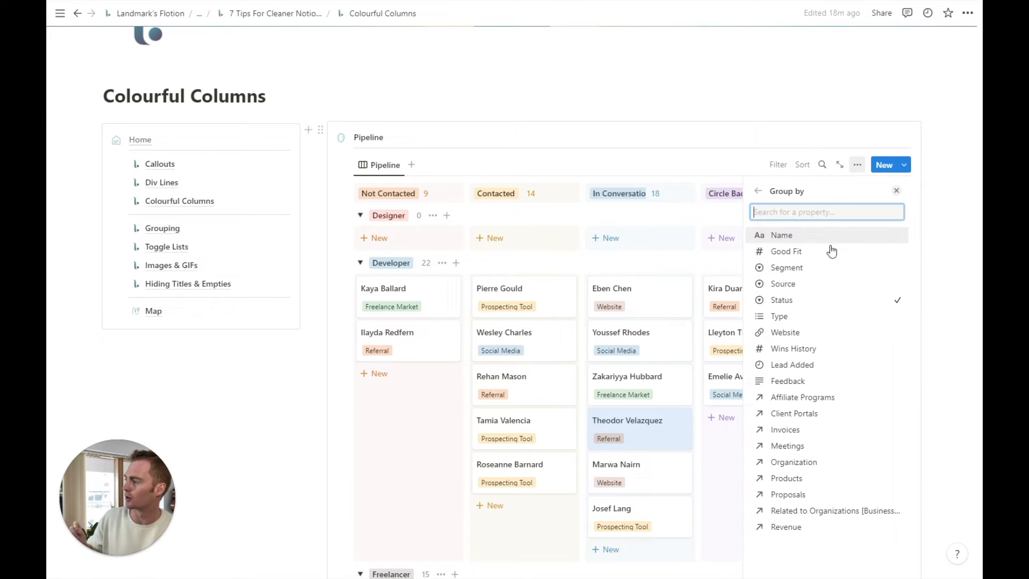
pyautogui.moveTo(815, 304)
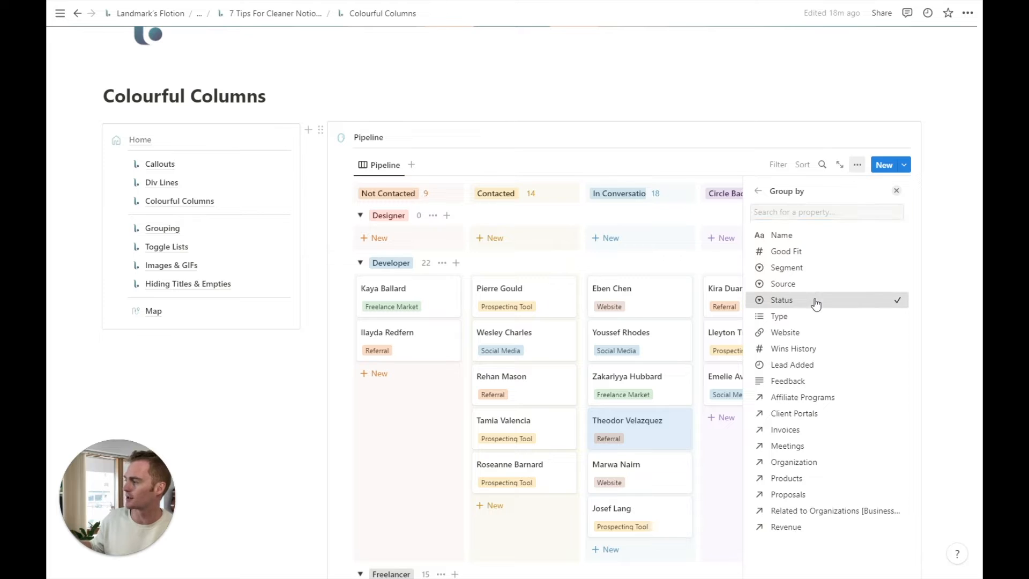
pyautogui.click(781, 300)
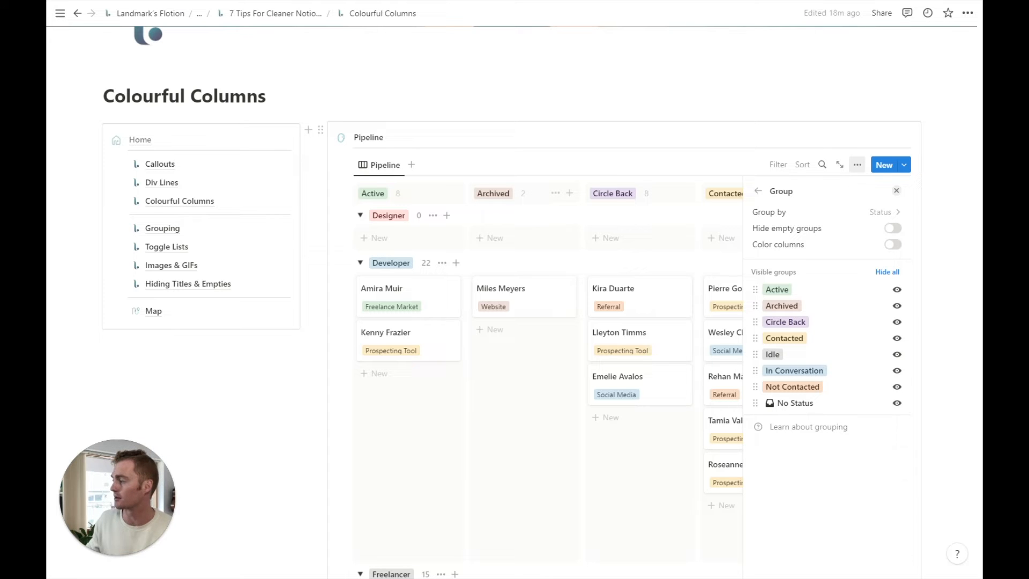
pyautogui.moveTo(891, 244)
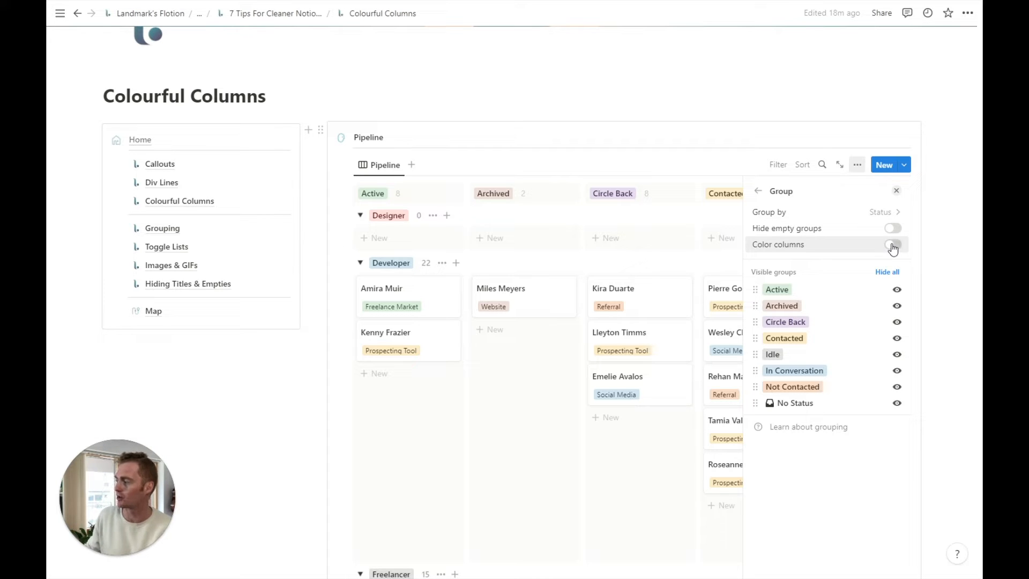
pyautogui.click(893, 244)
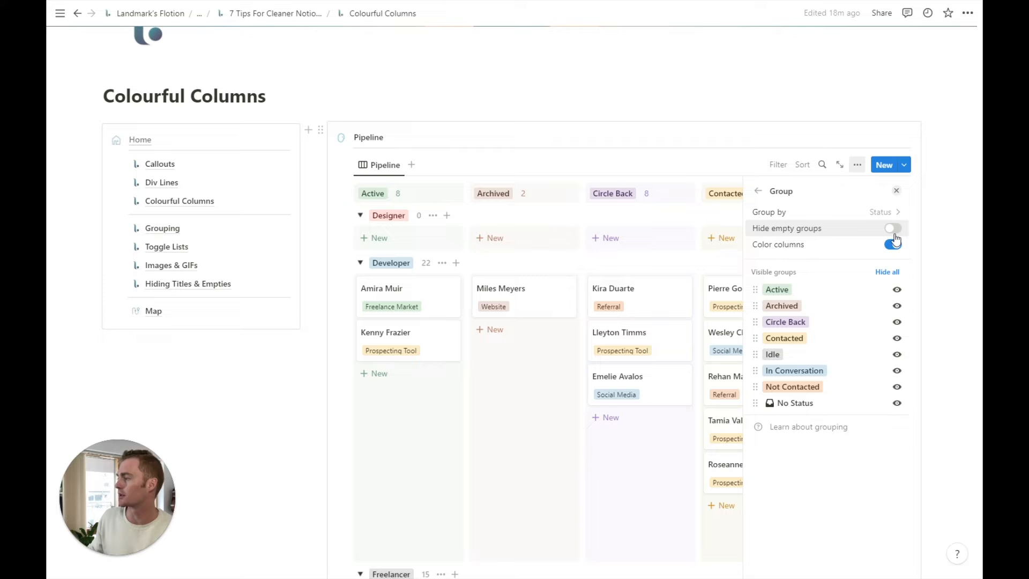
pyautogui.click(892, 244)
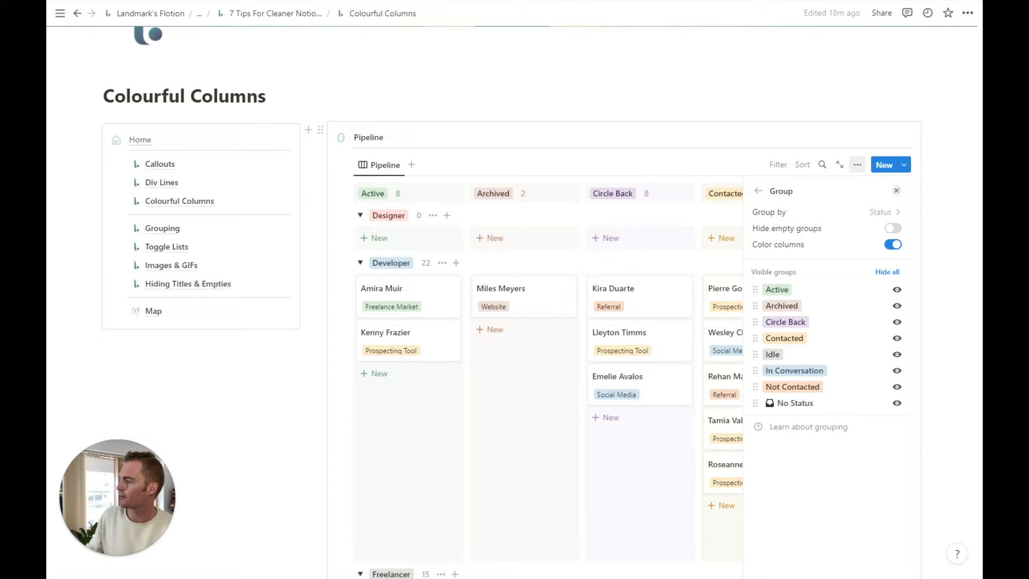
pyautogui.moveTo(775, 246)
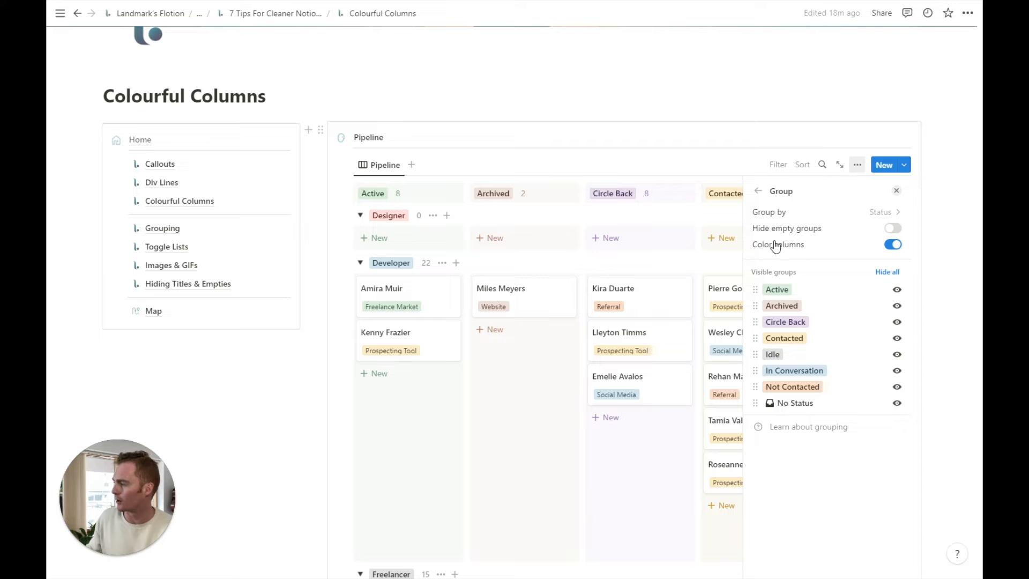
pyautogui.click(757, 190)
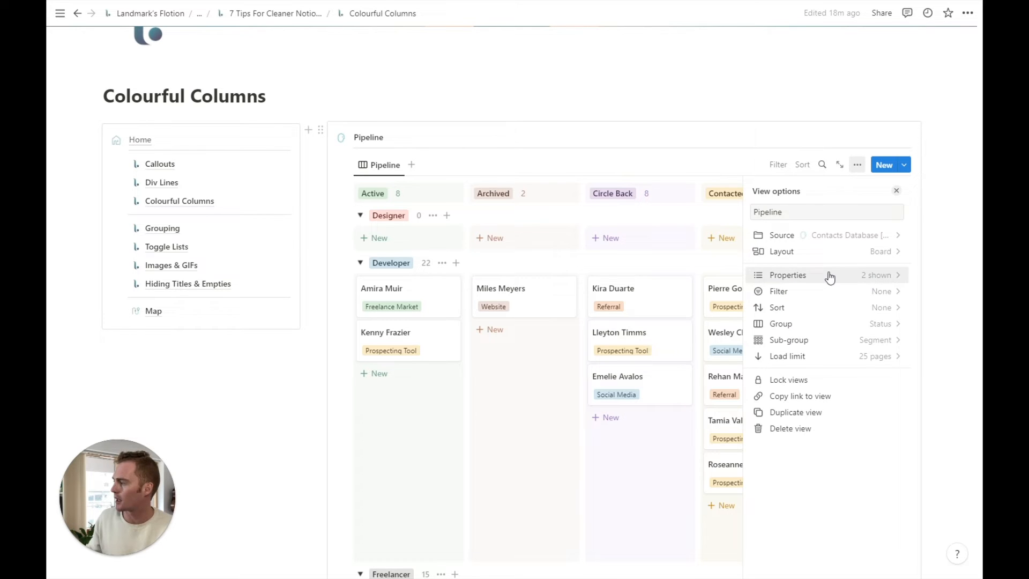
# Step: Check the Not Contacted status option's orange colour in the board's property settings
pyautogui.click(787, 275)
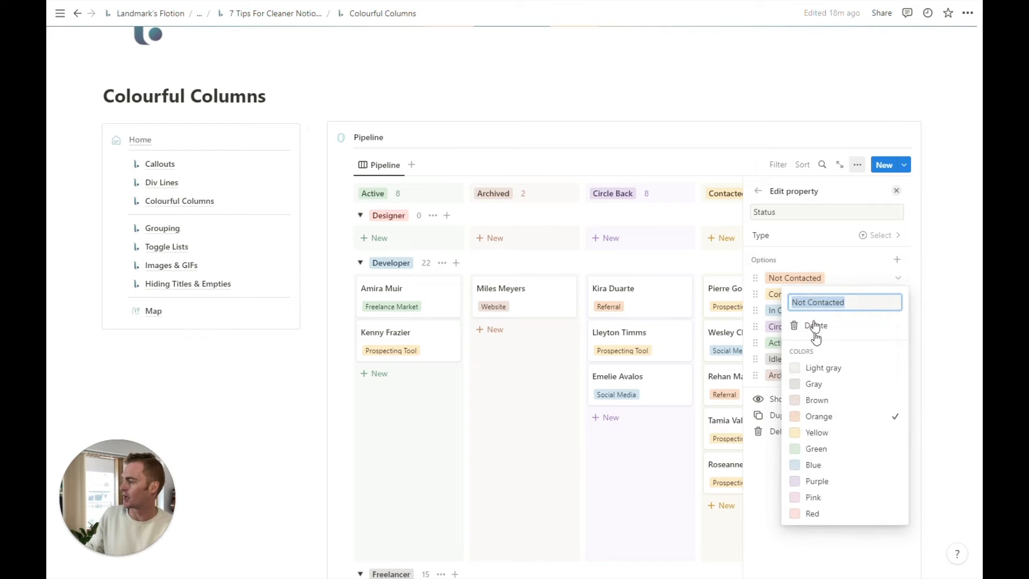
pyautogui.click(816, 400)
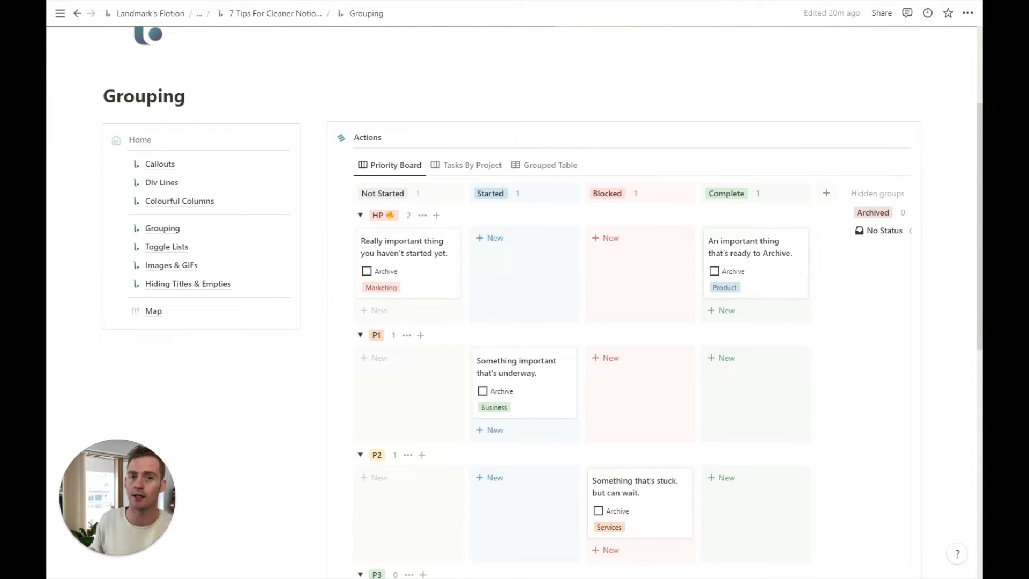
# Step: Collapse the HP, P2 and No Priority groups on the Priority Board
pyautogui.scroll(3)
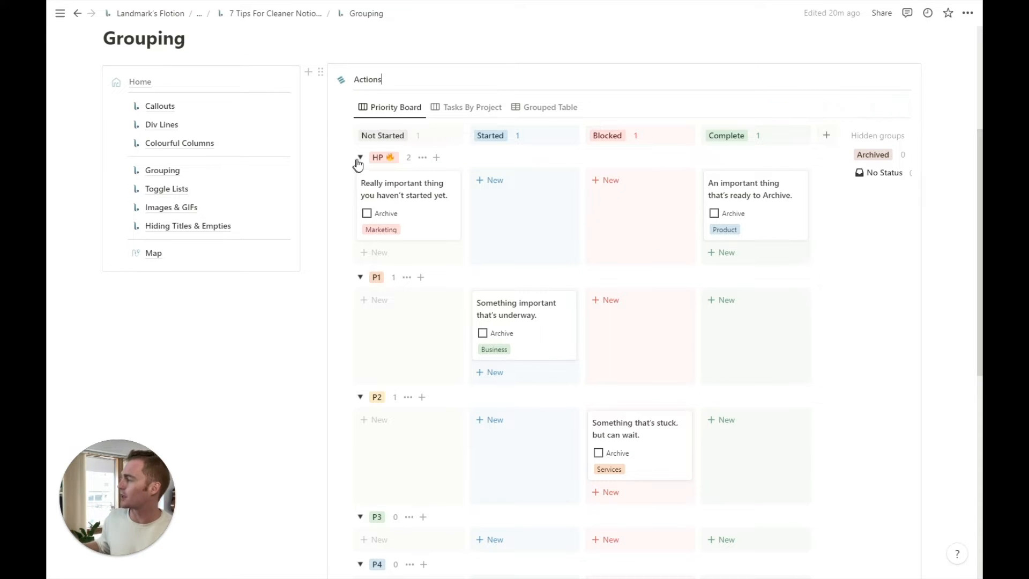
pyautogui.click(360, 157)
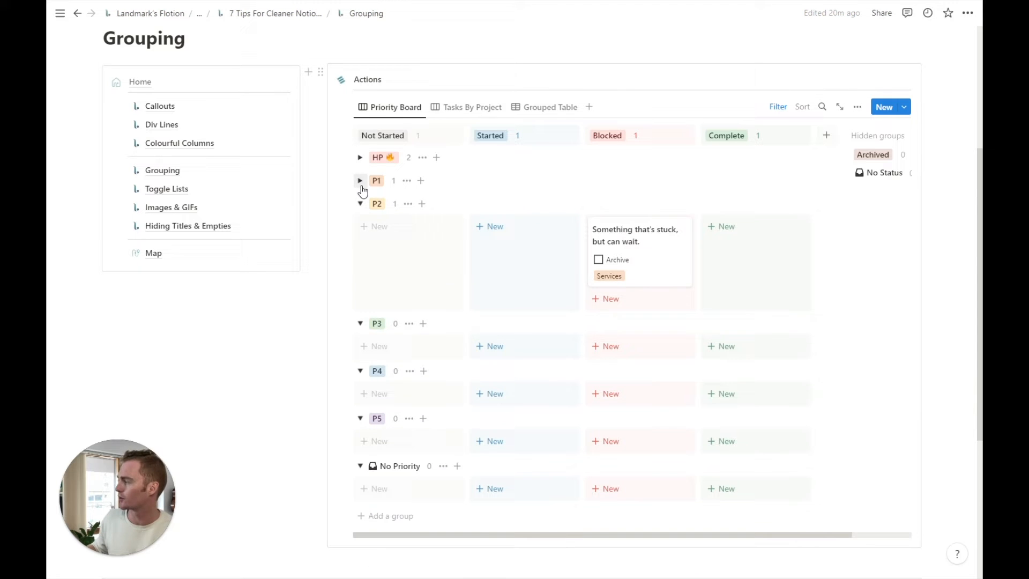
pyautogui.click(360, 204)
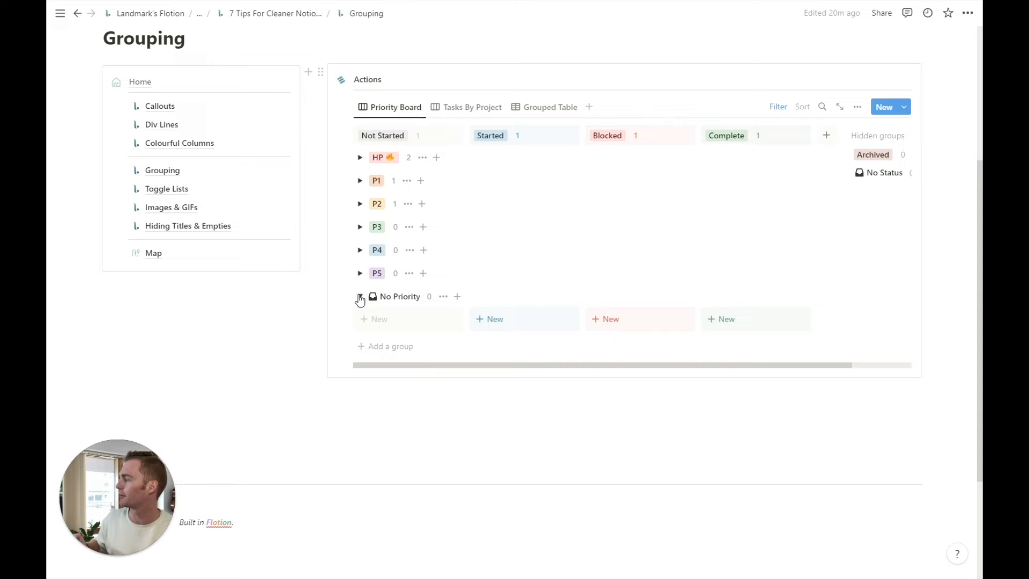
pyautogui.click(360, 180)
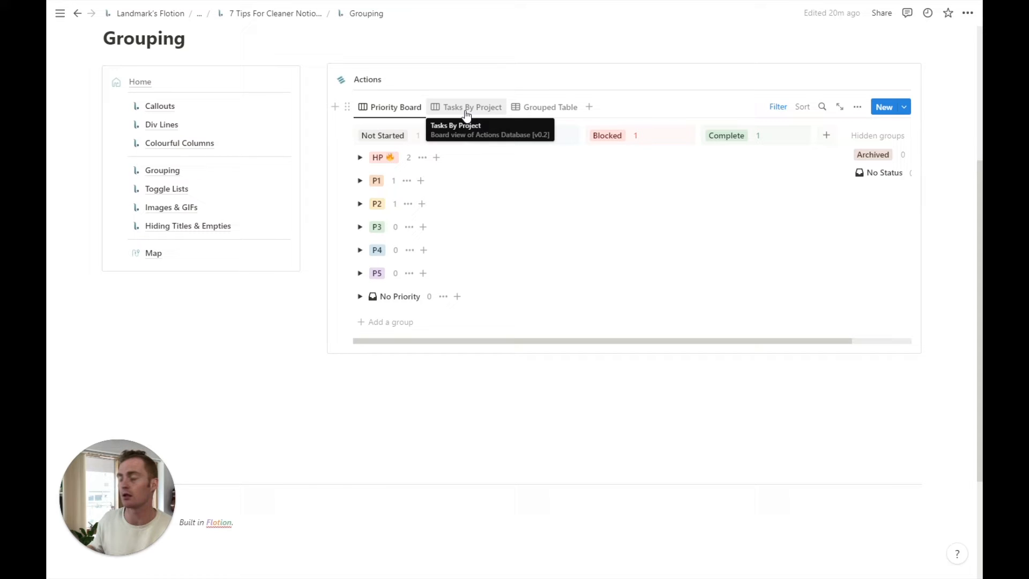
# Step: Switch the Actions database to the Tasks By Project board and look over its project rows
pyautogui.click(471, 106)
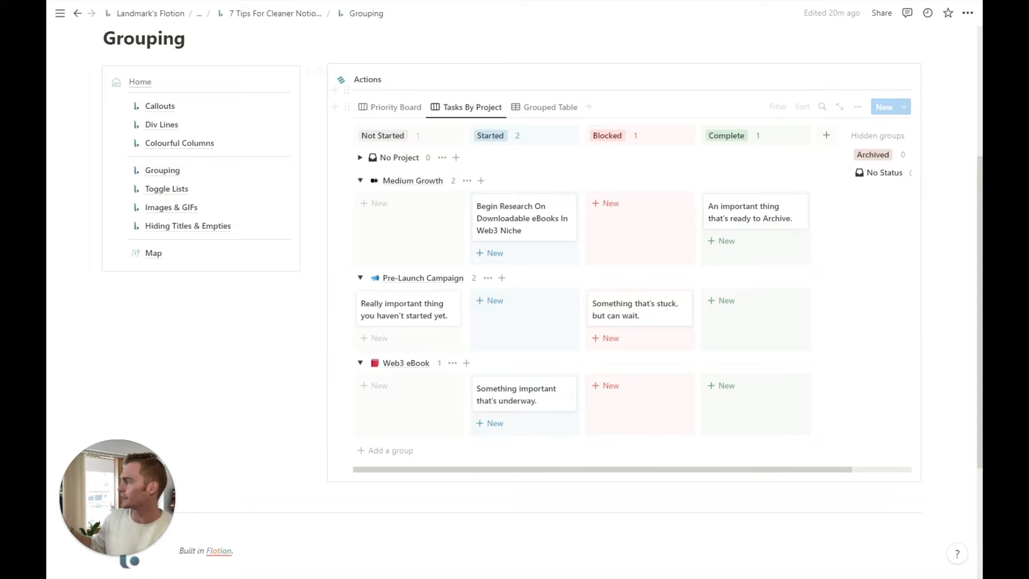
pyautogui.scroll(3)
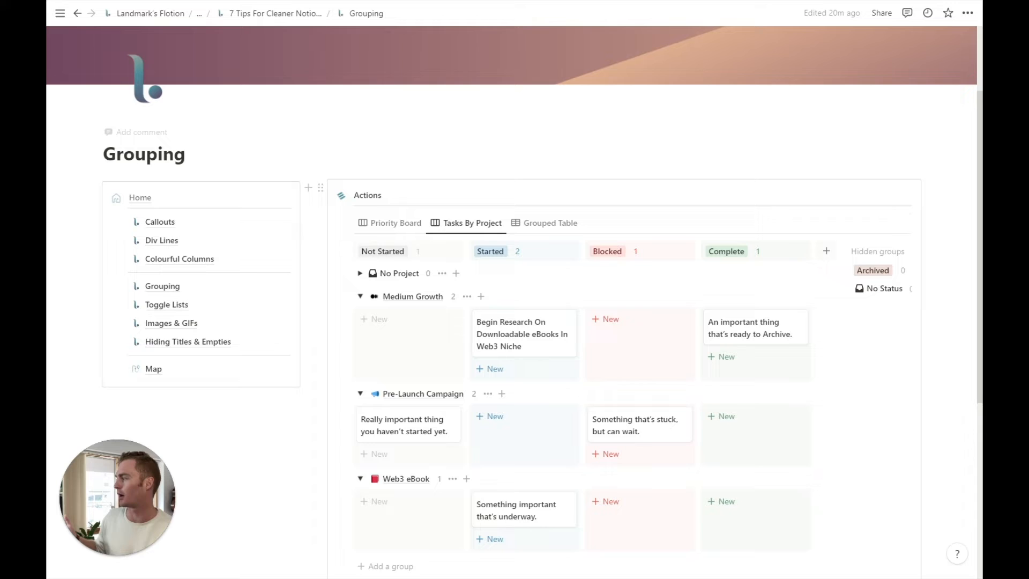
pyautogui.scroll(-3)
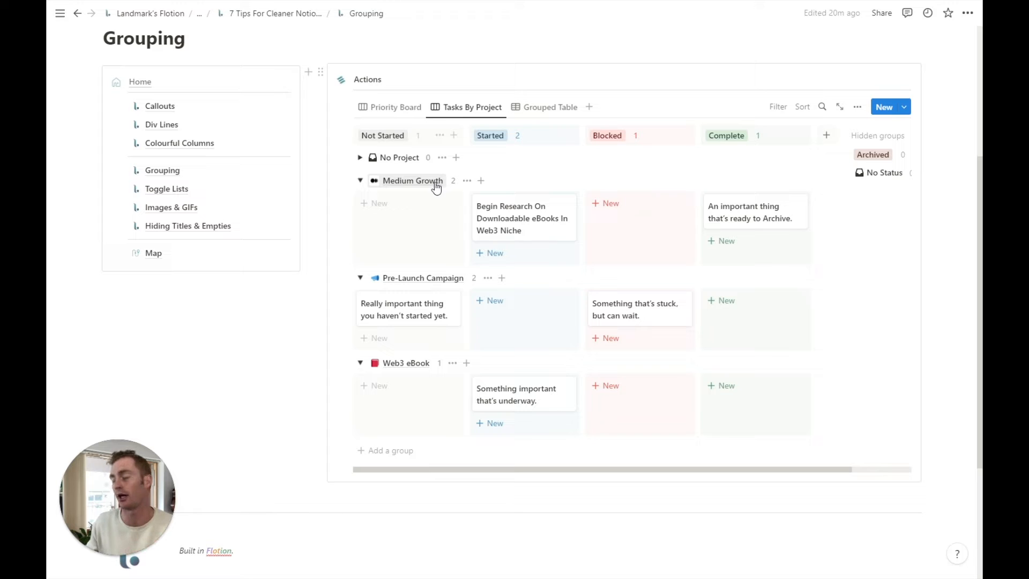
pyautogui.moveTo(414, 191)
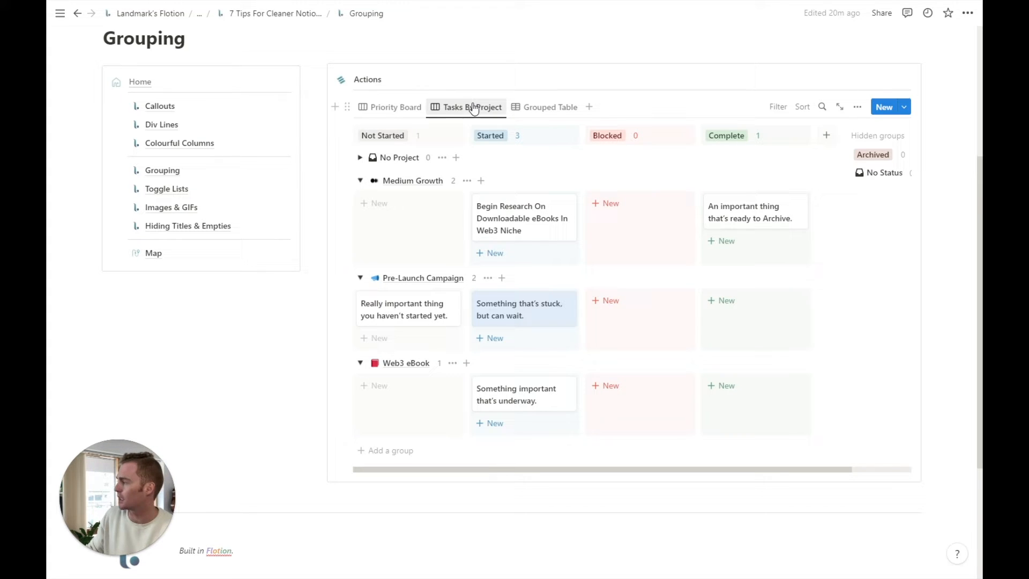
# Step: Inspect the Tasks By Project view's Group setting (Status), then return to its View options
pyautogui.click(466, 106)
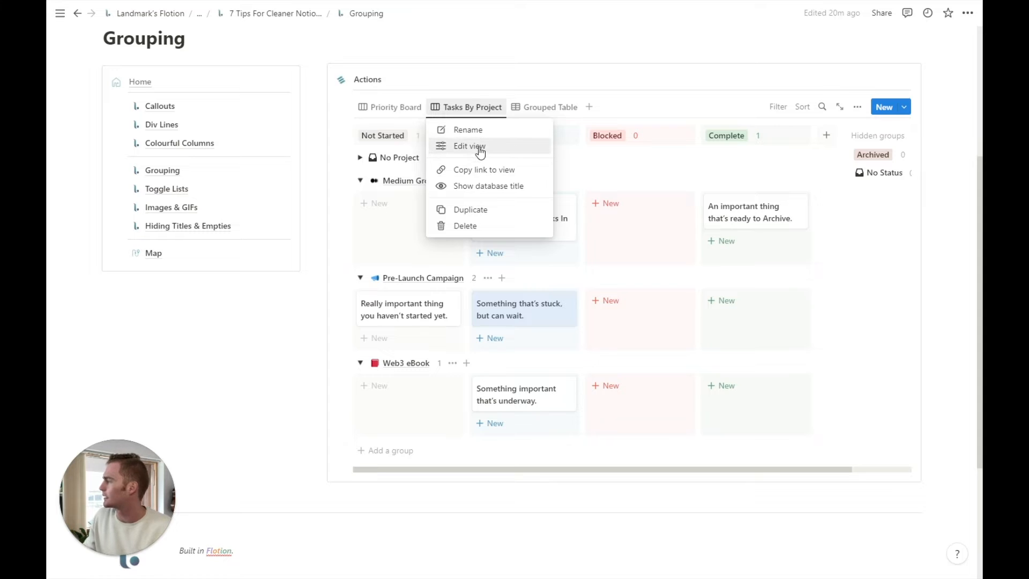
pyautogui.click(469, 146)
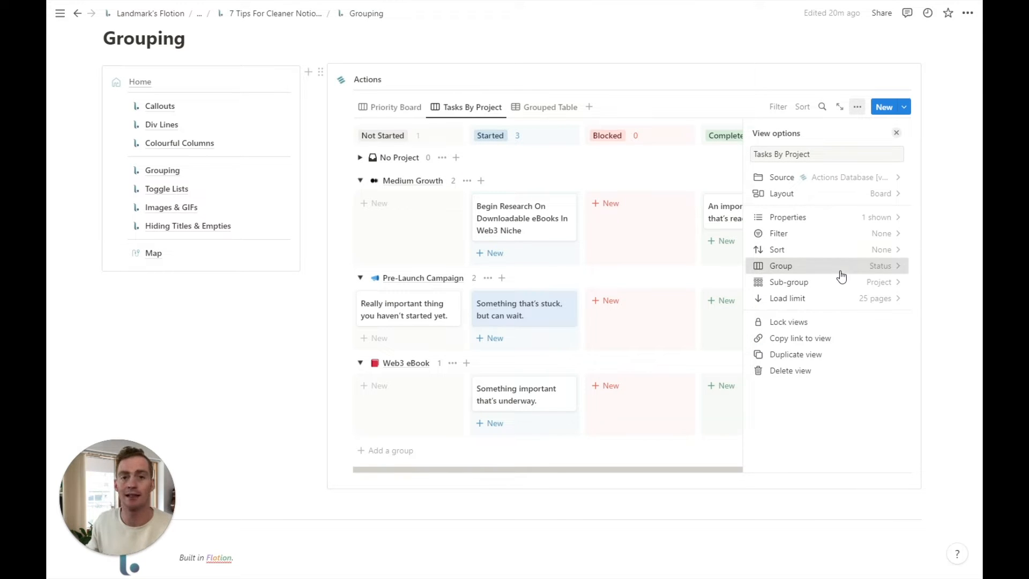
pyautogui.click(780, 265)
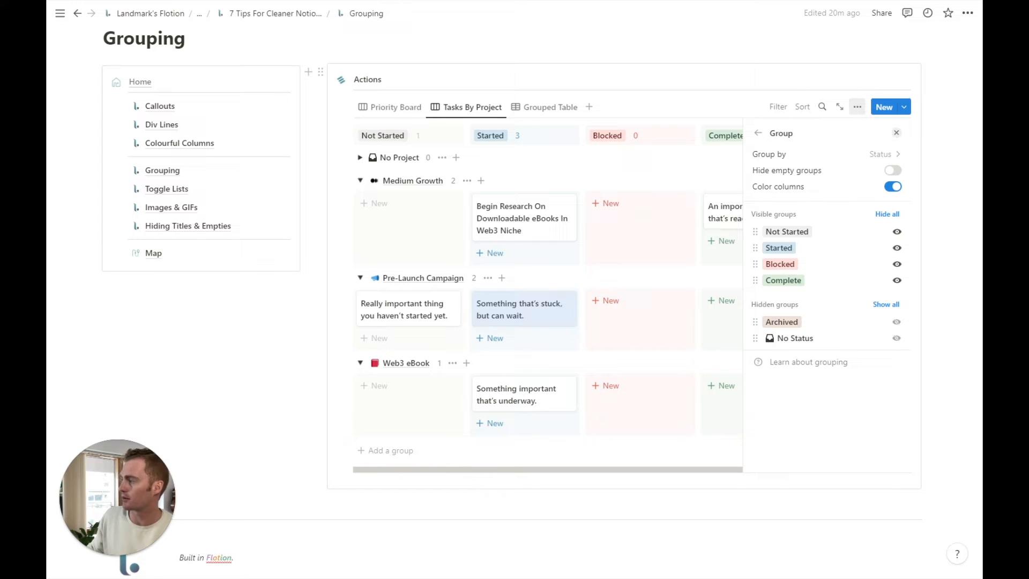
pyautogui.click(896, 133)
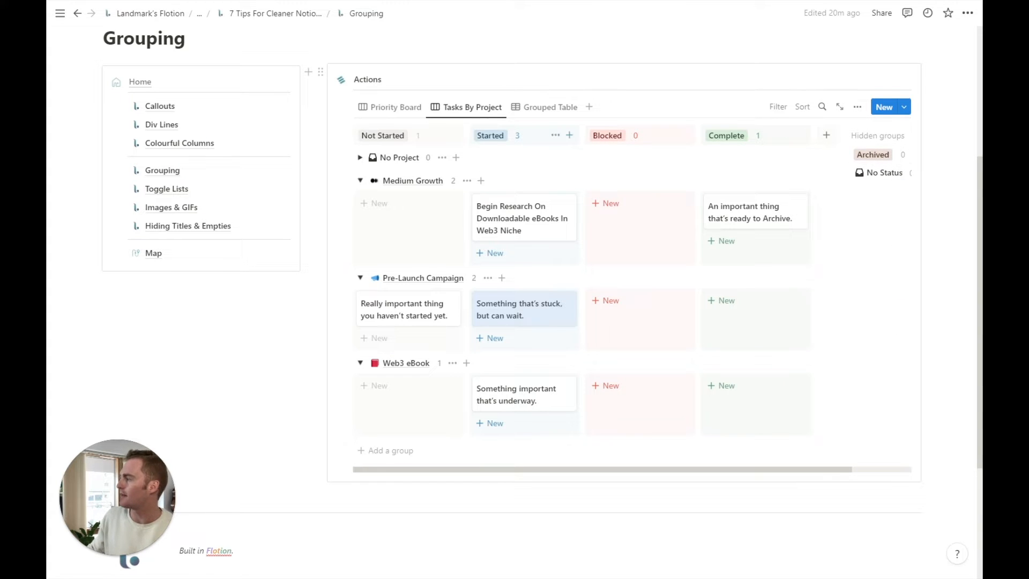
pyautogui.click(856, 106)
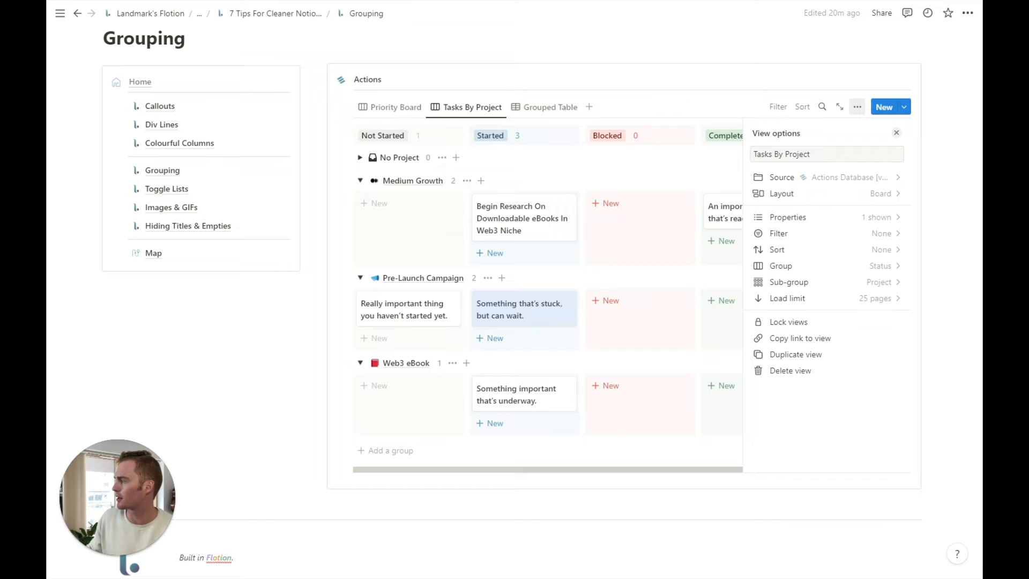
pyautogui.moveTo(811, 284)
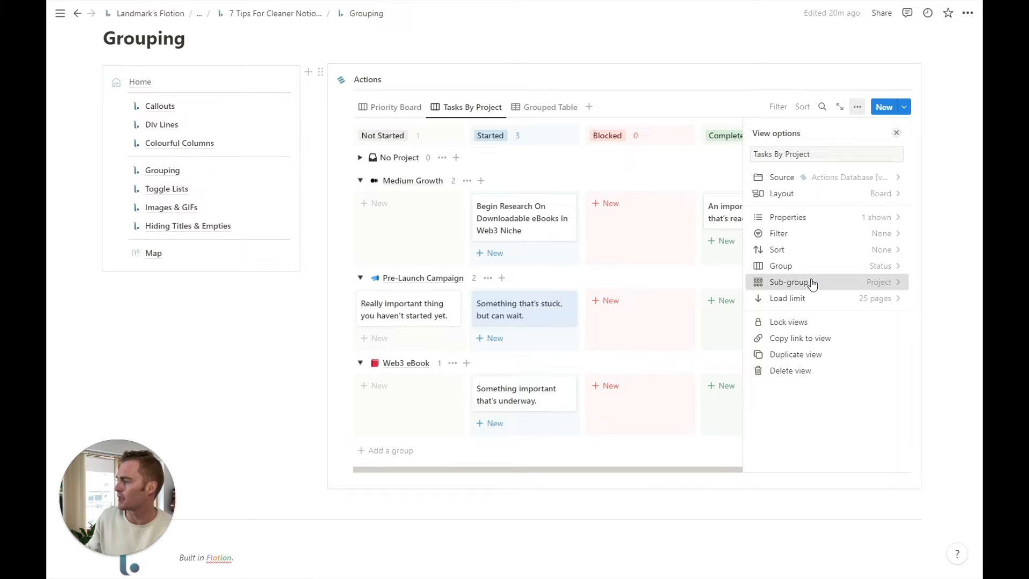
# Step: Sub-group the board by Priority, then set Sub-group back to Project and close View options
pyautogui.click(790, 282)
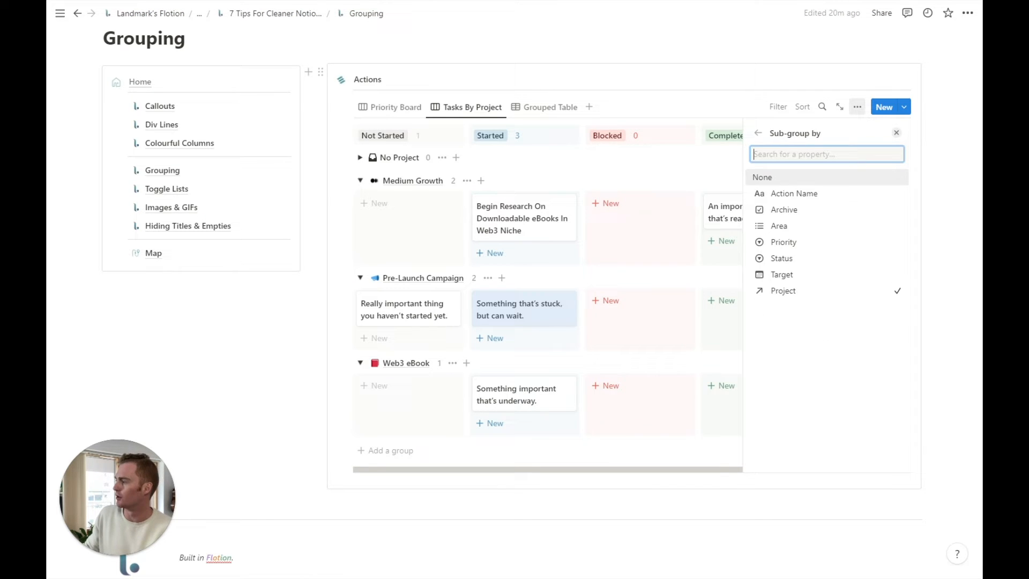
pyautogui.moveTo(833, 258)
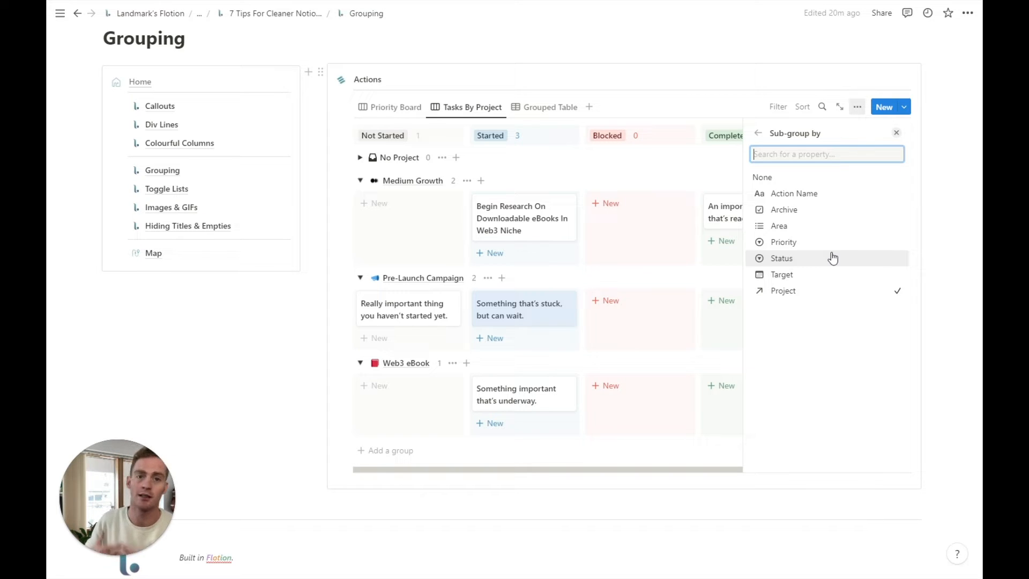
pyautogui.moveTo(832, 251)
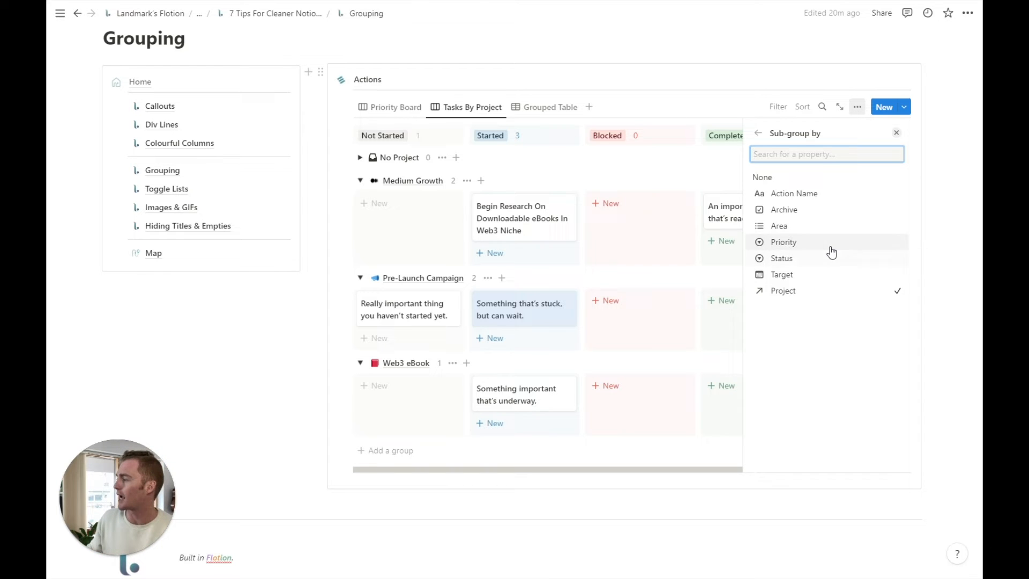
pyautogui.click(783, 241)
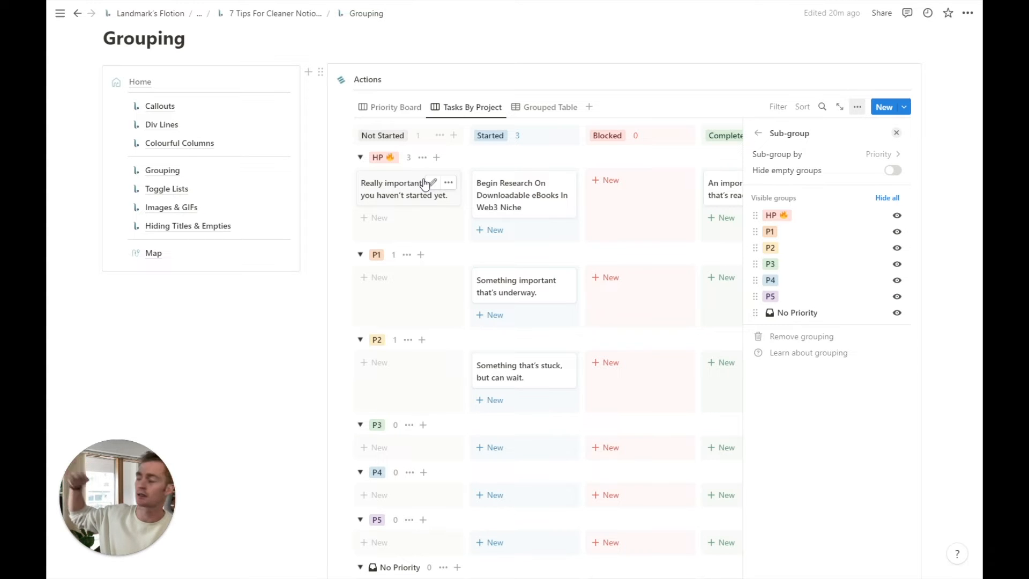
pyautogui.moveTo(862, 158)
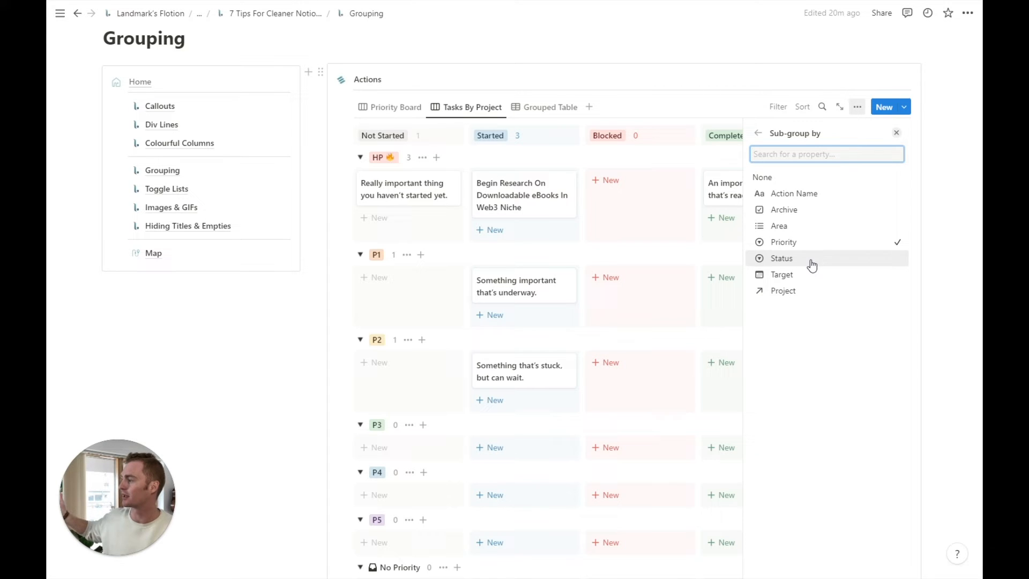
pyautogui.moveTo(813, 274)
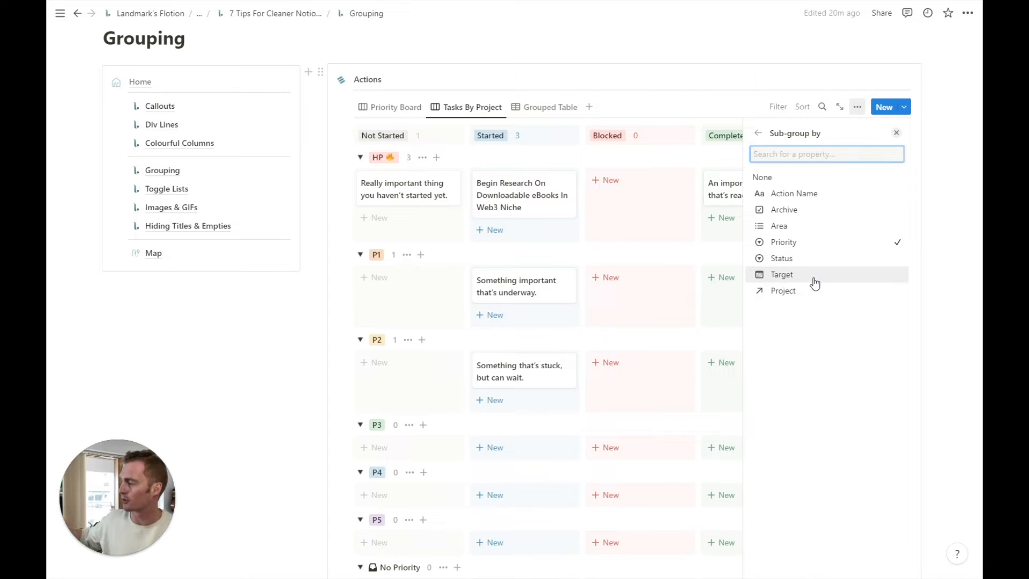
pyautogui.moveTo(814, 291)
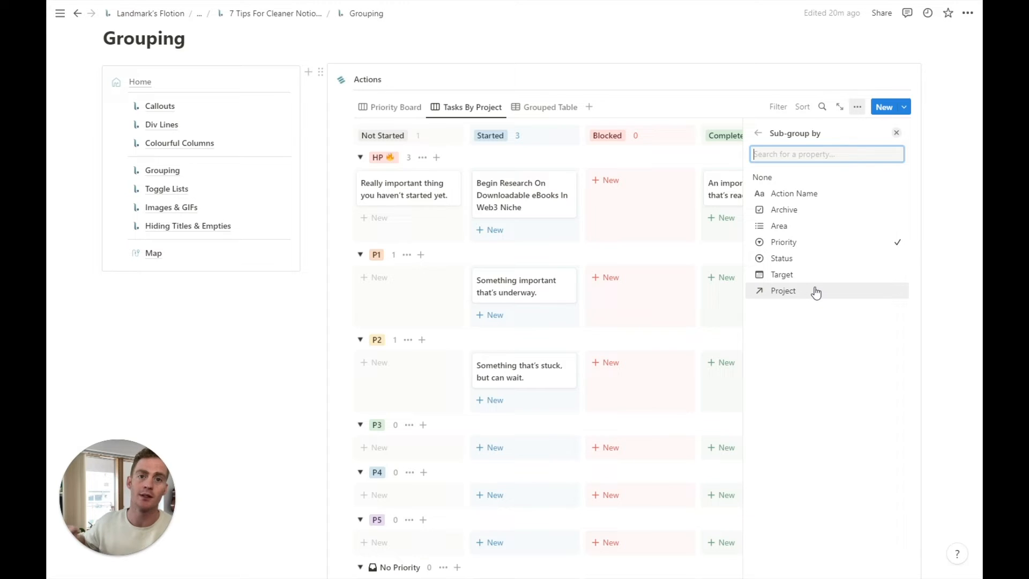
pyautogui.click(782, 290)
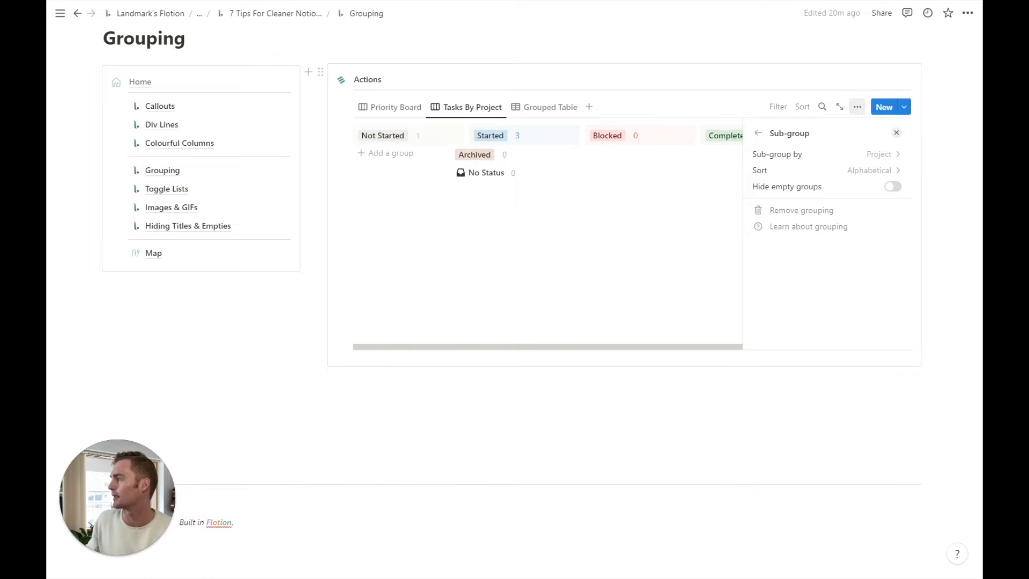
pyautogui.click(895, 133)
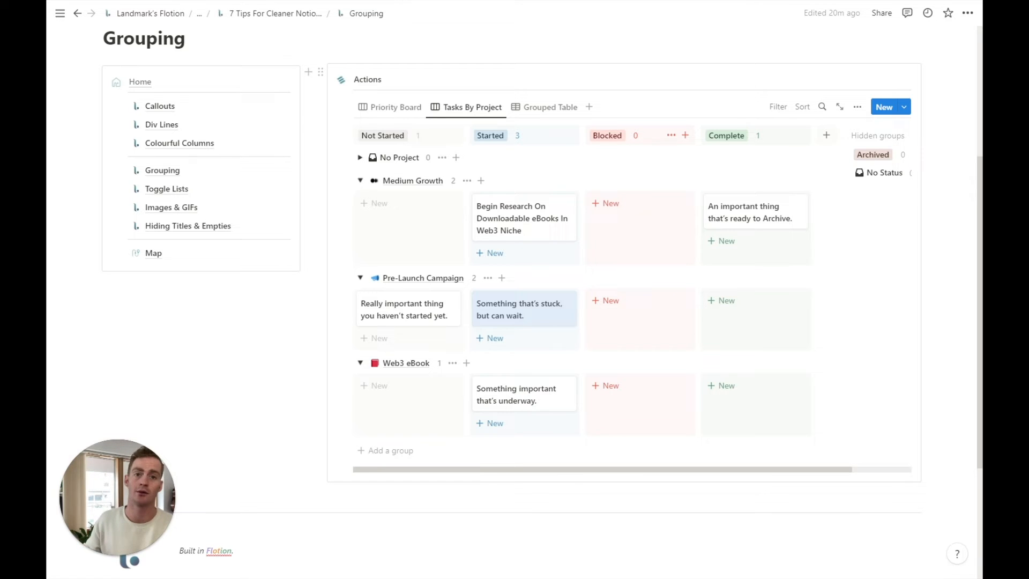
pyautogui.moveTo(549, 106)
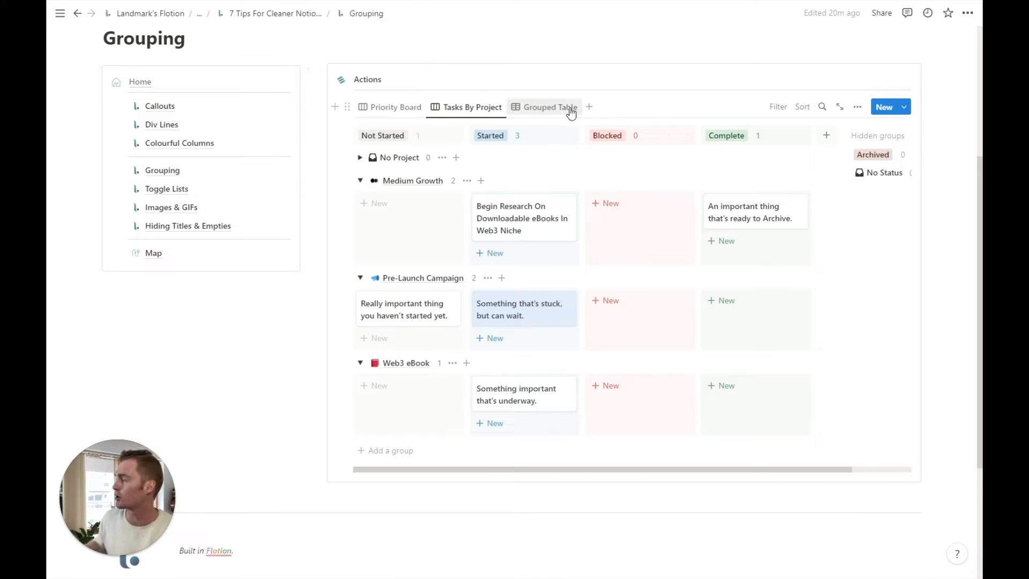
# Step: In Grouped Table, collapse the other project groups leaving Web3 eBook open, then add a new view
pyautogui.click(548, 106)
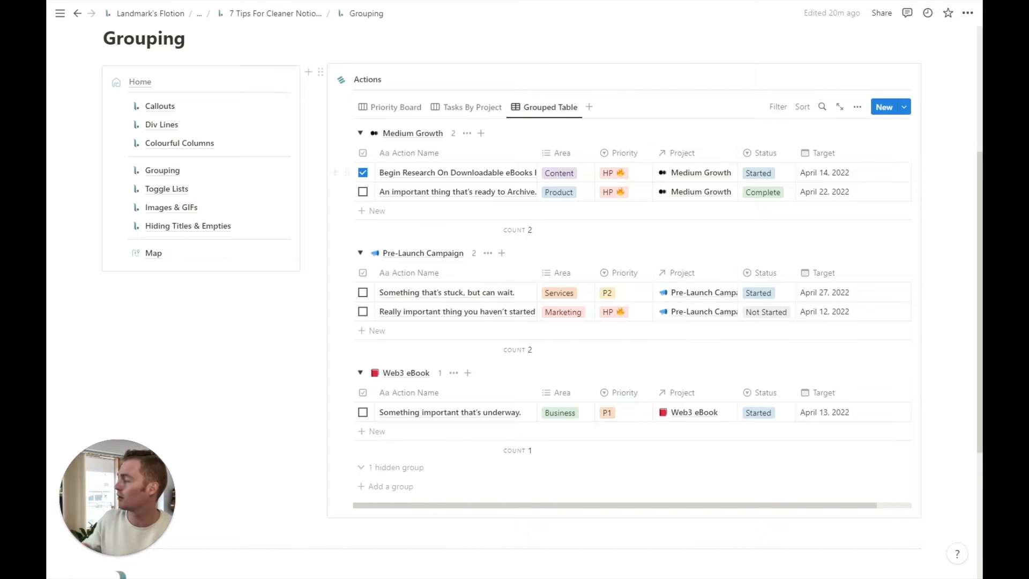
pyautogui.click(360, 252)
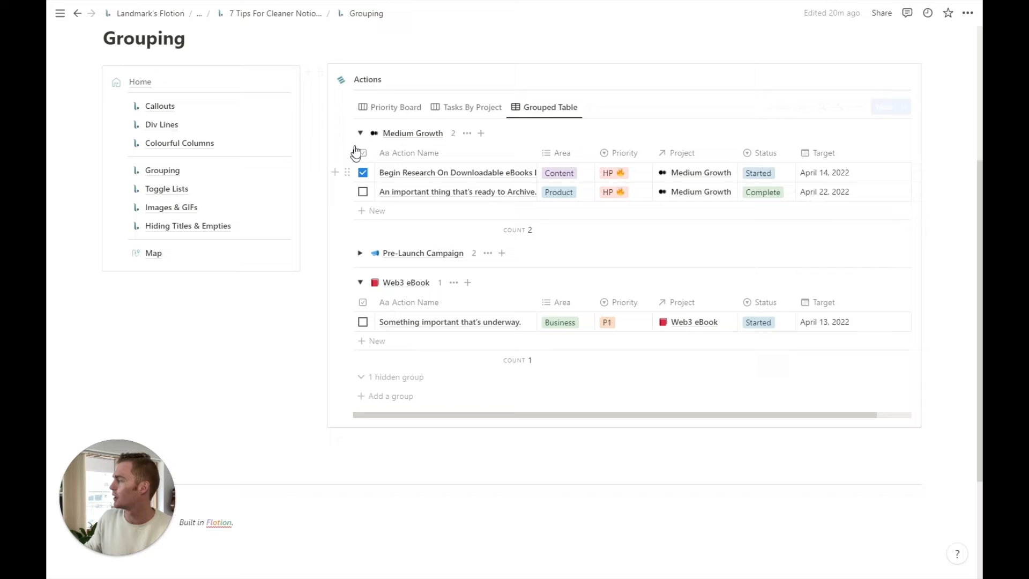
pyautogui.click(360, 133)
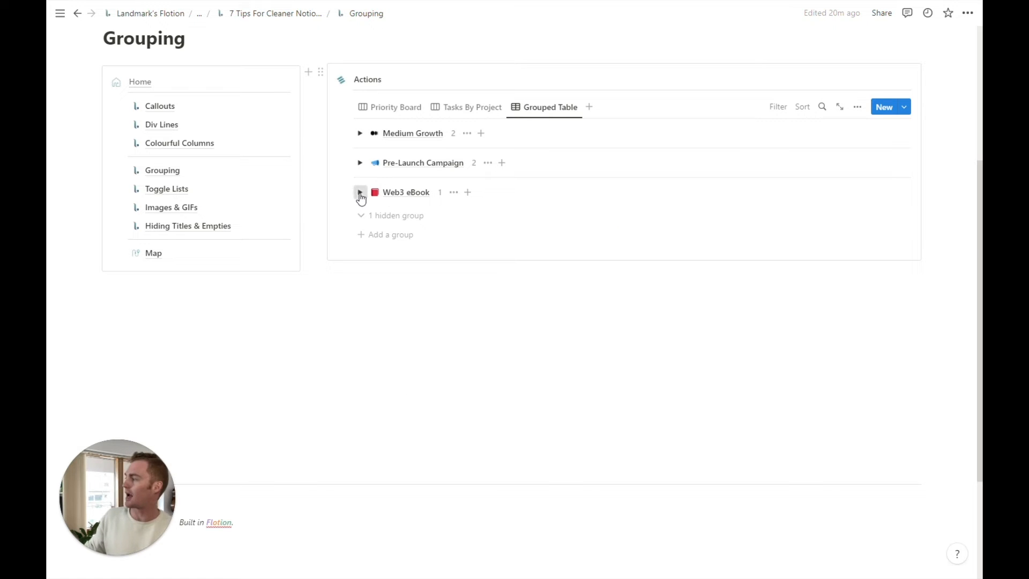
pyautogui.click(360, 192)
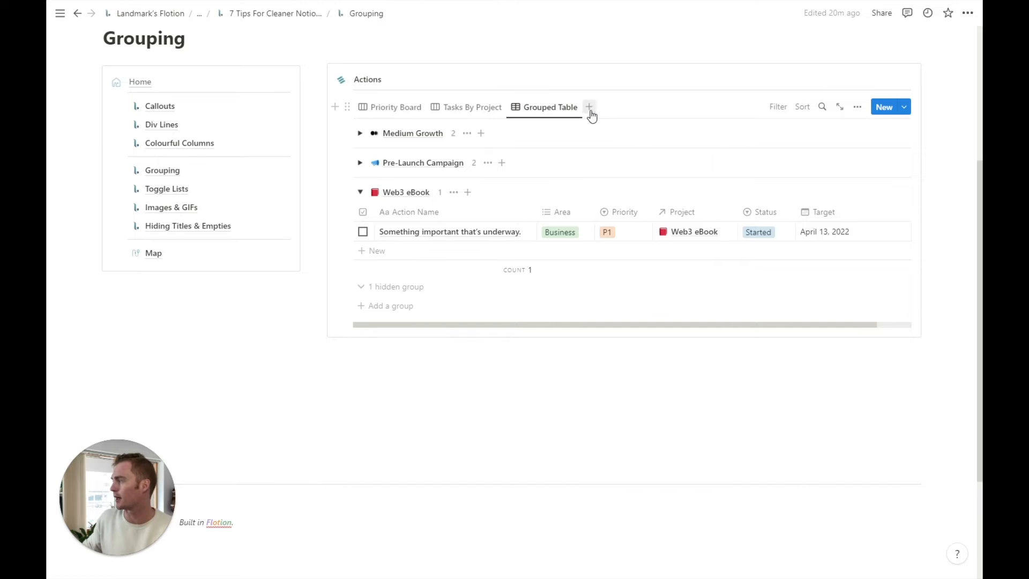
pyautogui.click(589, 106)
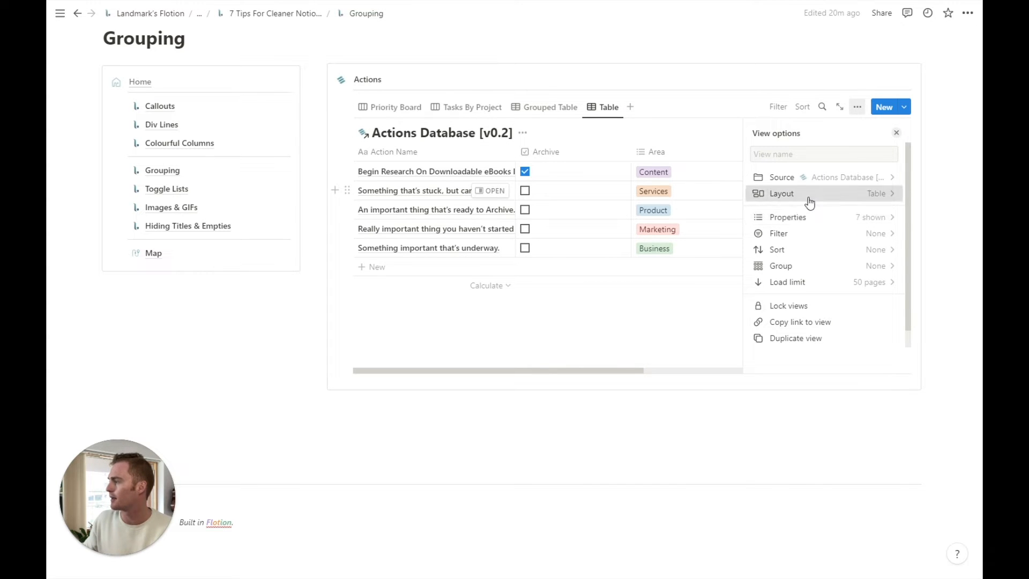
# Step: Make the new view a Gallery layout grouped by Project
pyautogui.click(781, 193)
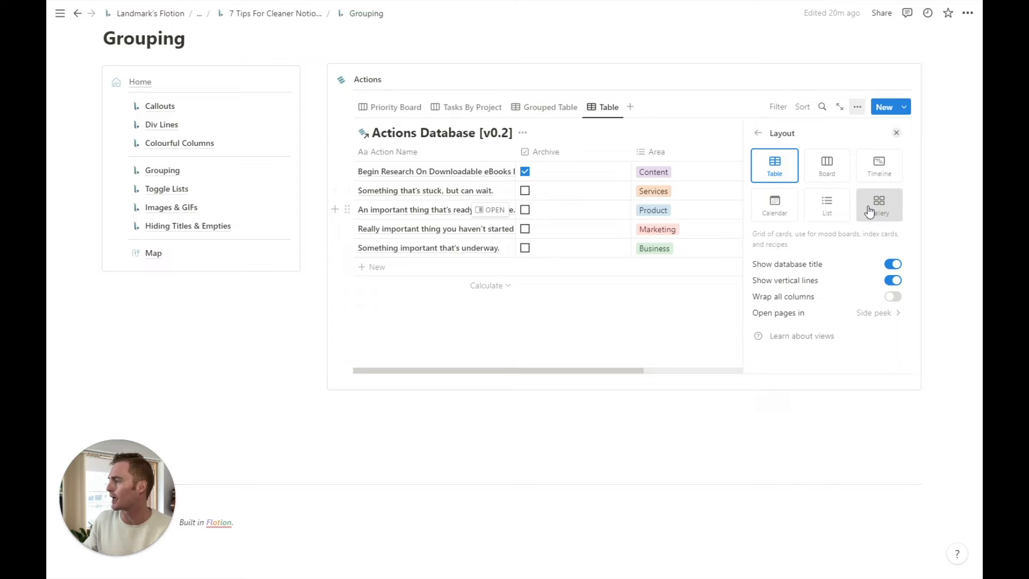
pyautogui.click(879, 204)
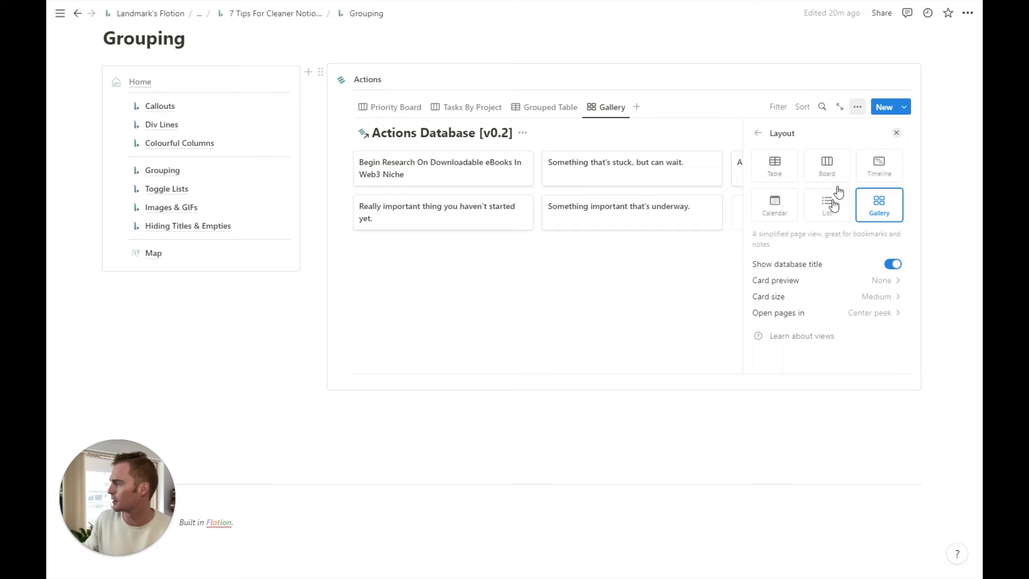
pyautogui.click(758, 133)
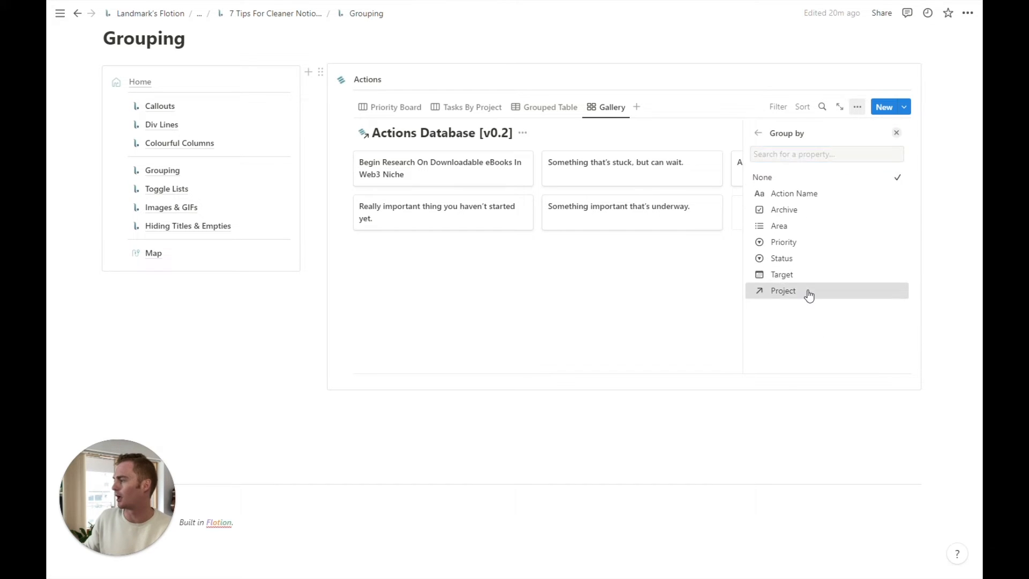
pyautogui.click(782, 290)
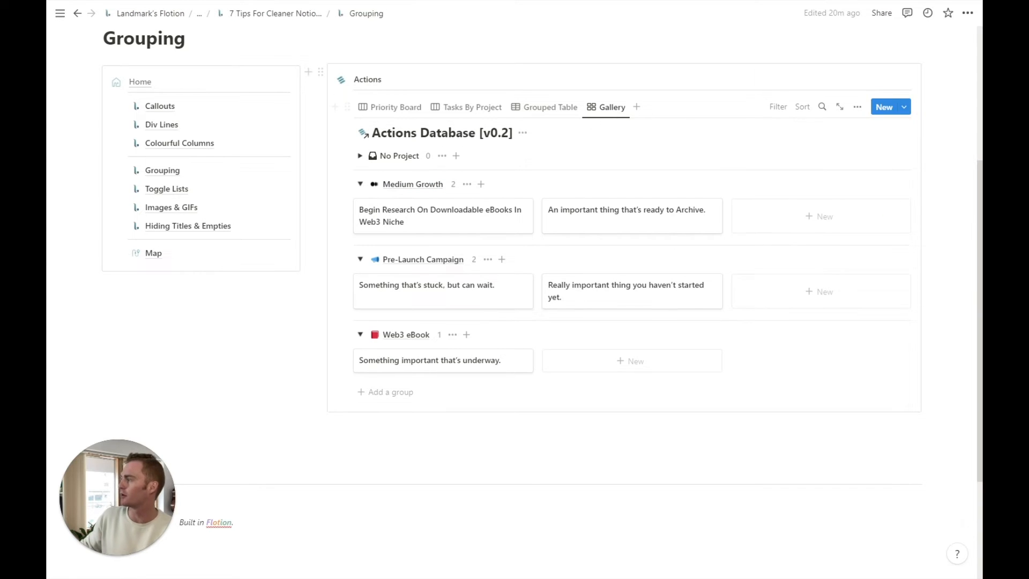
# Step: Hide the Actions database title from the title's options menu
pyautogui.click(521, 133)
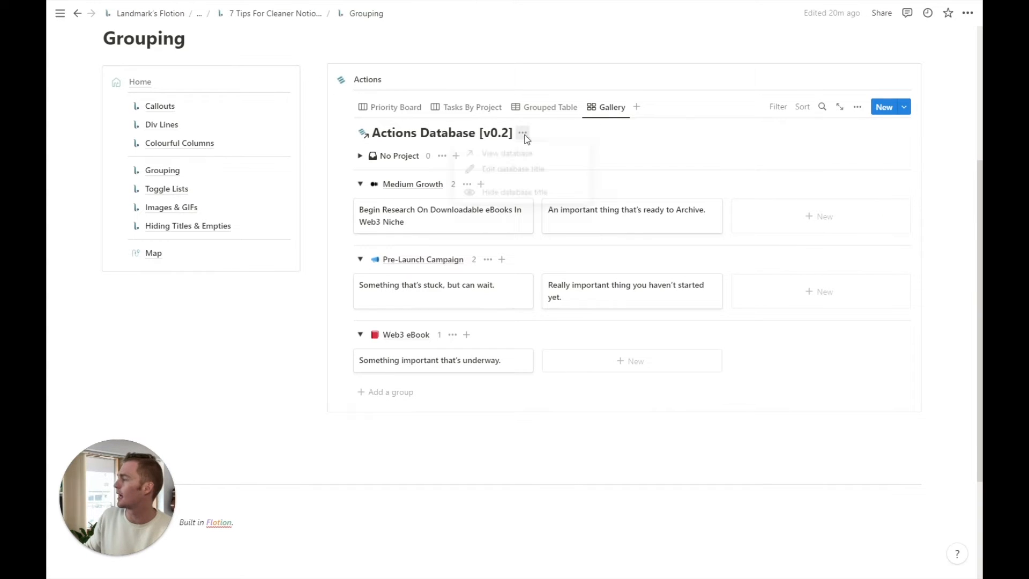
pyautogui.click(514, 192)
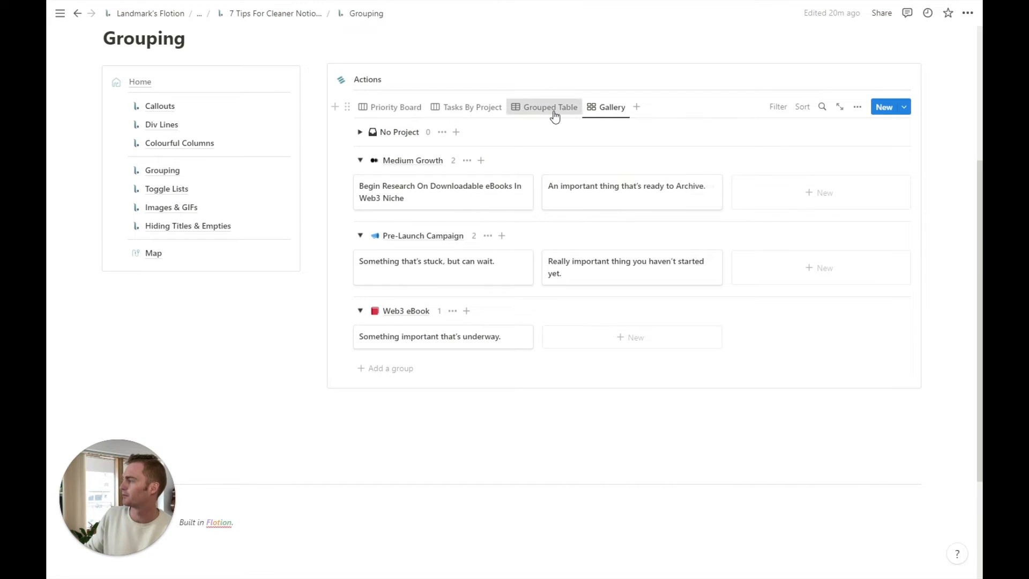
# Step: Expand the P1 group on the Priority Board, then go to the Toggle Lists page
pyautogui.click(394, 106)
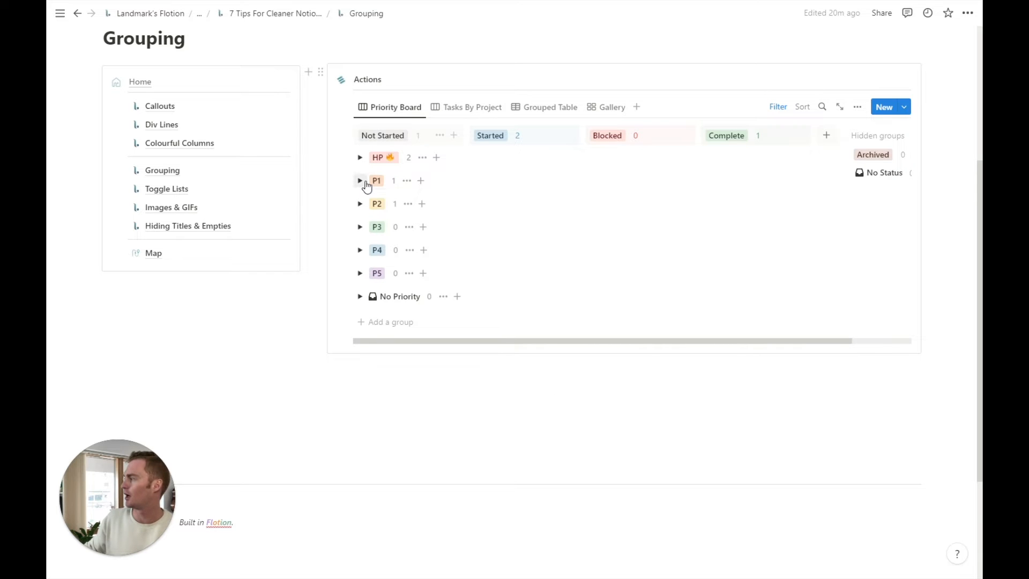
pyautogui.click(360, 156)
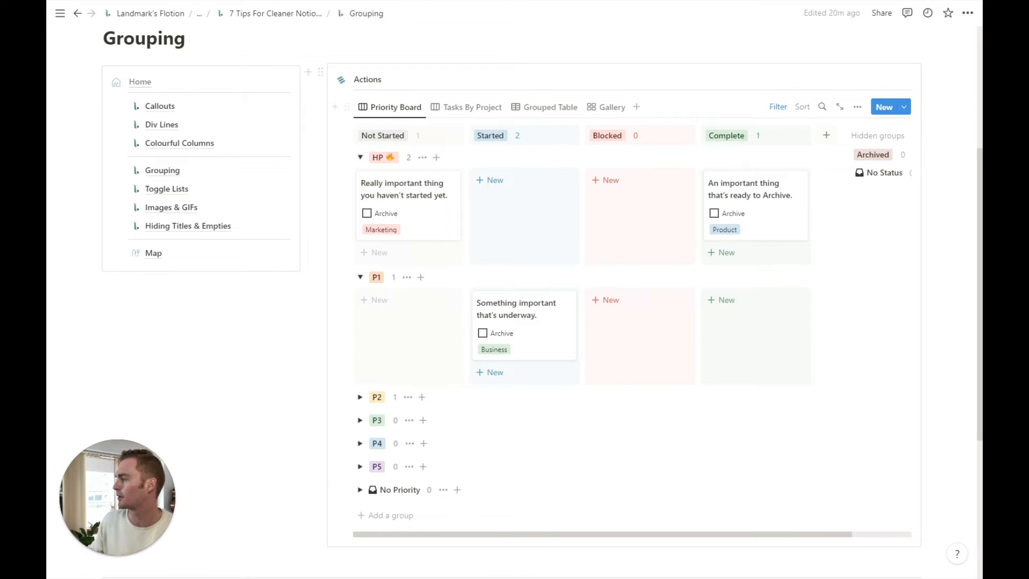
pyautogui.click(167, 189)
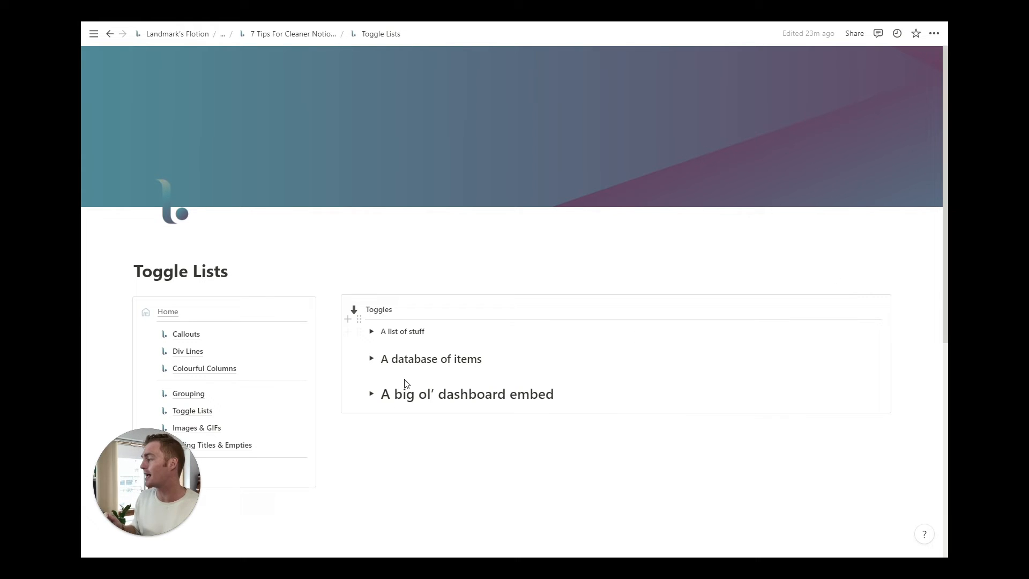
pyautogui.moveTo(414, 397)
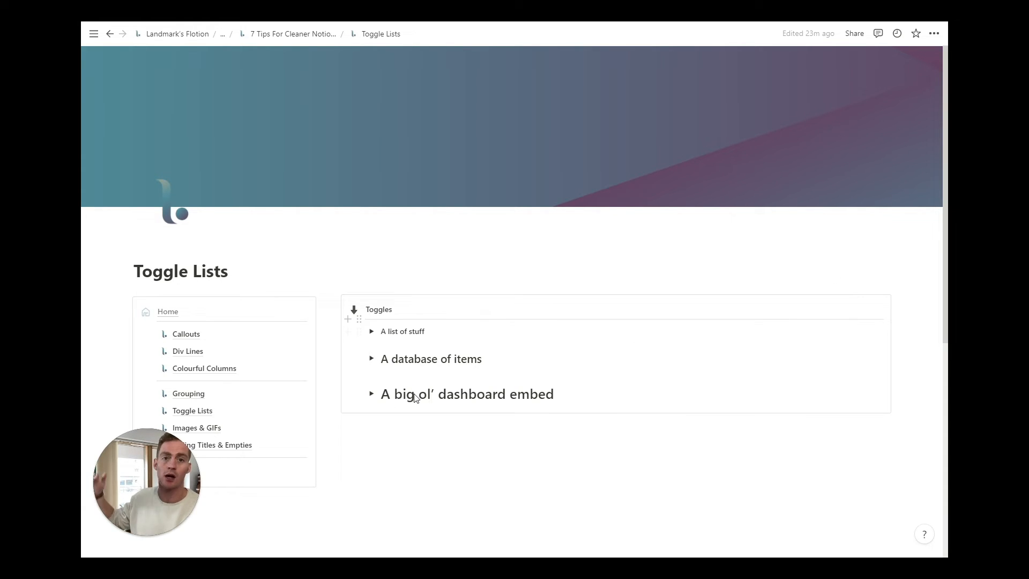
pyautogui.moveTo(385, 334)
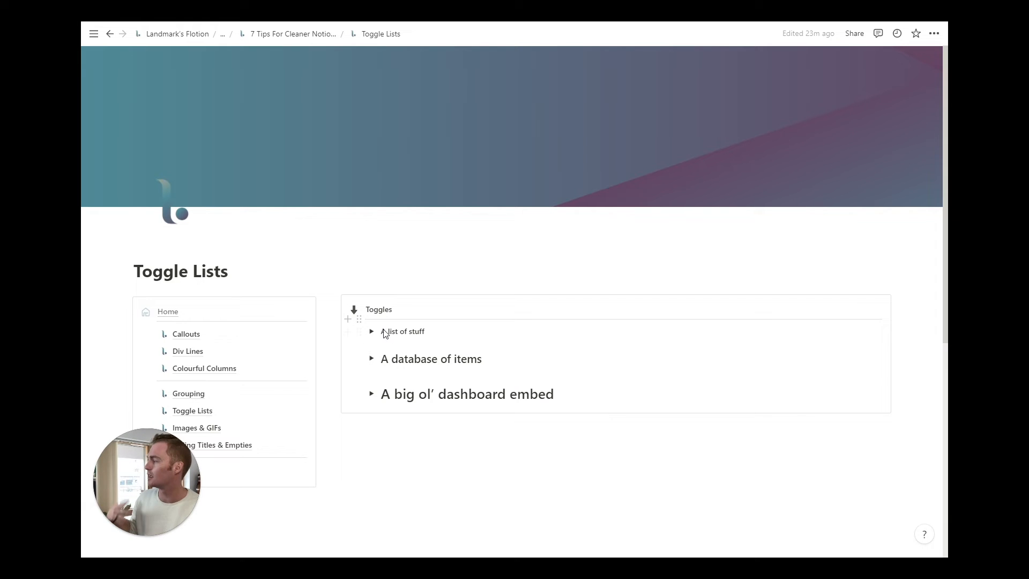
pyautogui.moveTo(469, 347)
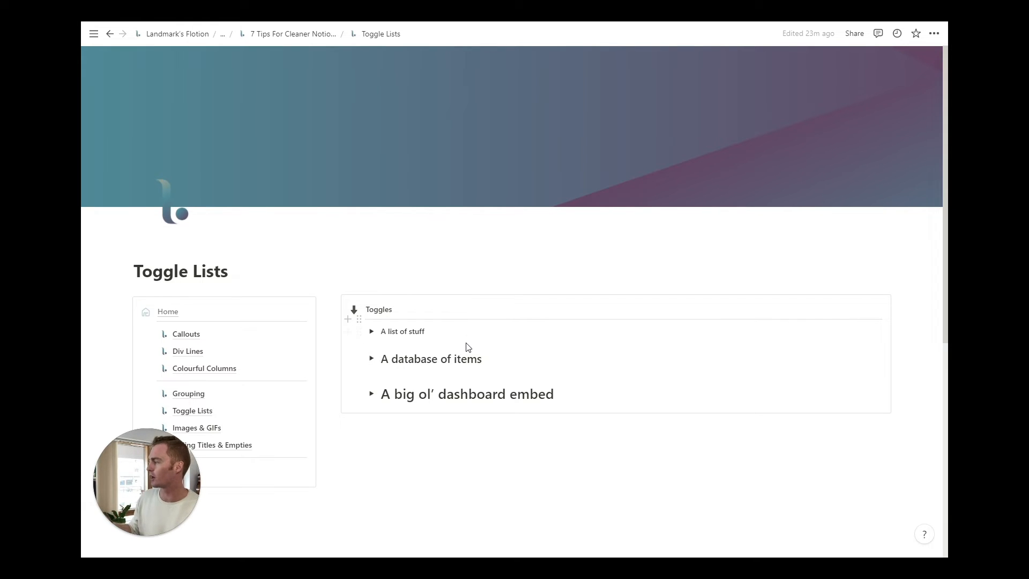
pyautogui.moveTo(385, 336)
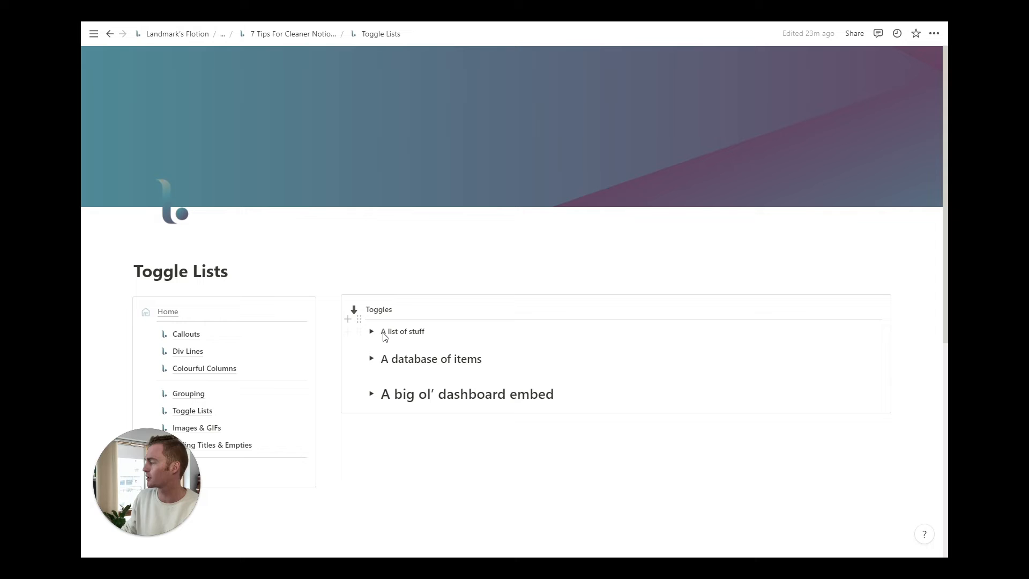
# Step: Expand, collapse and reopen the A list of stuff toggle to show its bullet items
pyautogui.click(372, 331)
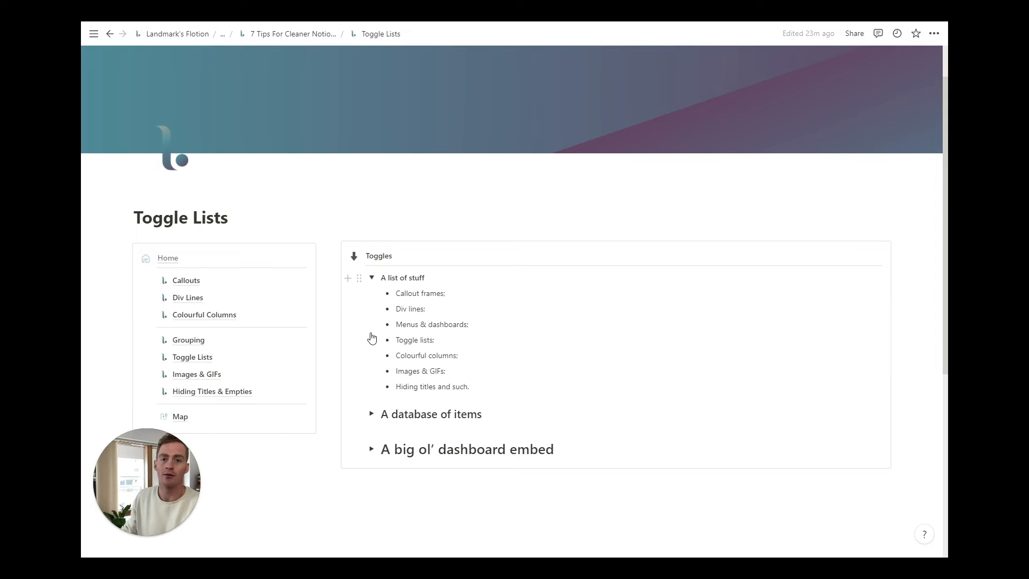
pyautogui.click(371, 278)
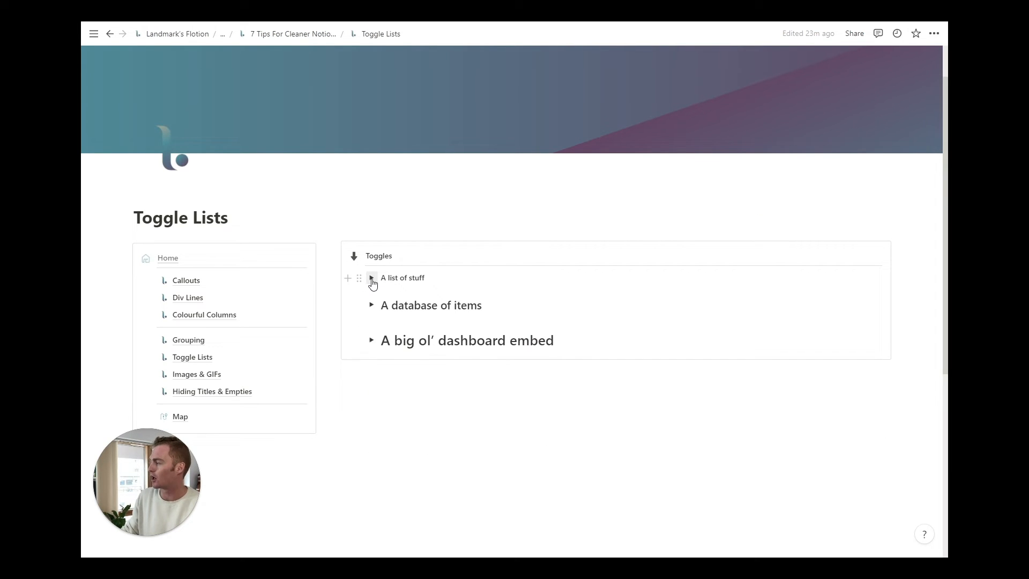
pyautogui.click(372, 278)
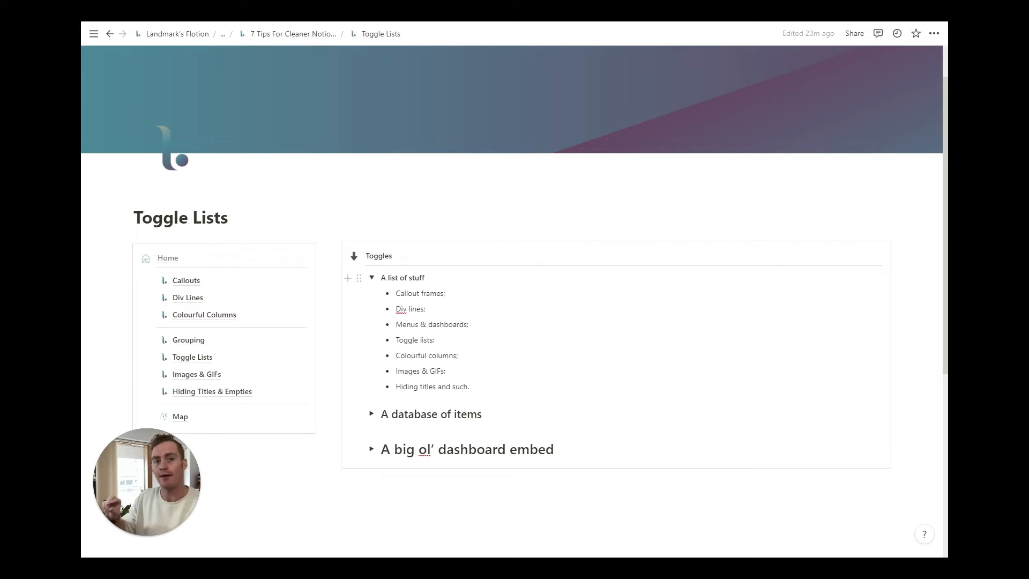
pyautogui.moveTo(410, 308)
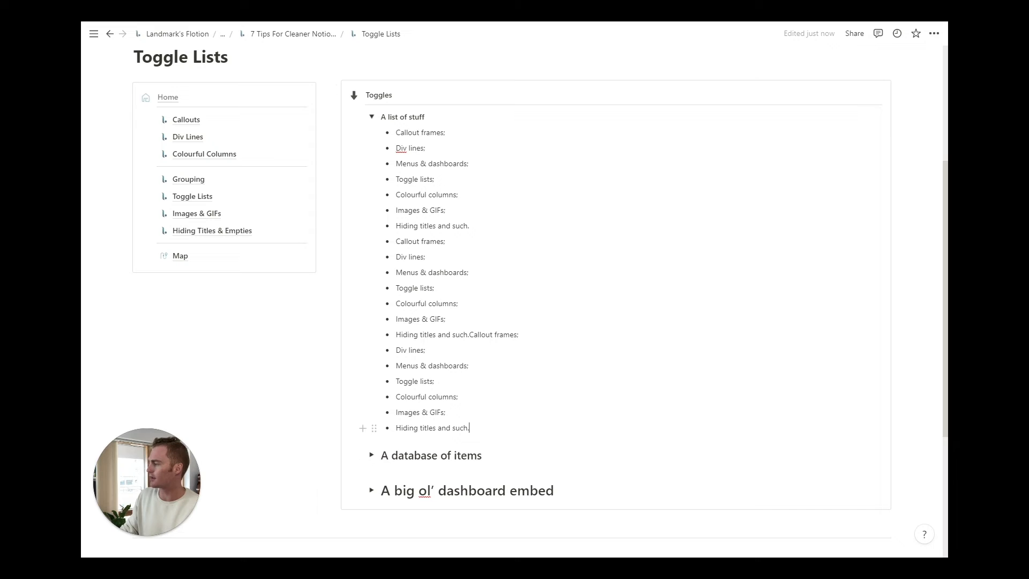
pyautogui.scroll(3)
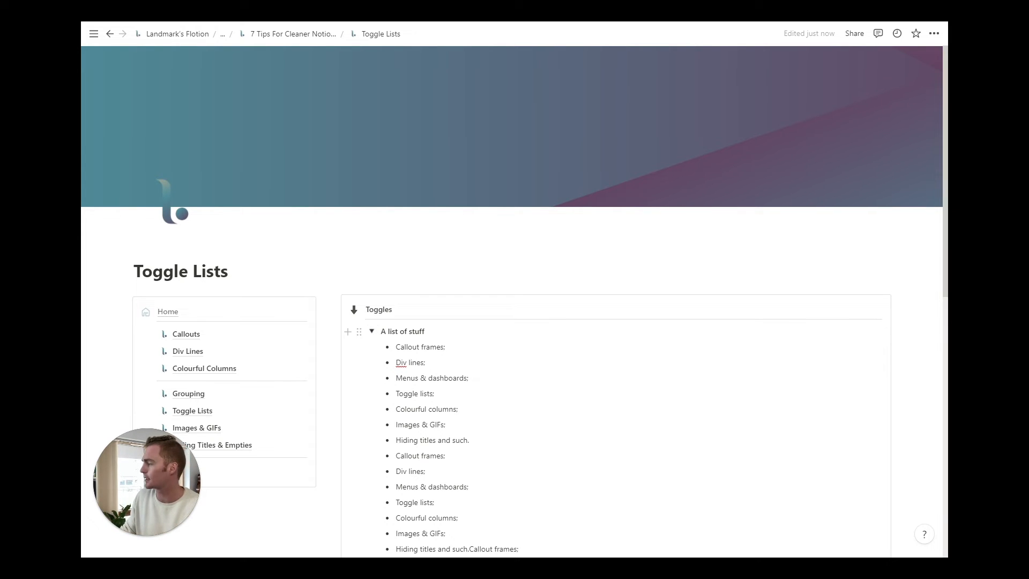
# Step: Collapse A list of stuff, open and review the A database of items toggle, then collapse it
pyautogui.click(372, 331)
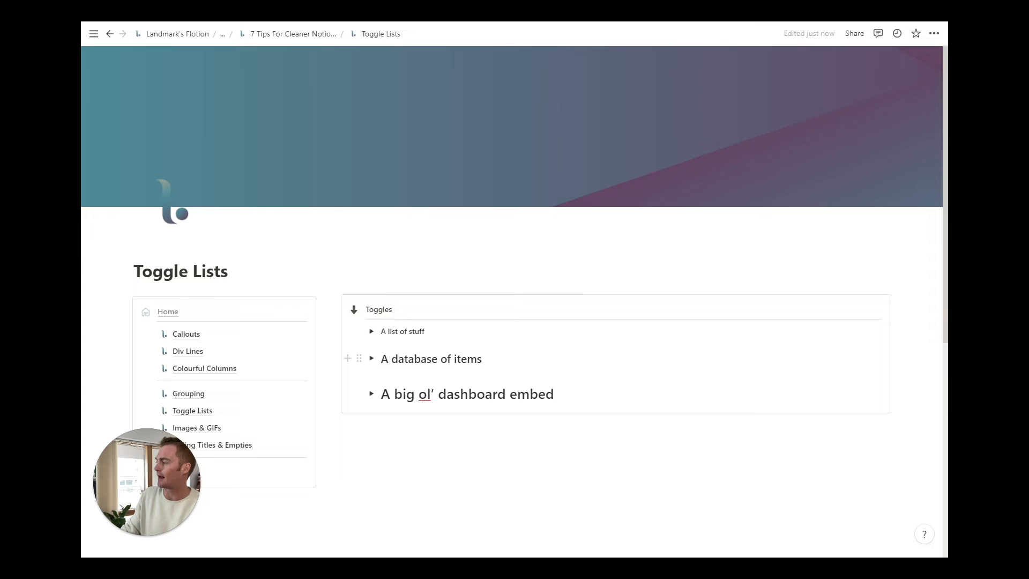
pyautogui.click(372, 358)
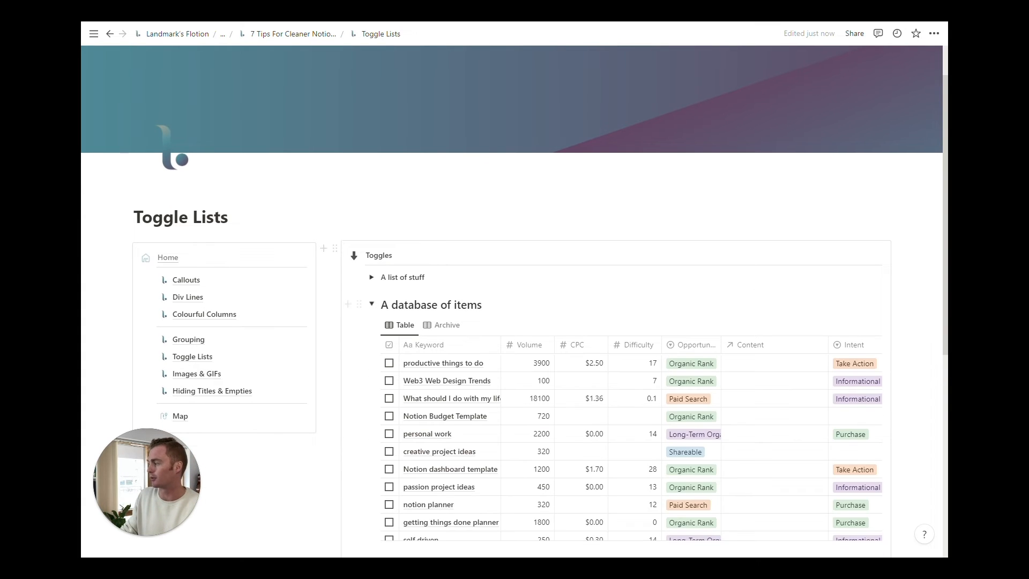
pyautogui.scroll(-3)
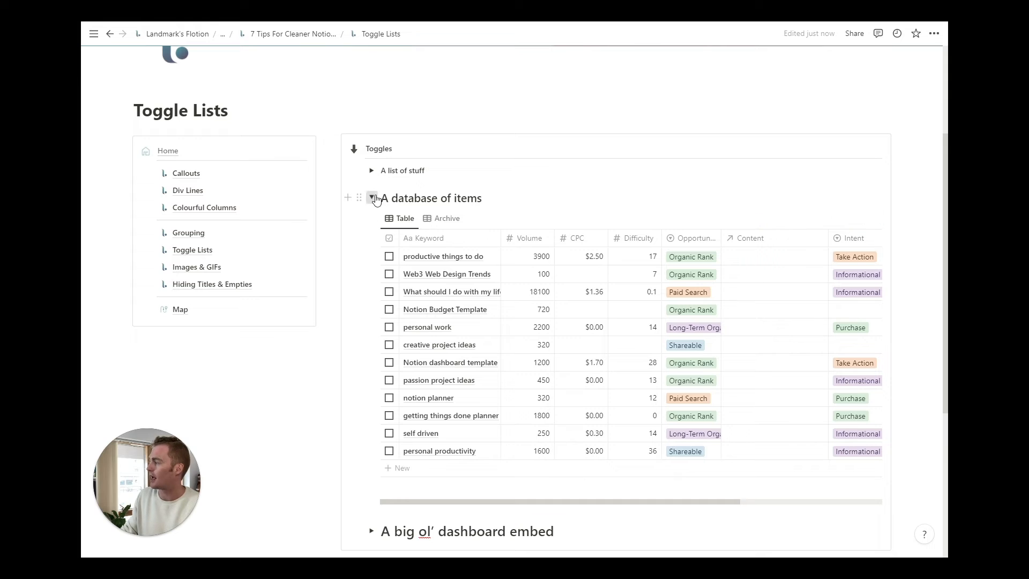
pyautogui.click(371, 197)
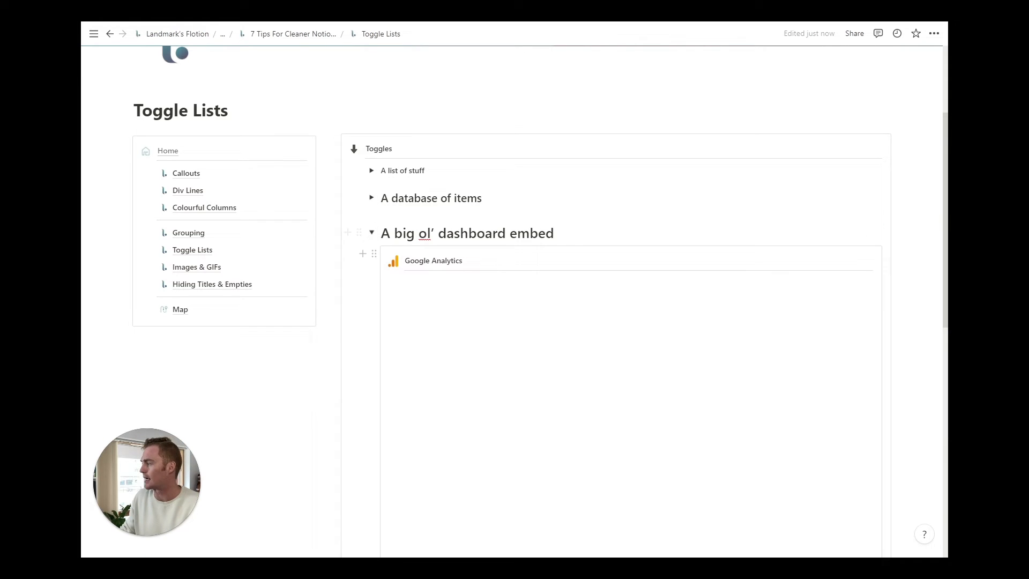
# Step: Scroll through the dashboard embed, then collapse the A list of stuff and dashboard embed toggles
pyautogui.scroll(-3)
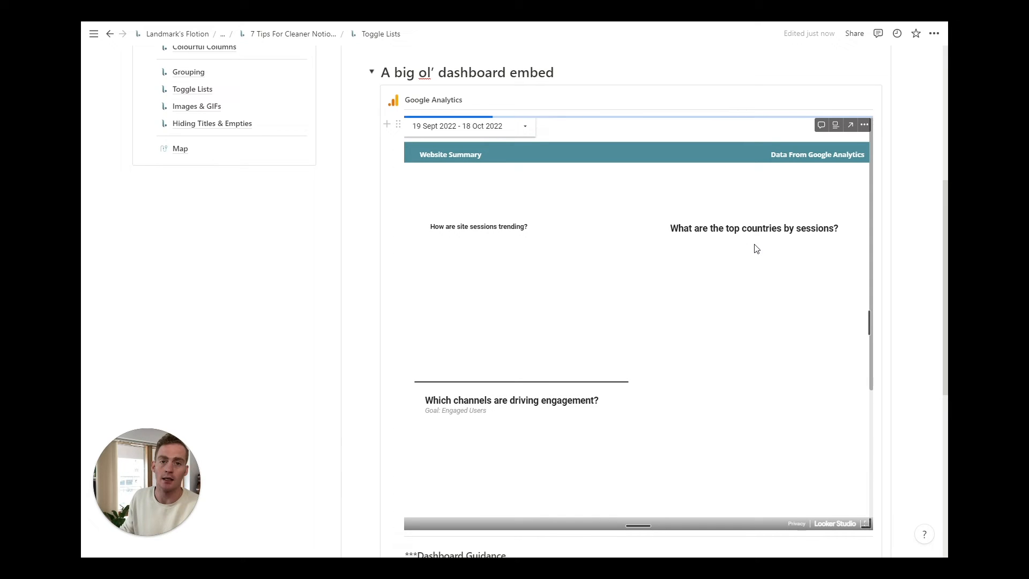
pyautogui.moveTo(694, 246)
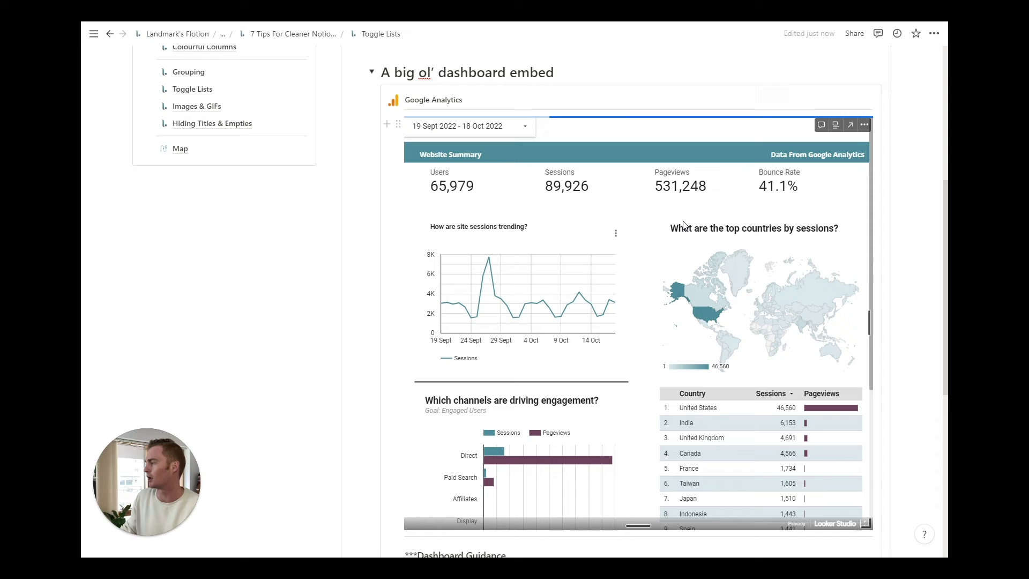
pyautogui.scroll(-3)
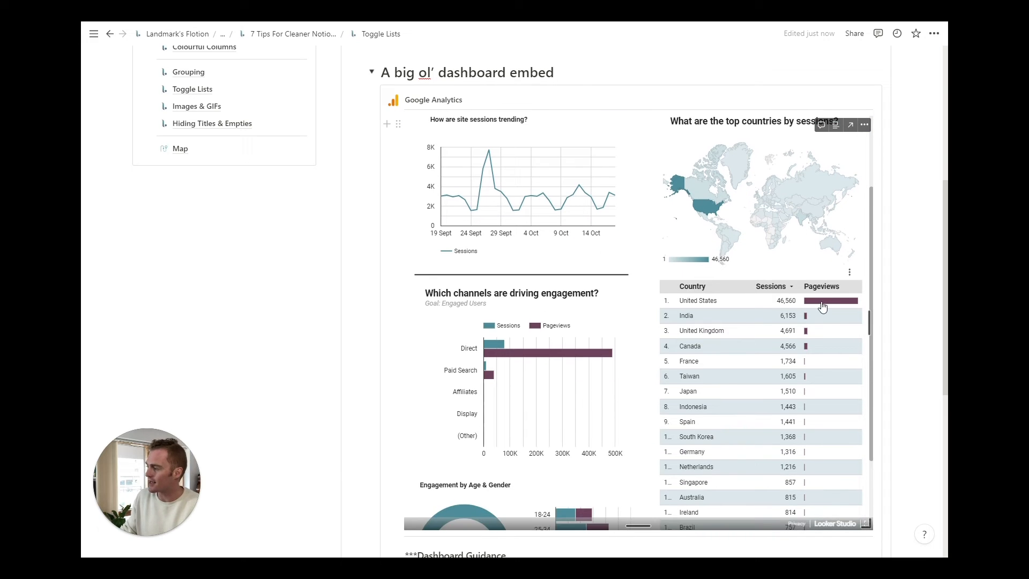
pyautogui.scroll(-3)
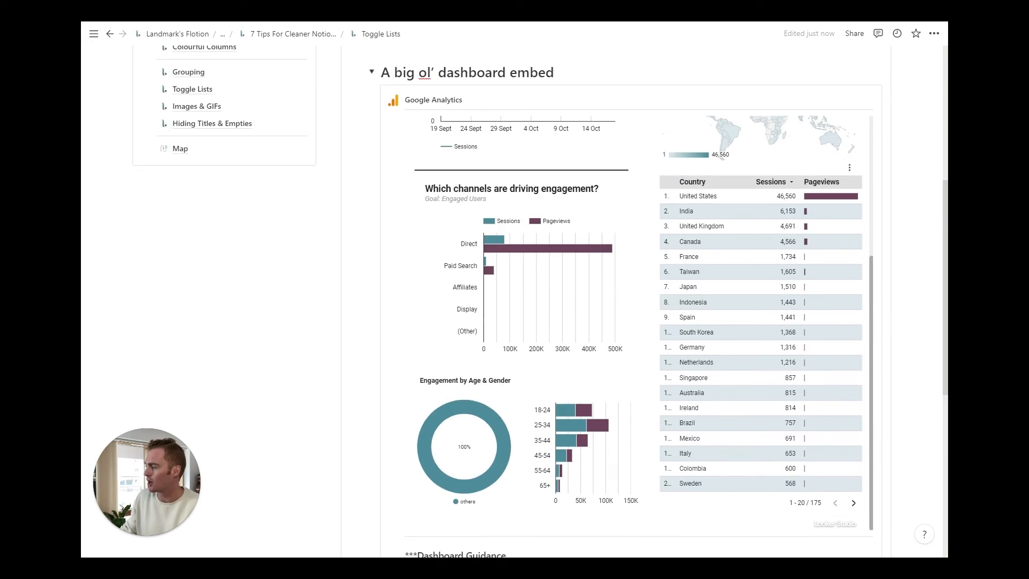
pyautogui.scroll(3)
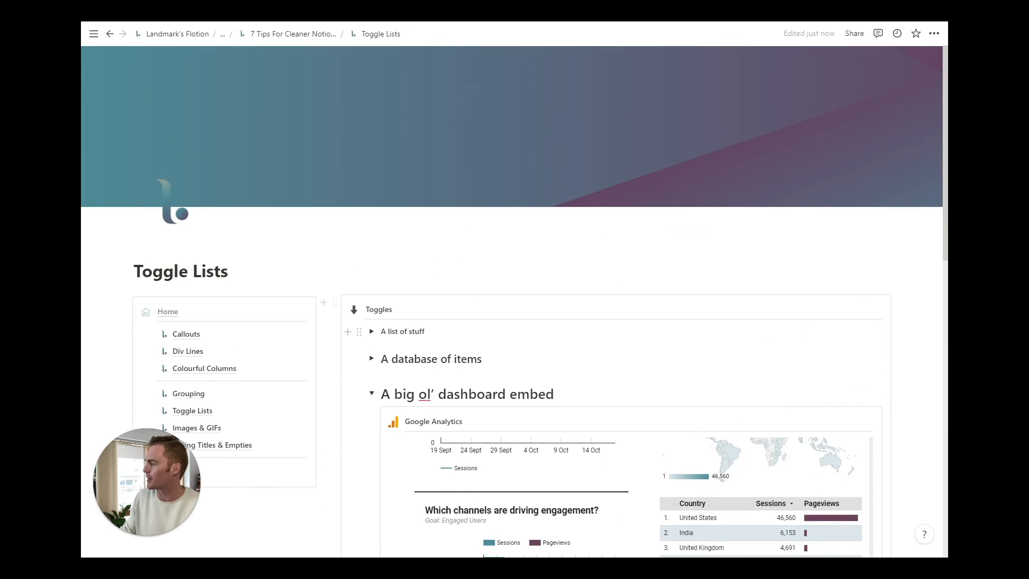
pyautogui.scroll(-3)
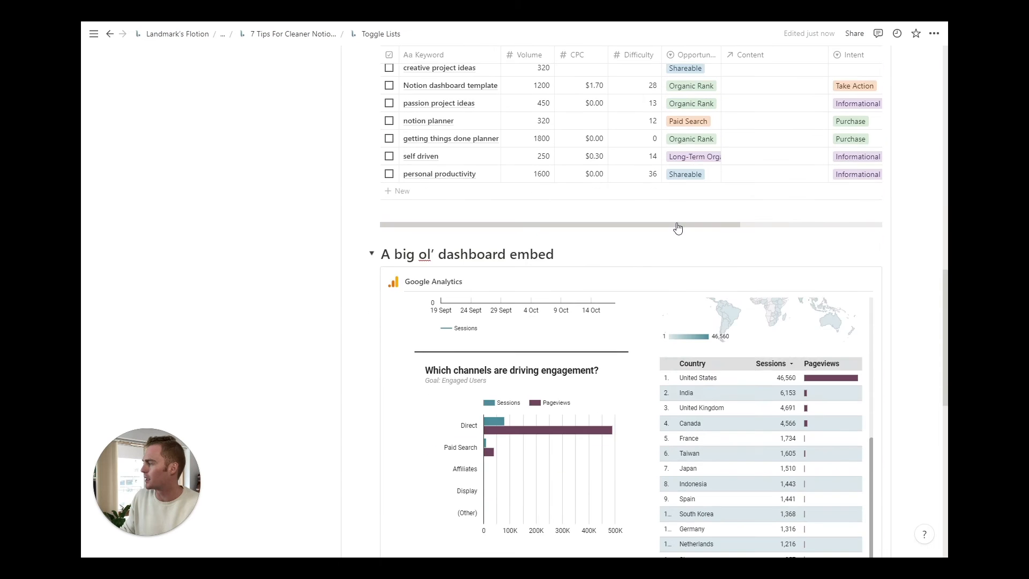
pyautogui.scroll(3)
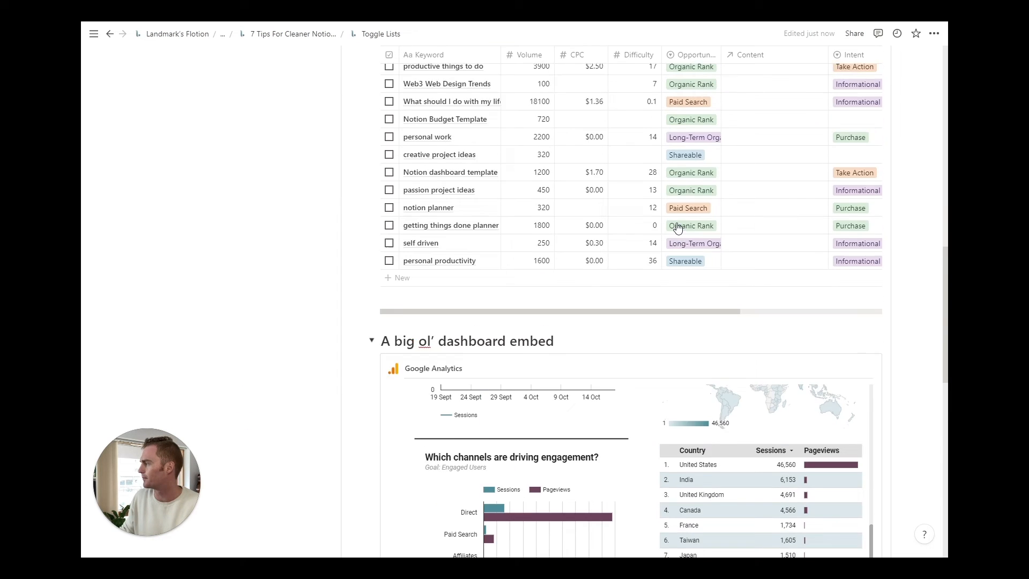
pyautogui.scroll(3)
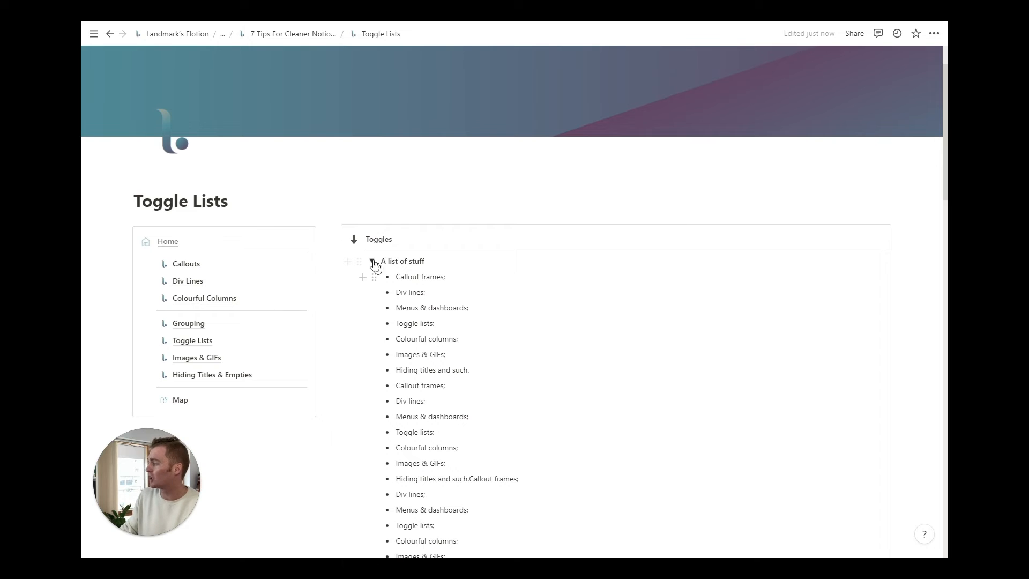
pyautogui.click(371, 261)
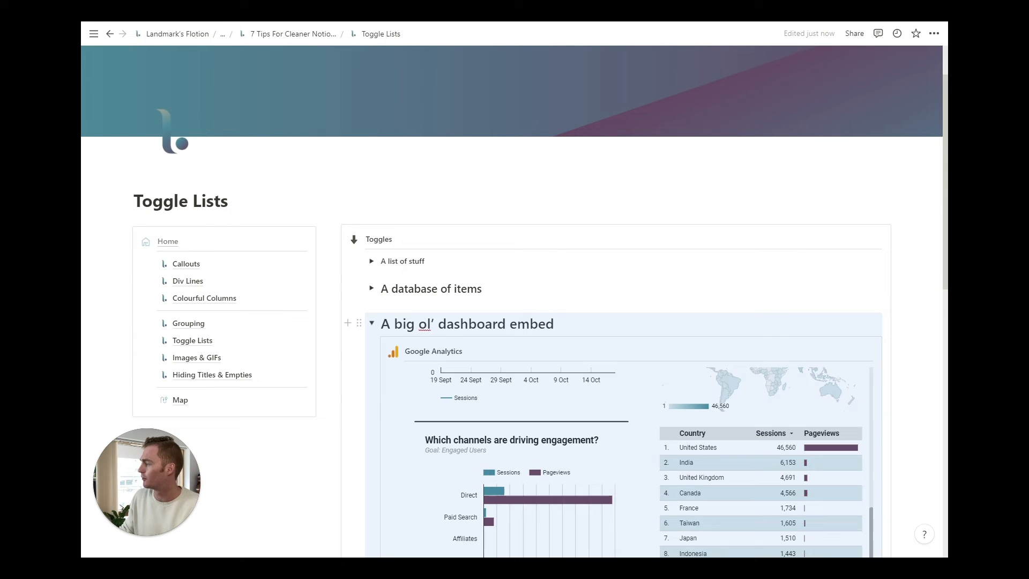
pyautogui.click(372, 324)
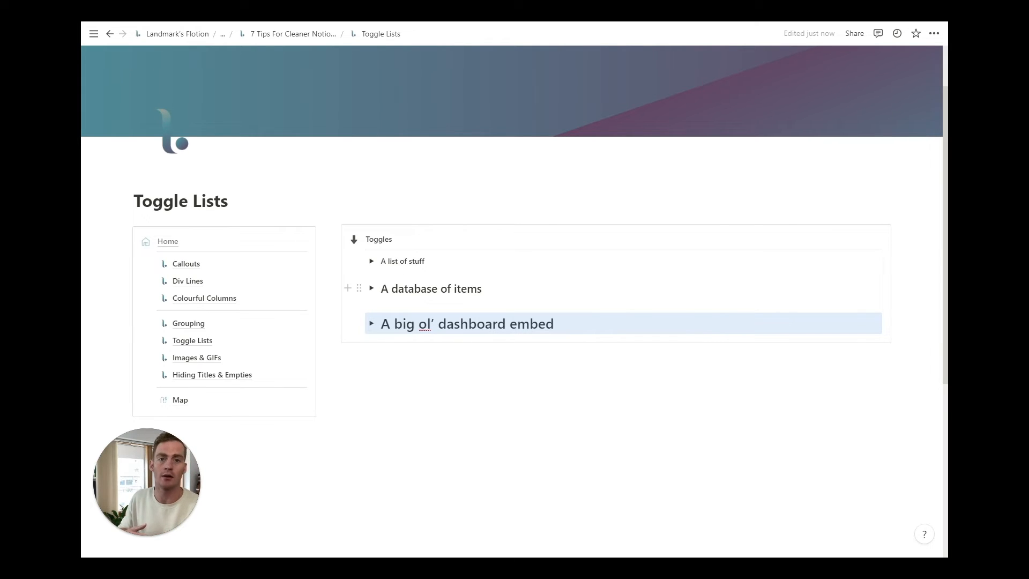
# Step: Navigate to the Images & GIFs page from the navigation links
pyautogui.click(196, 357)
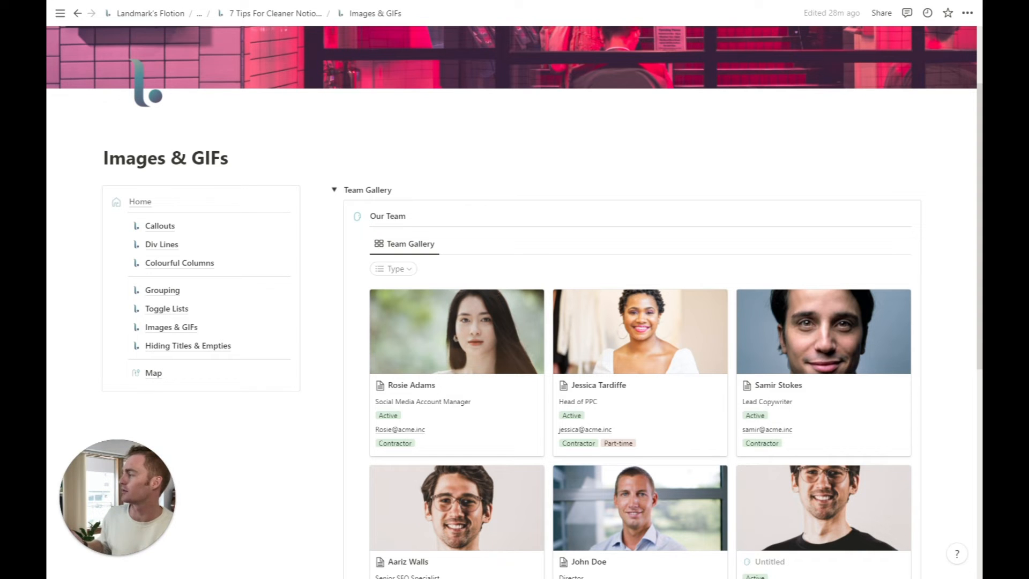
pyautogui.scroll(-3)
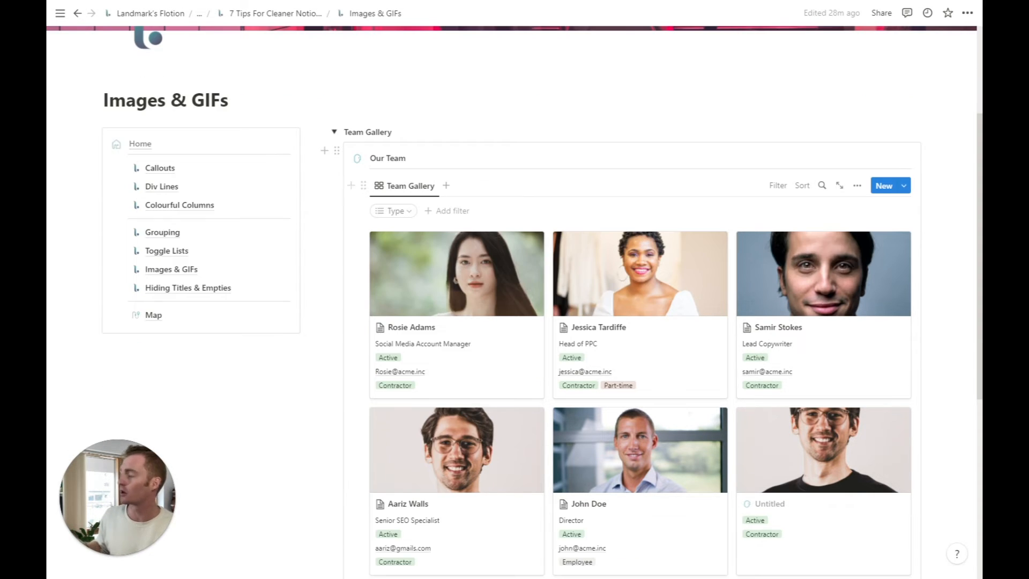
pyautogui.scroll(3)
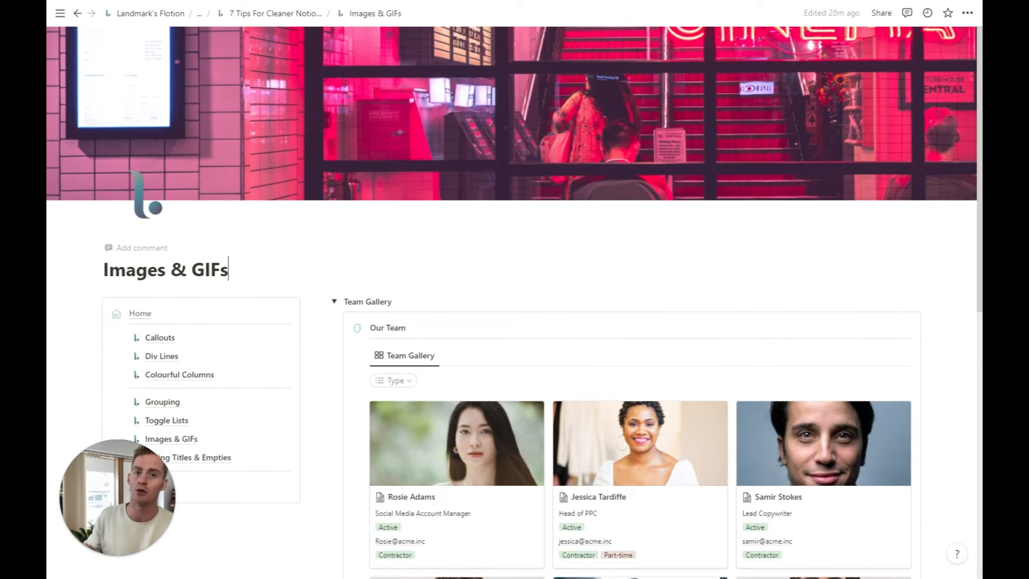
pyautogui.moveTo(810, 141)
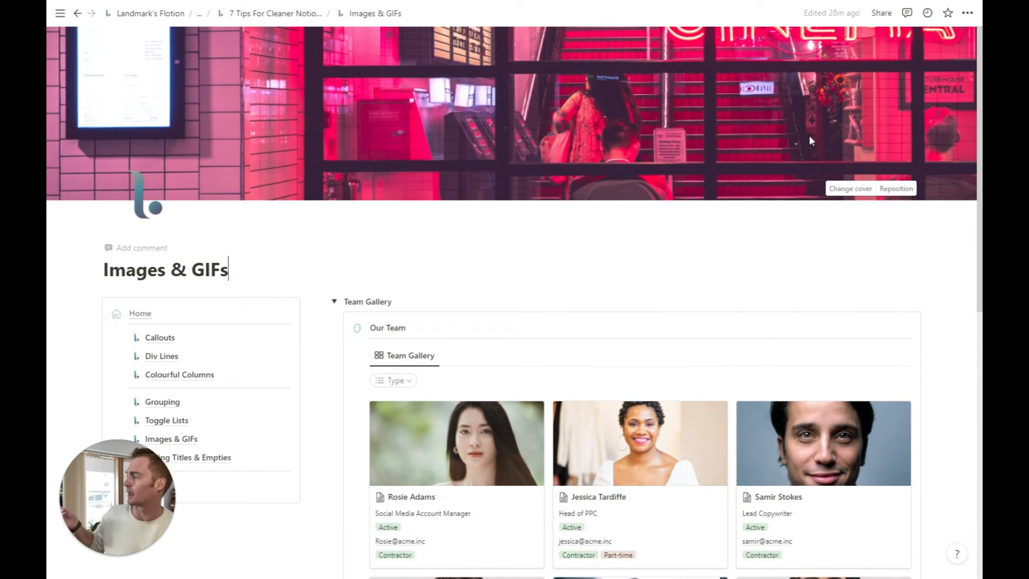
pyautogui.moveTo(836, 175)
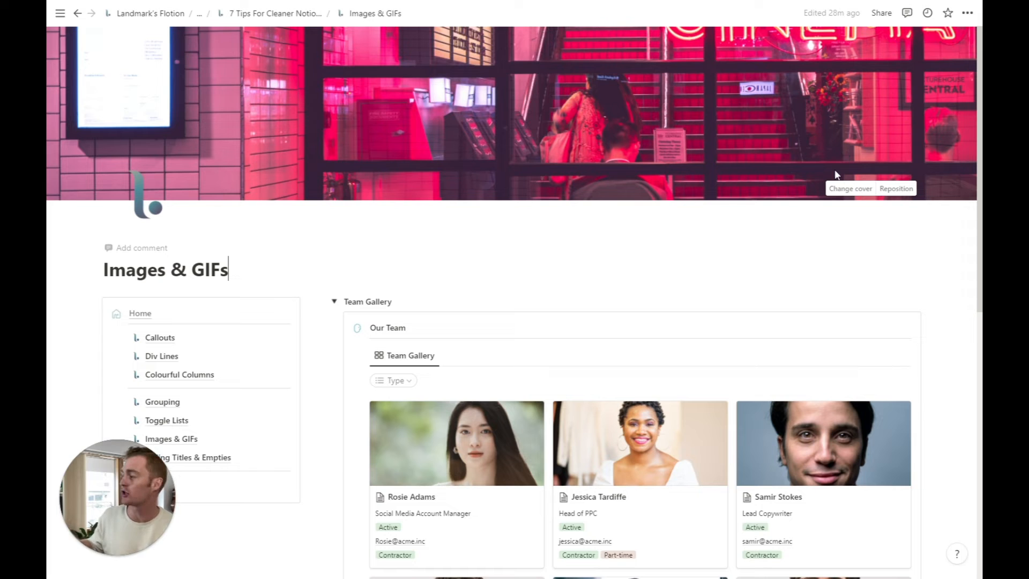
# Step: Change the cover via Unsplash, searching 'Notion' and choosing the website banner image
pyautogui.click(850, 189)
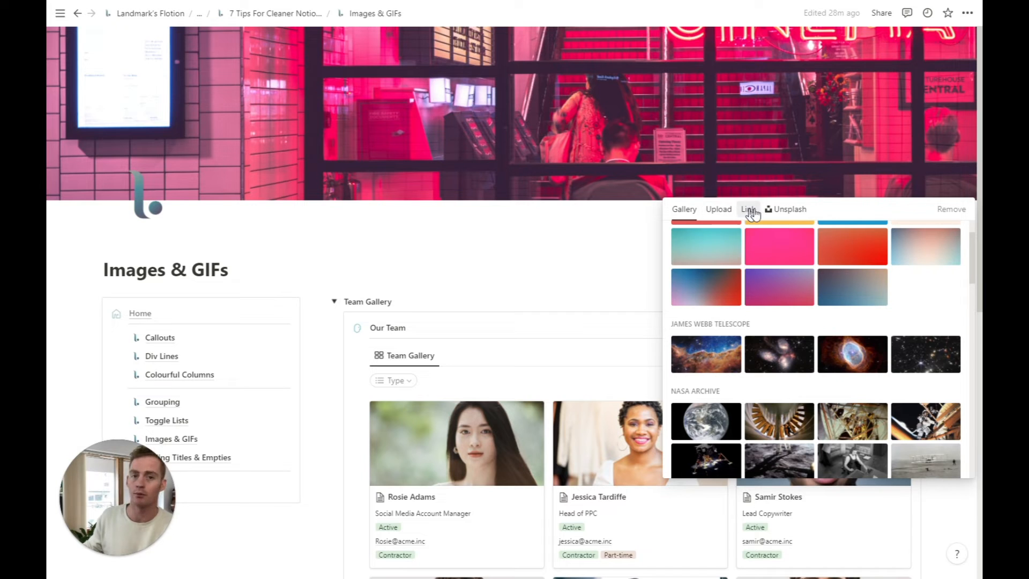
pyautogui.click(789, 209)
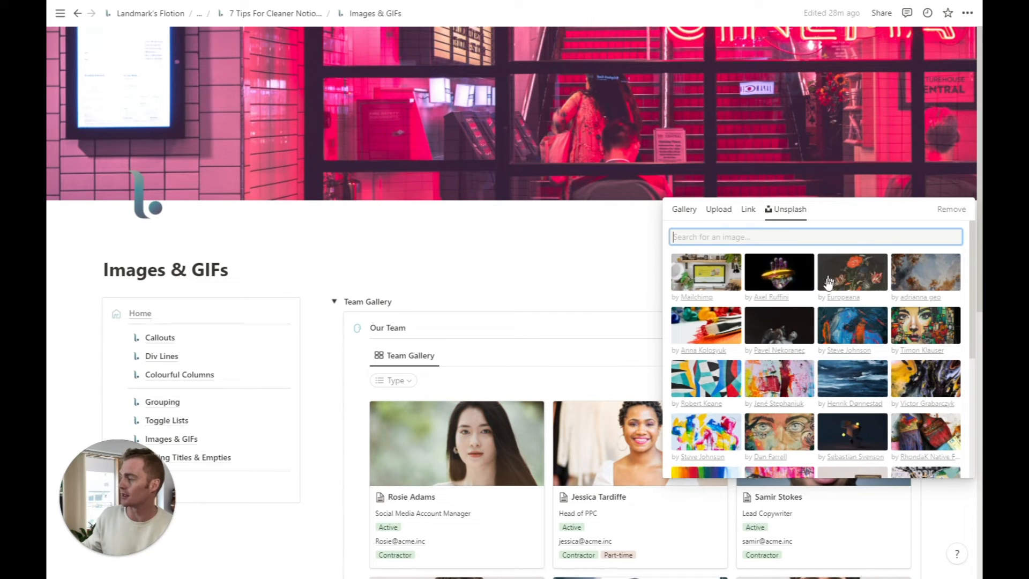
pyautogui.moveTo(767, 252)
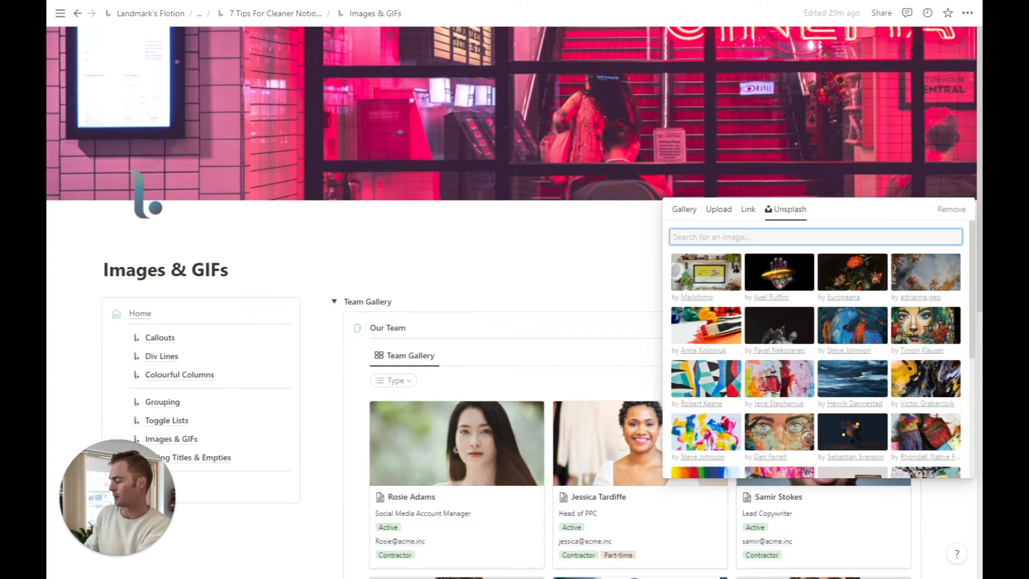
pyautogui.write('Notion')
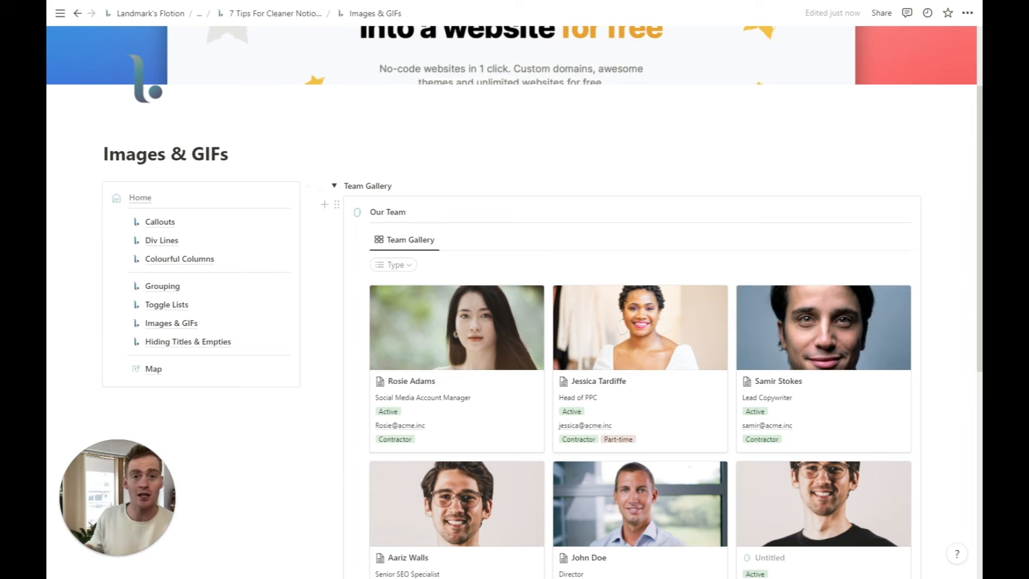
pyautogui.scroll(3)
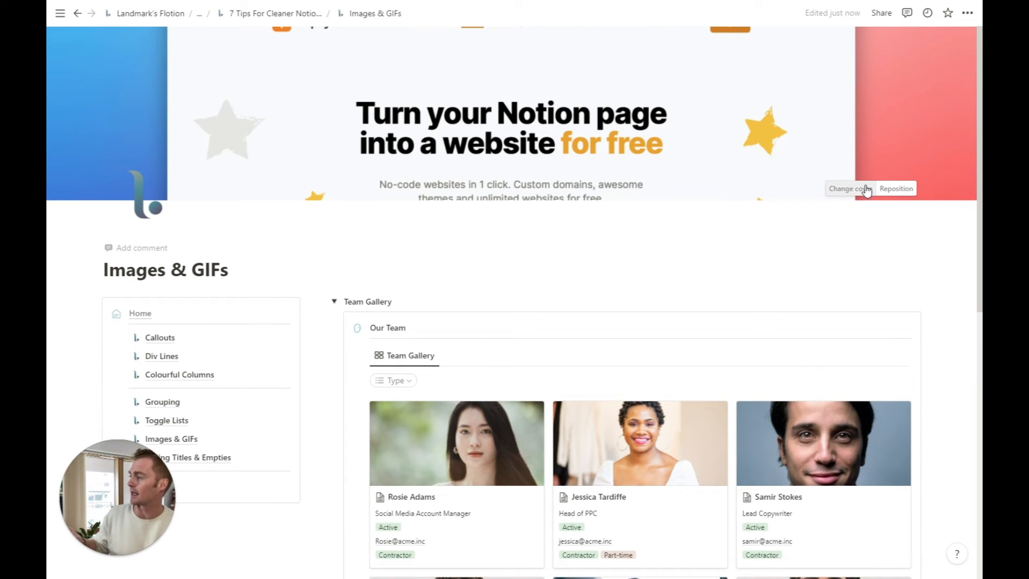
pyautogui.moveTo(859, 192)
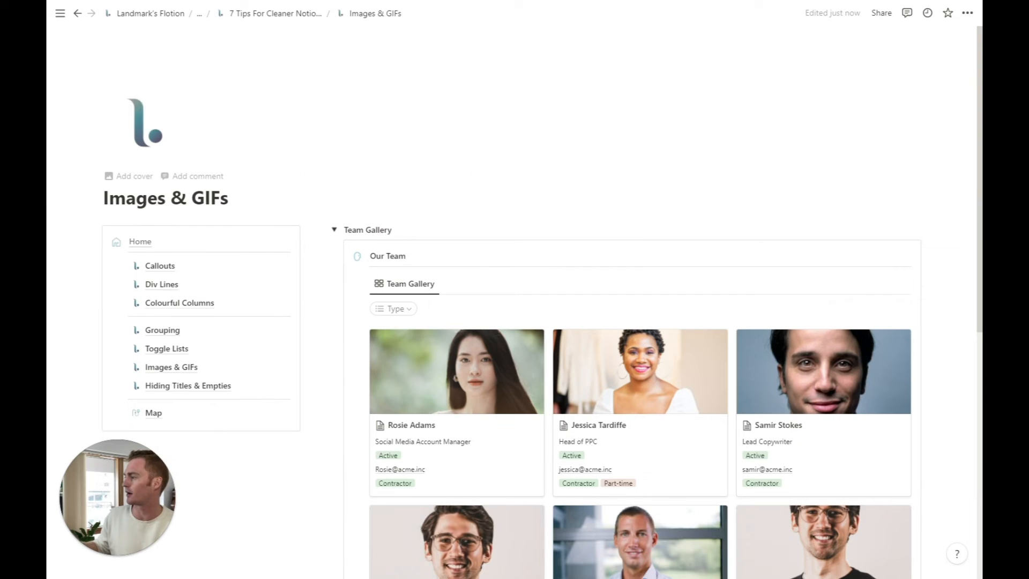
pyautogui.moveTo(129, 175)
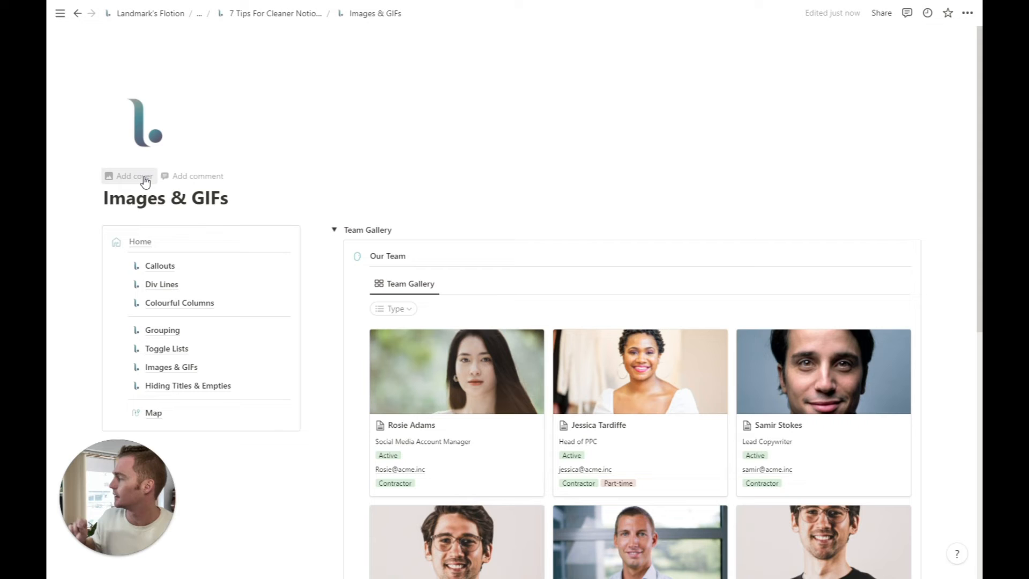
# Step: Add a fresh cover to the page, giving it the painting of a woman pouring from a jug
pyautogui.click(129, 176)
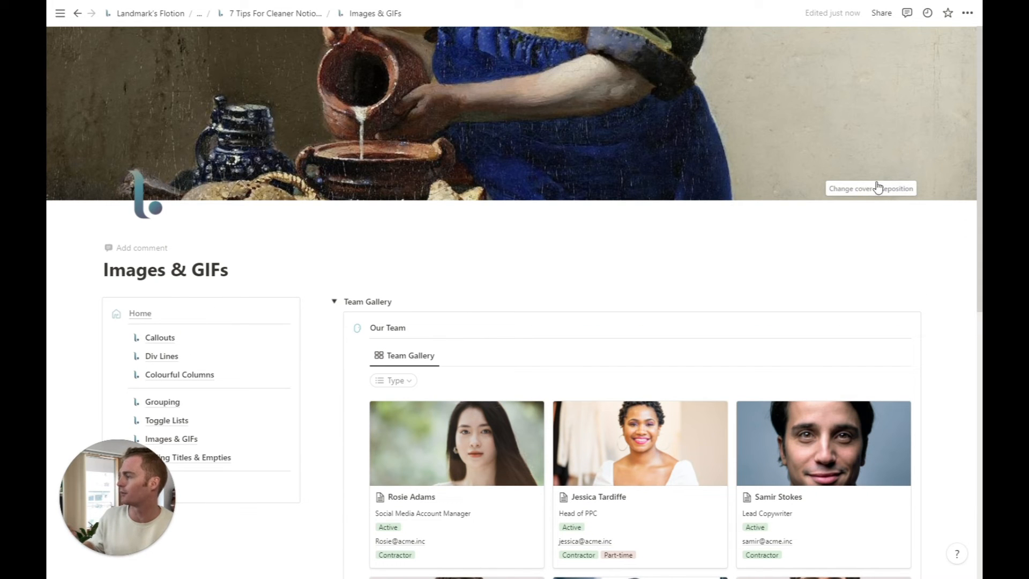
pyautogui.moveTo(776, 148)
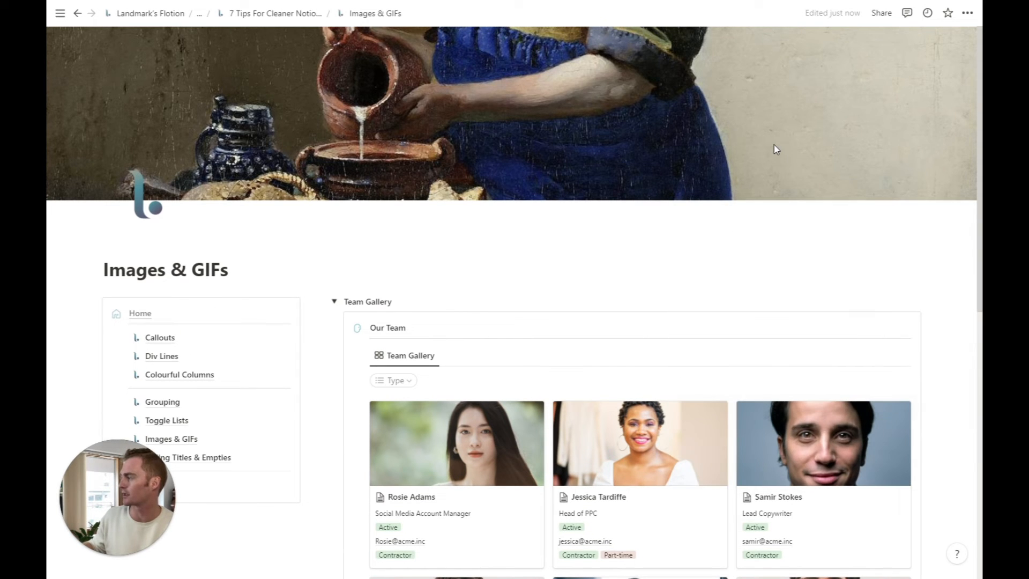
pyautogui.scroll(-3)
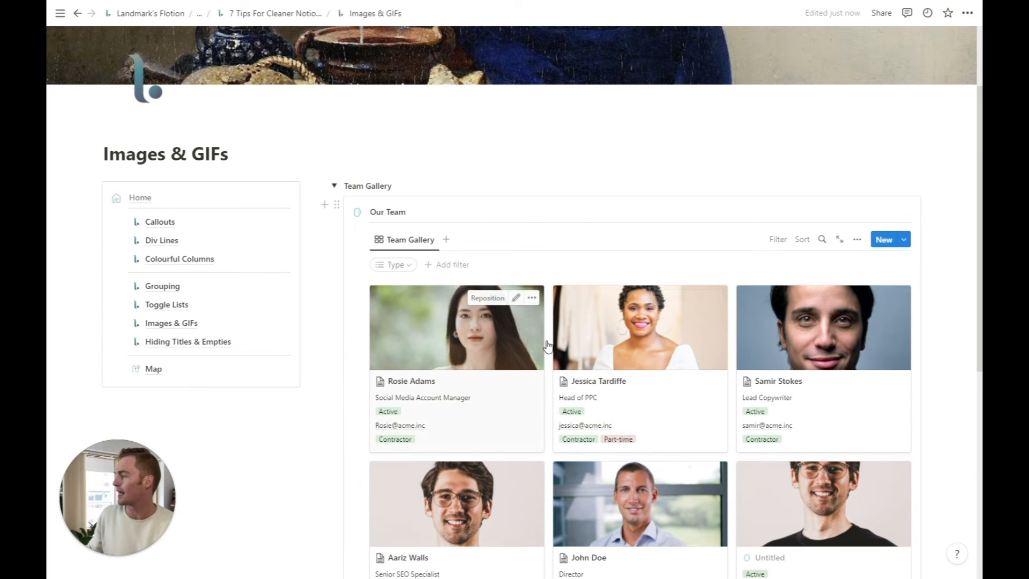
pyautogui.moveTo(677, 308)
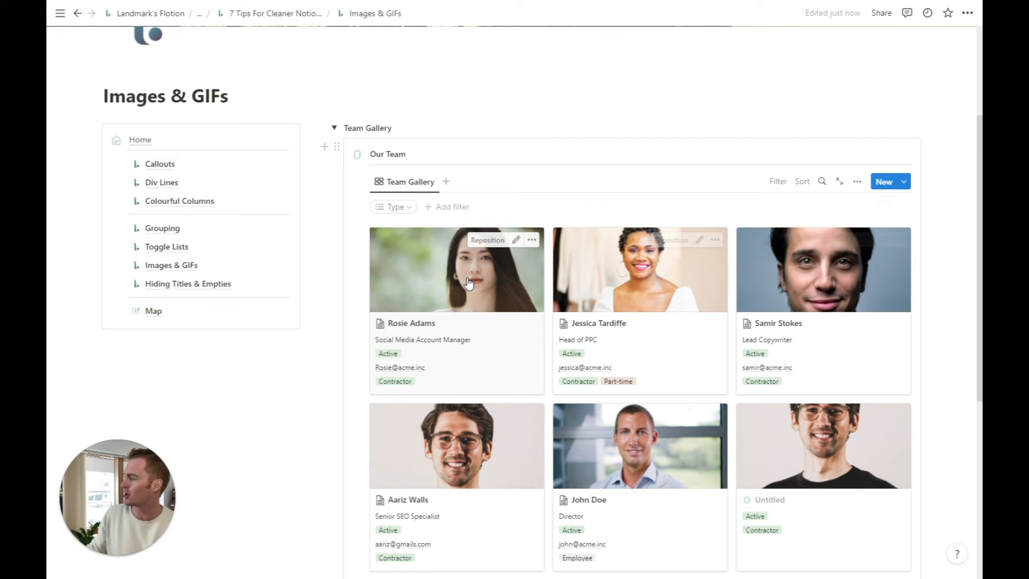
pyautogui.click(411, 323)
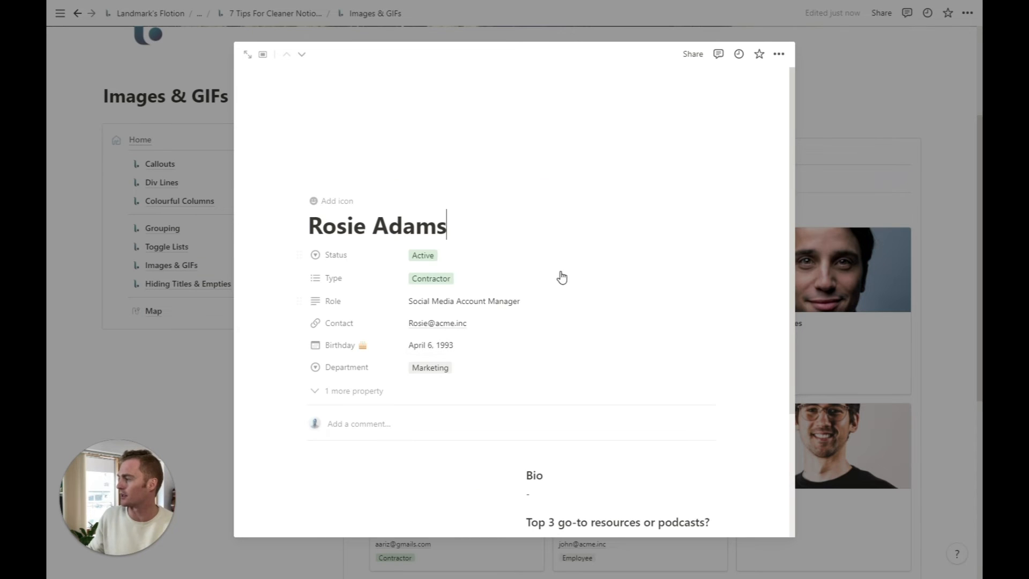
pyautogui.scroll(-3)
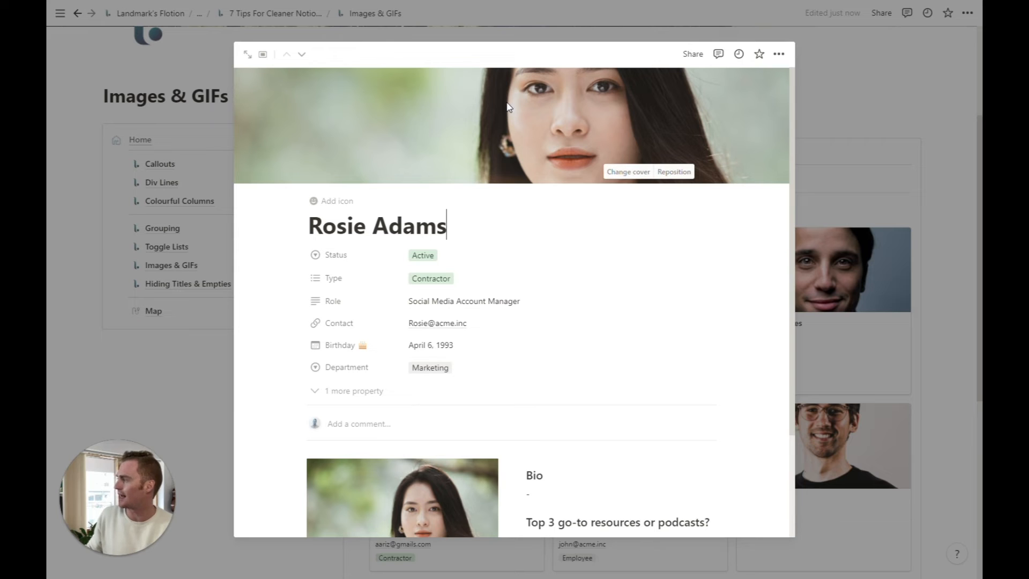
pyautogui.moveTo(901, 90)
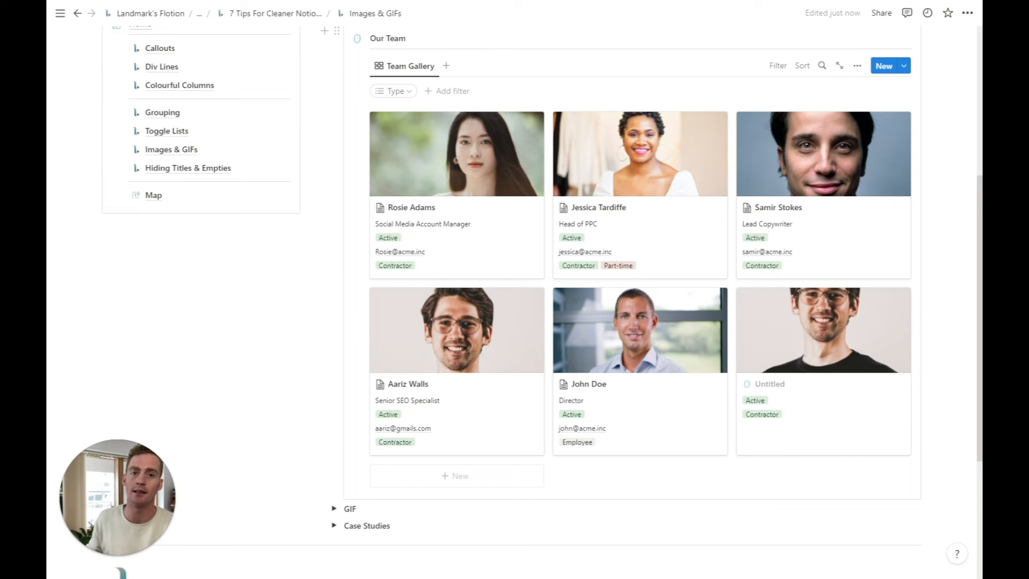
pyautogui.moveTo(823, 329)
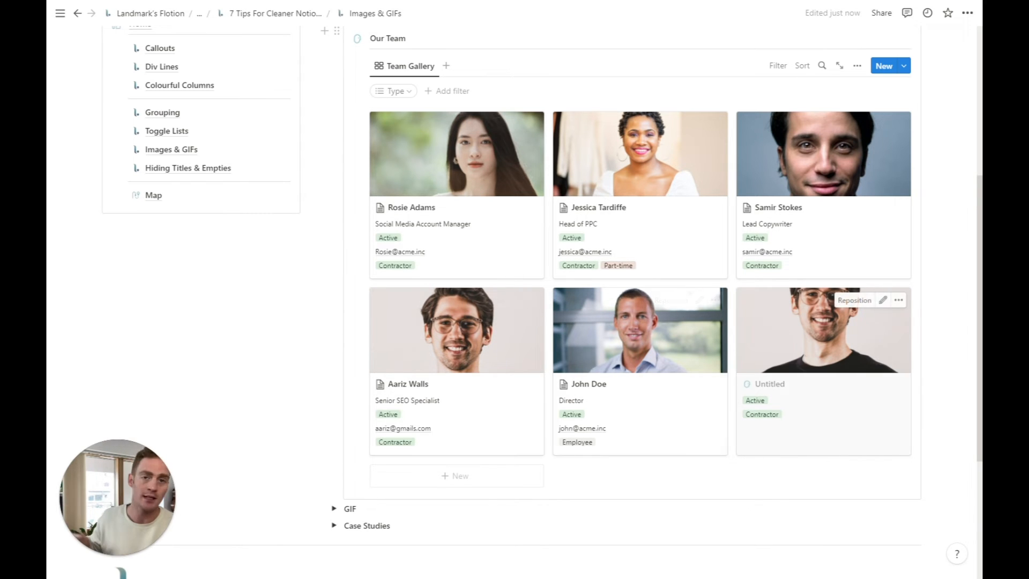
pyautogui.moveTo(428, 163)
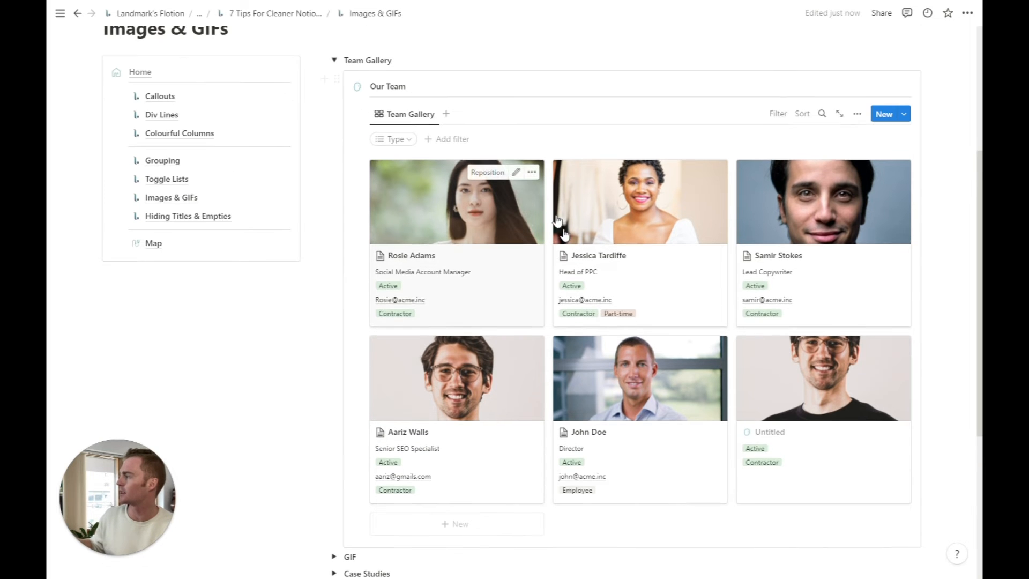
pyautogui.scroll(-3)
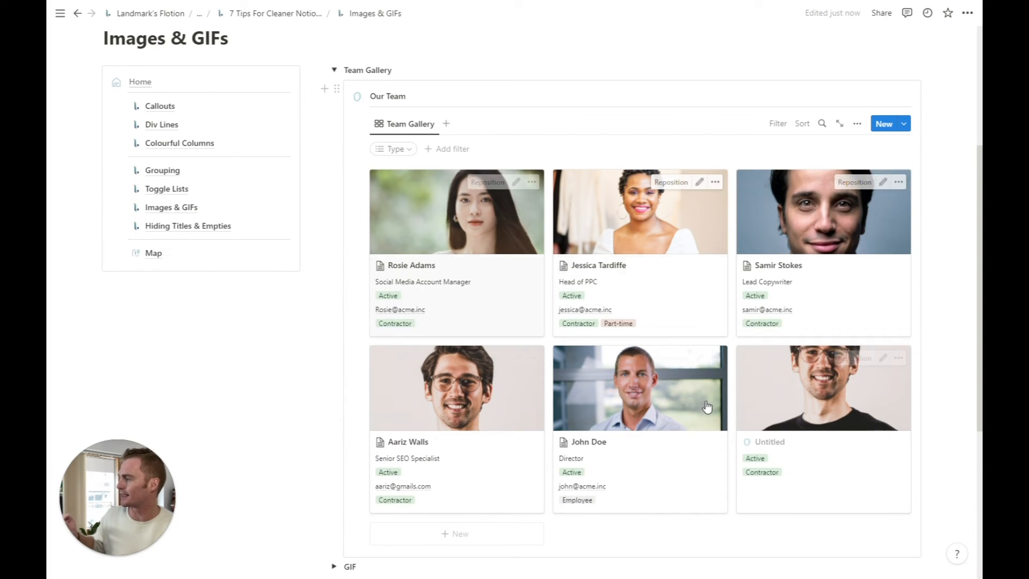
pyautogui.moveTo(804, 258)
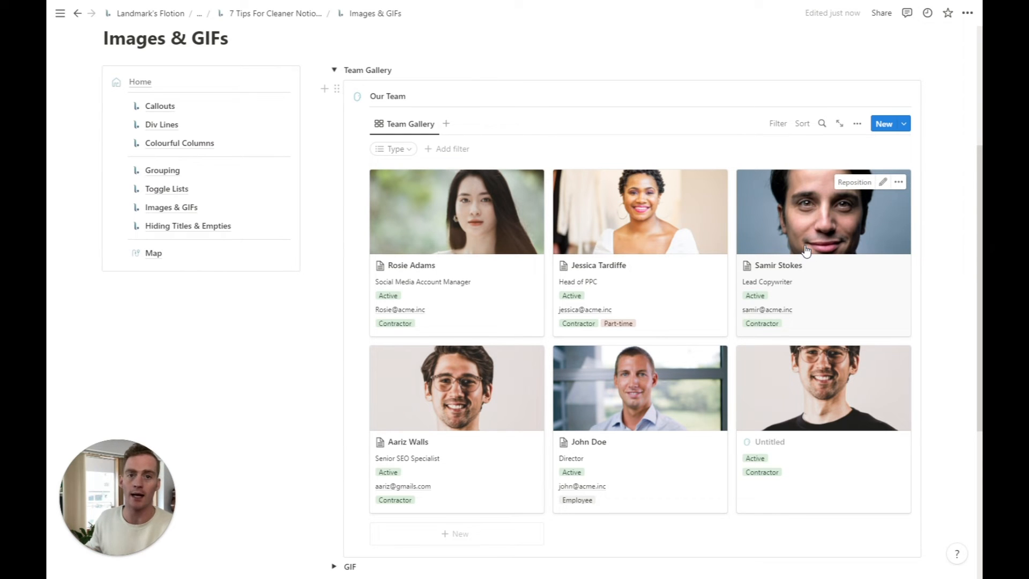
pyautogui.moveTo(496, 239)
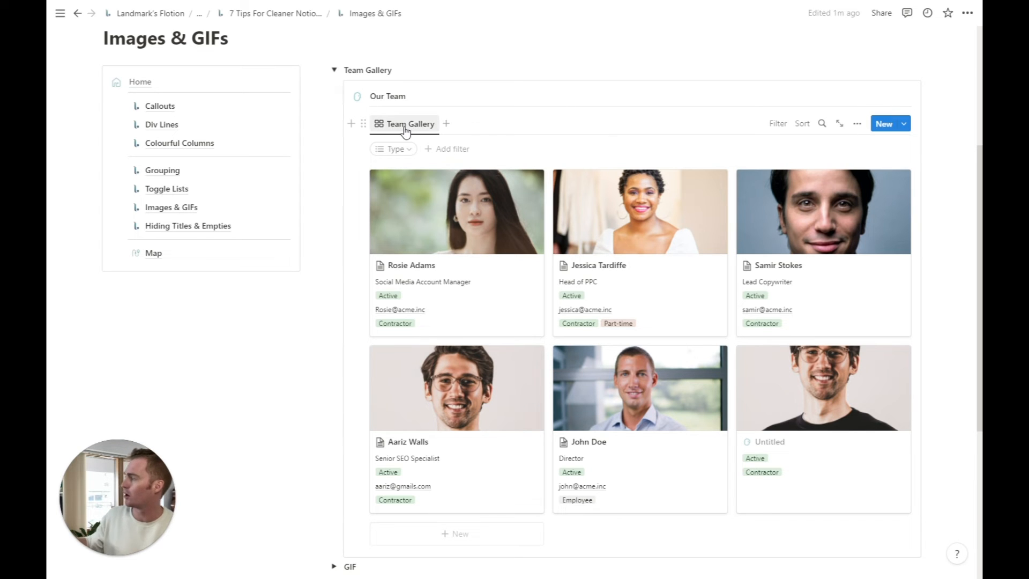
pyautogui.click(409, 124)
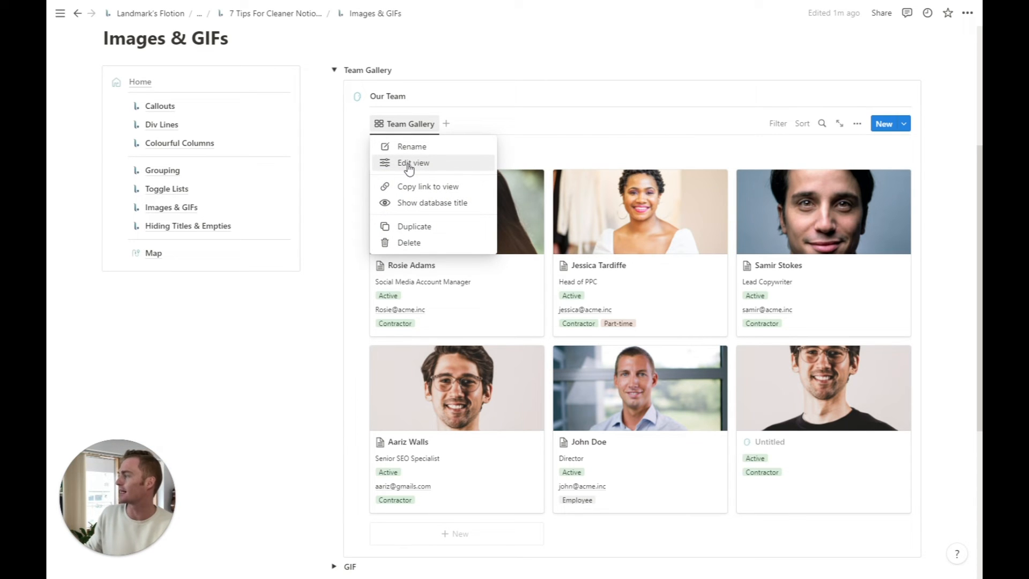
pyautogui.click(414, 162)
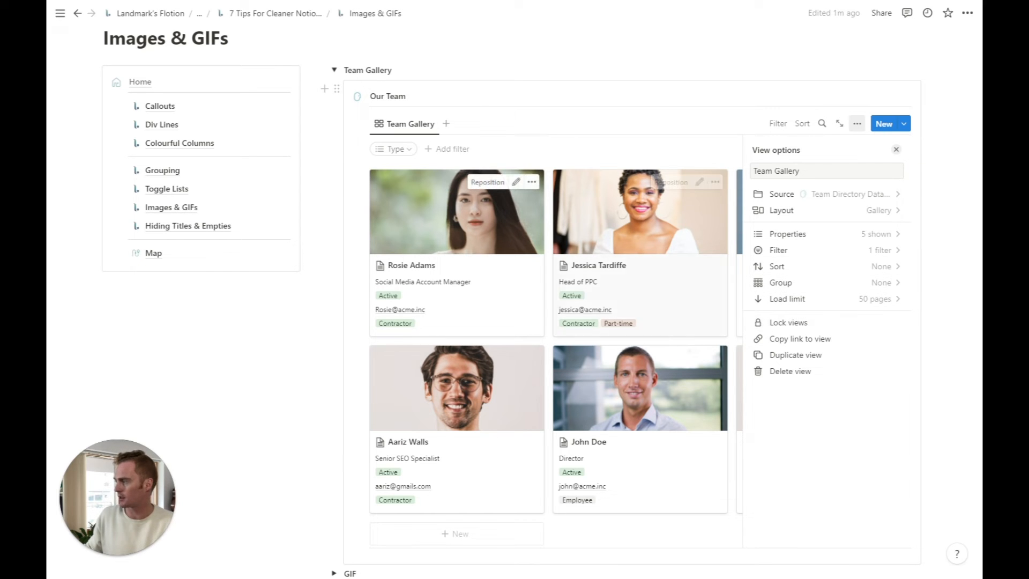
pyautogui.moveTo(826, 210)
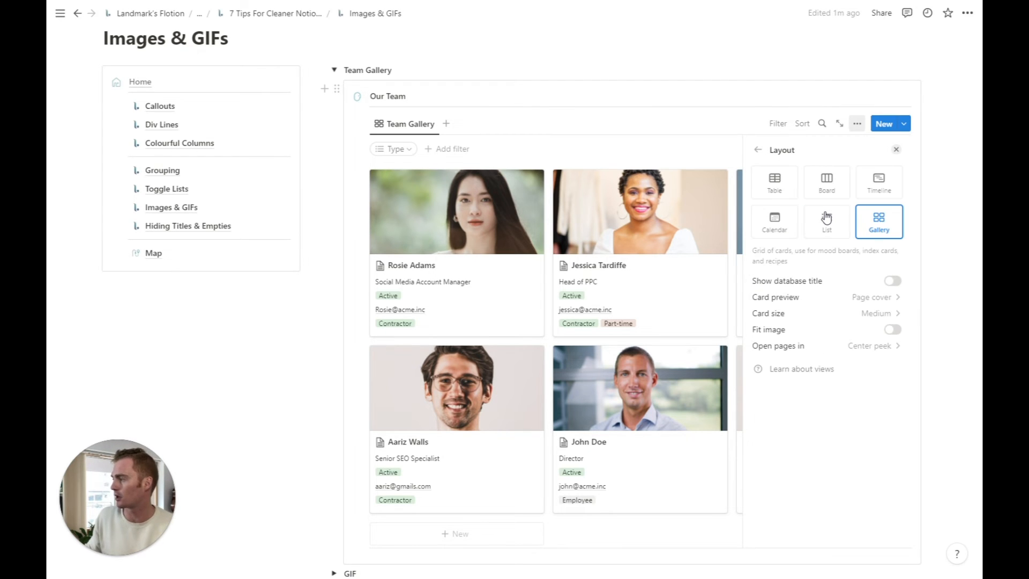
pyautogui.moveTo(774, 297)
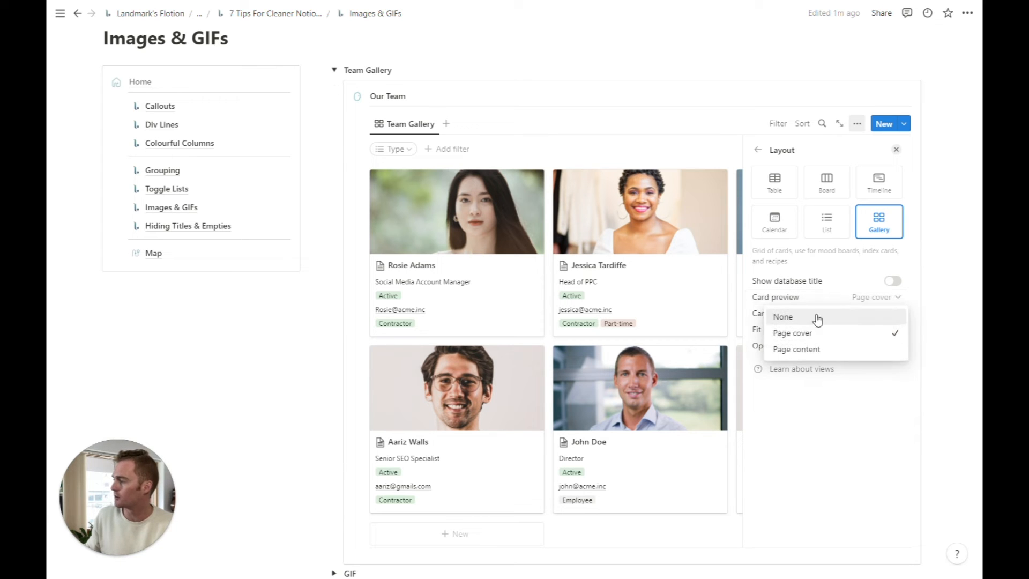
pyautogui.click(796, 348)
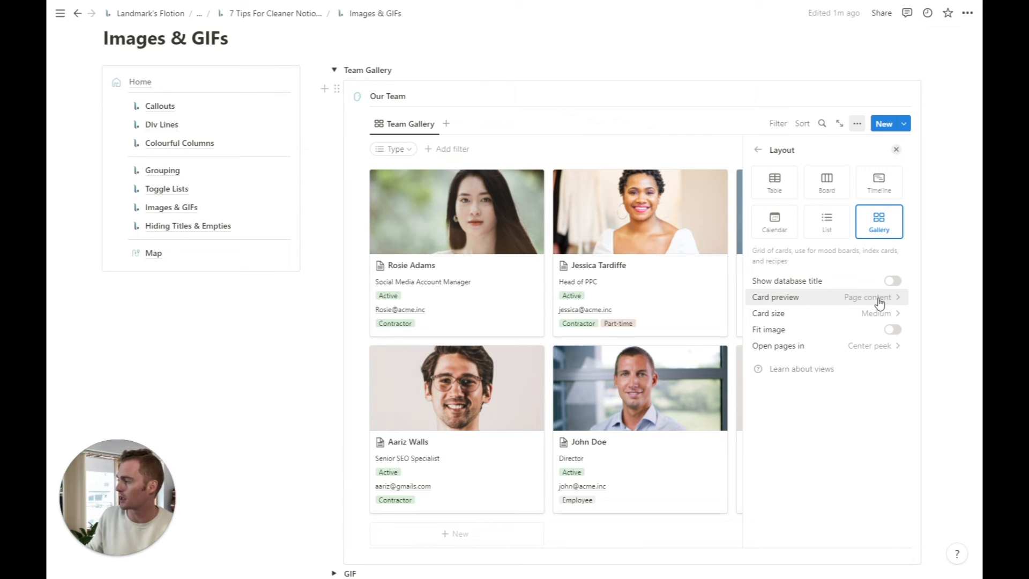
pyautogui.moveTo(872, 306)
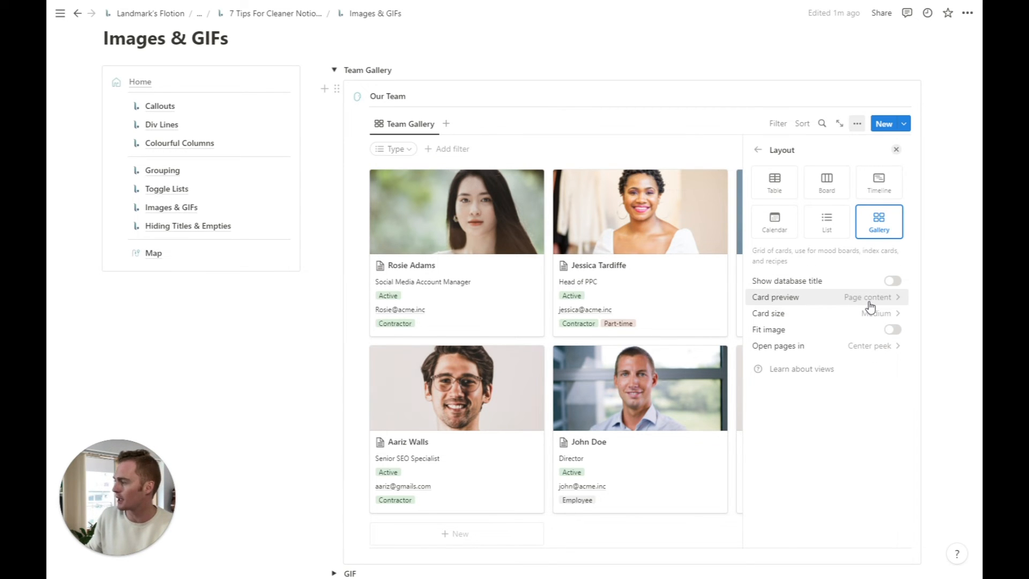
pyautogui.moveTo(621, 211)
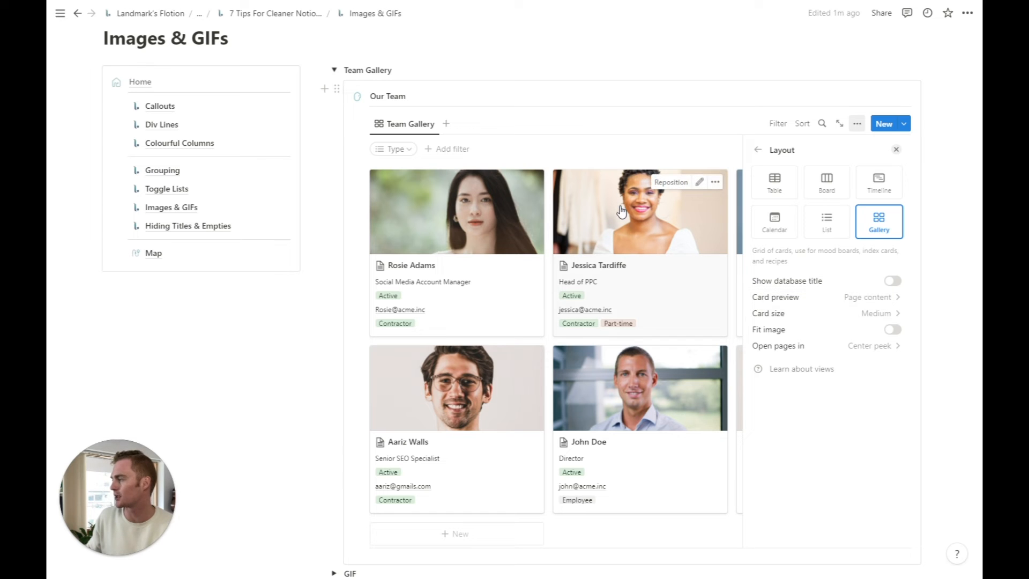
pyautogui.click(638, 210)
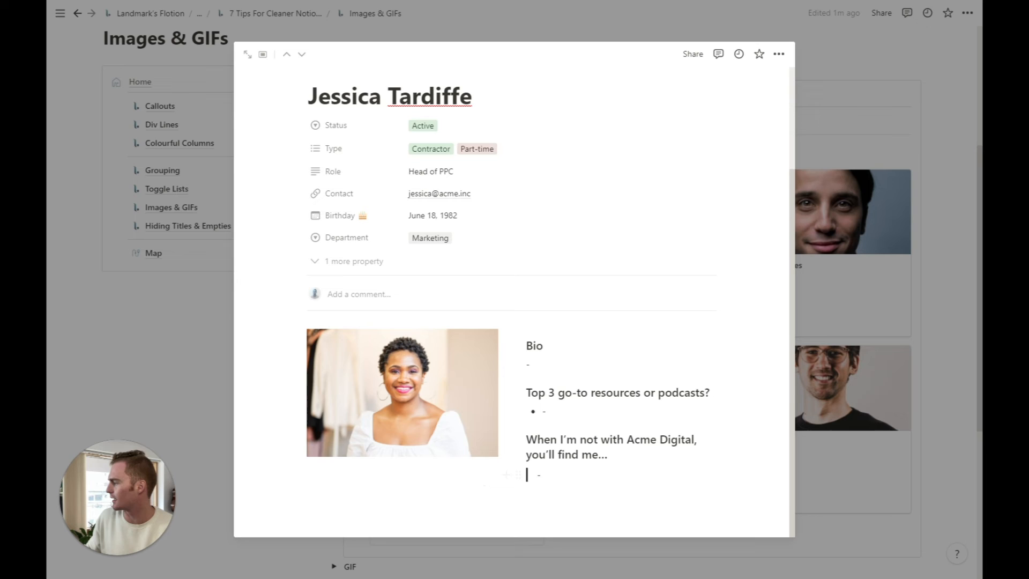
pyautogui.scroll(3)
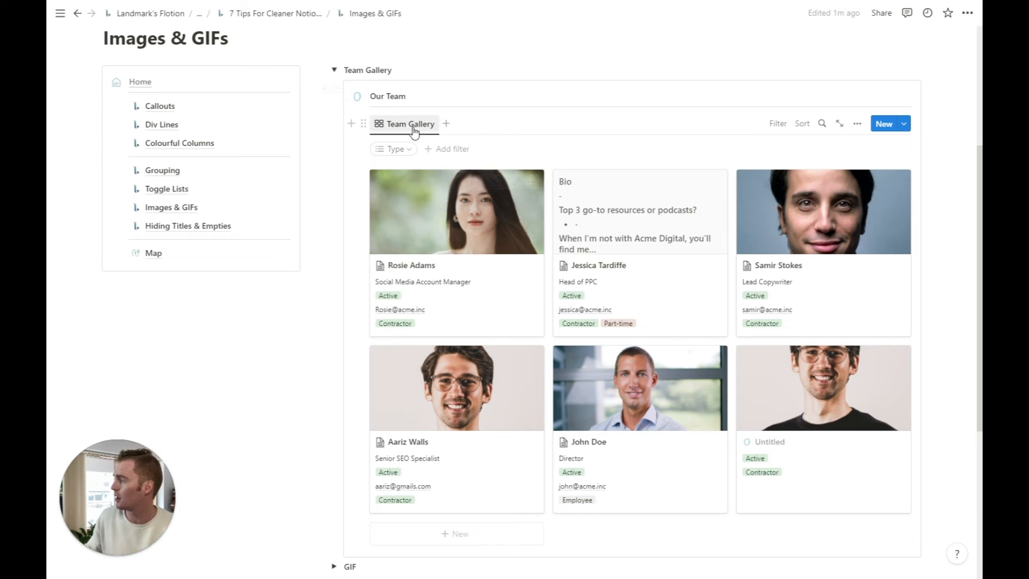
pyautogui.click(856, 123)
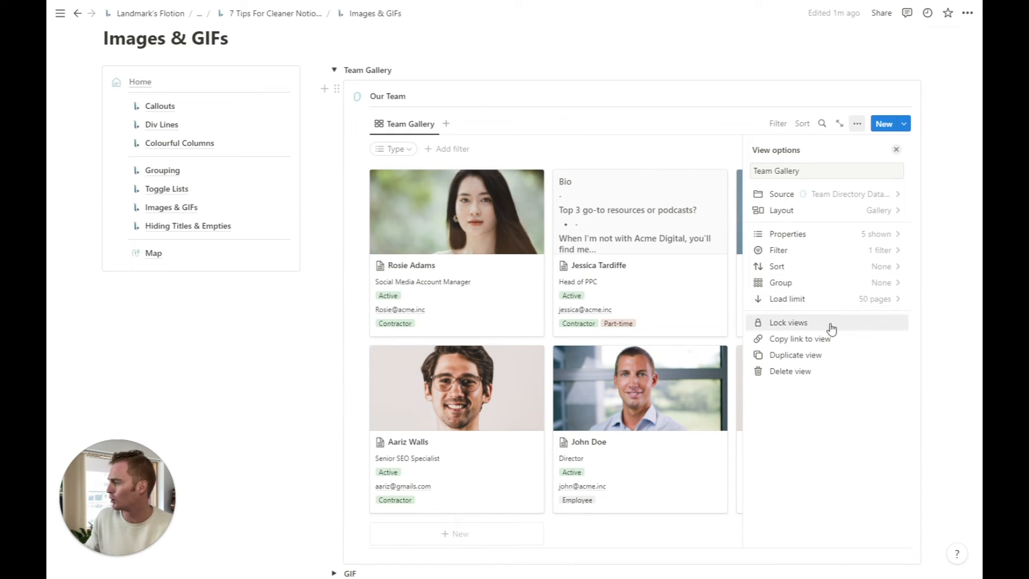
# Step: Set Card preview back to Page cover in Layout and collapse the Team Gallery section
pyautogui.click(781, 210)
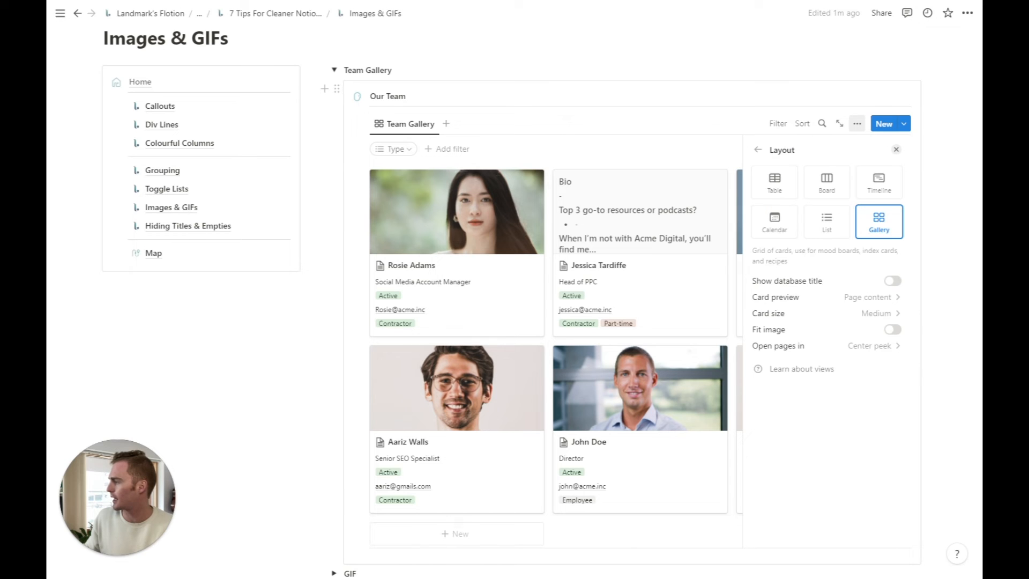
pyautogui.click(866, 297)
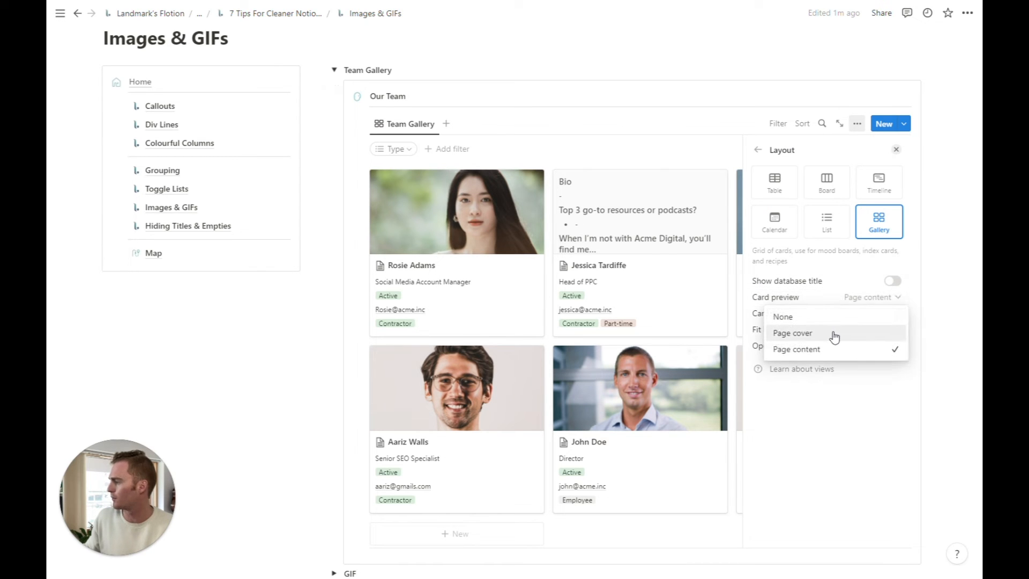
pyautogui.click(792, 332)
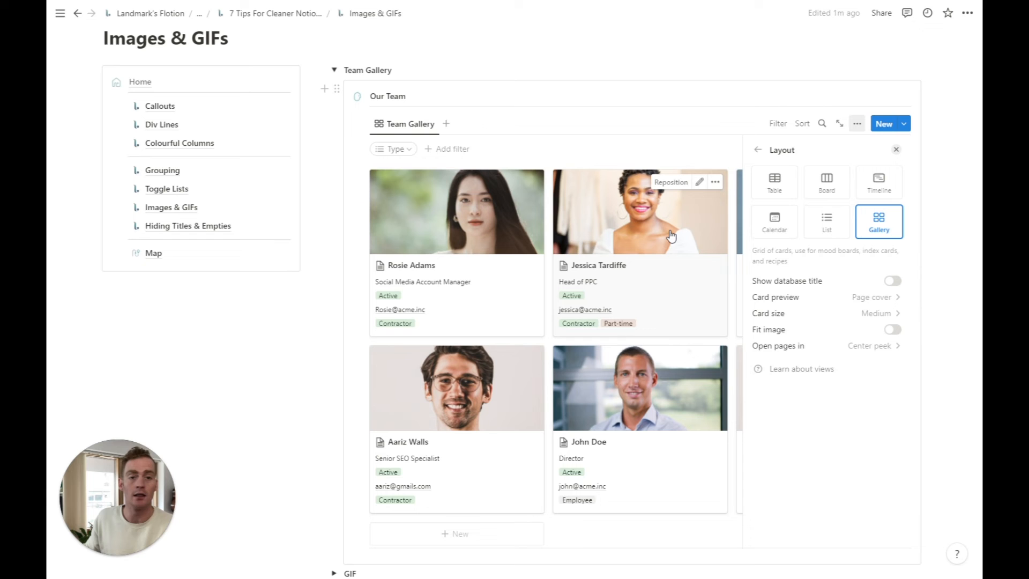
pyautogui.moveTo(899, 151)
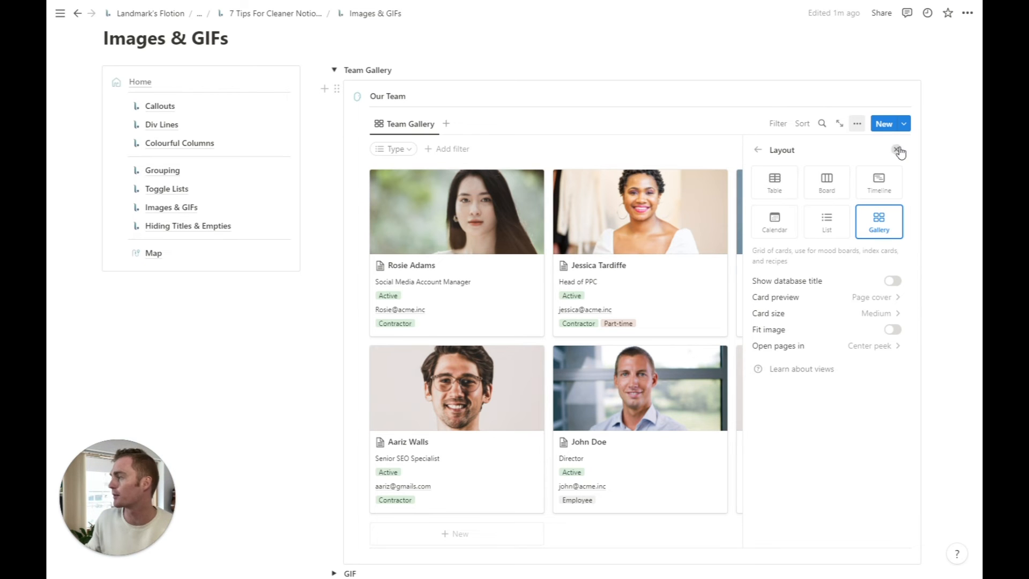
pyautogui.click(898, 150)
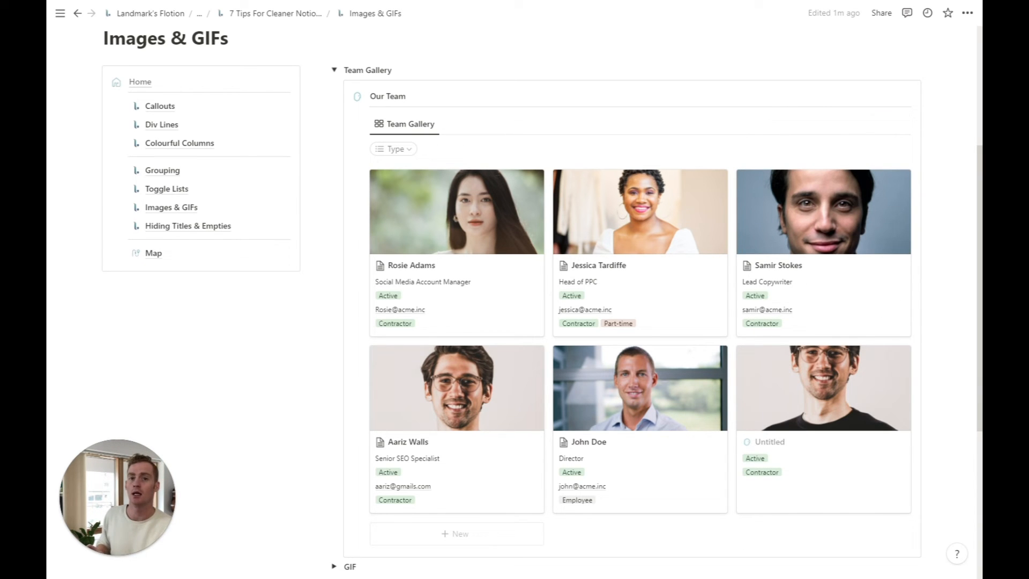
pyautogui.click(334, 70)
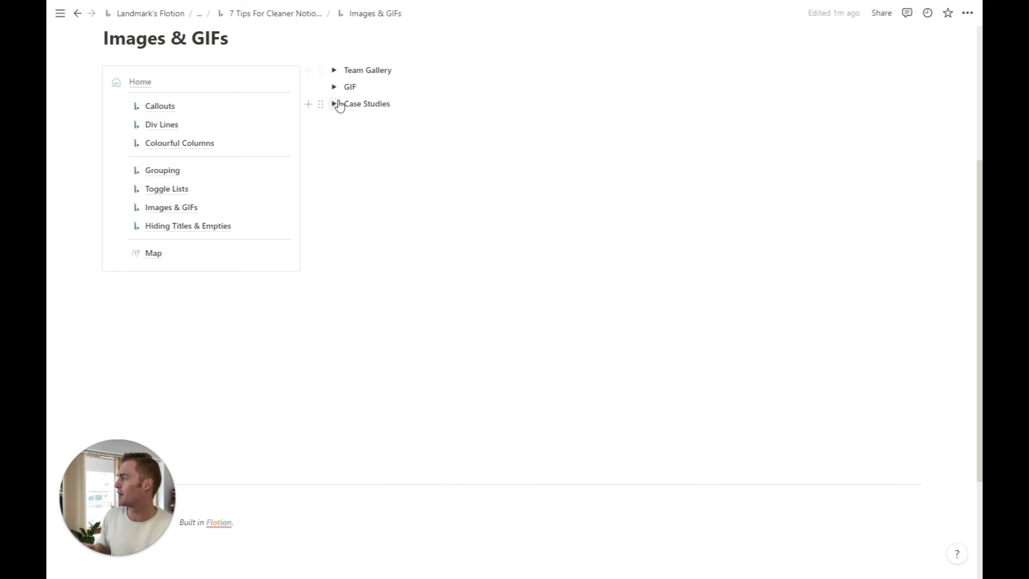
# Step: Expand the GIF section to show its demo, then expand Case Studies
pyautogui.click(334, 85)
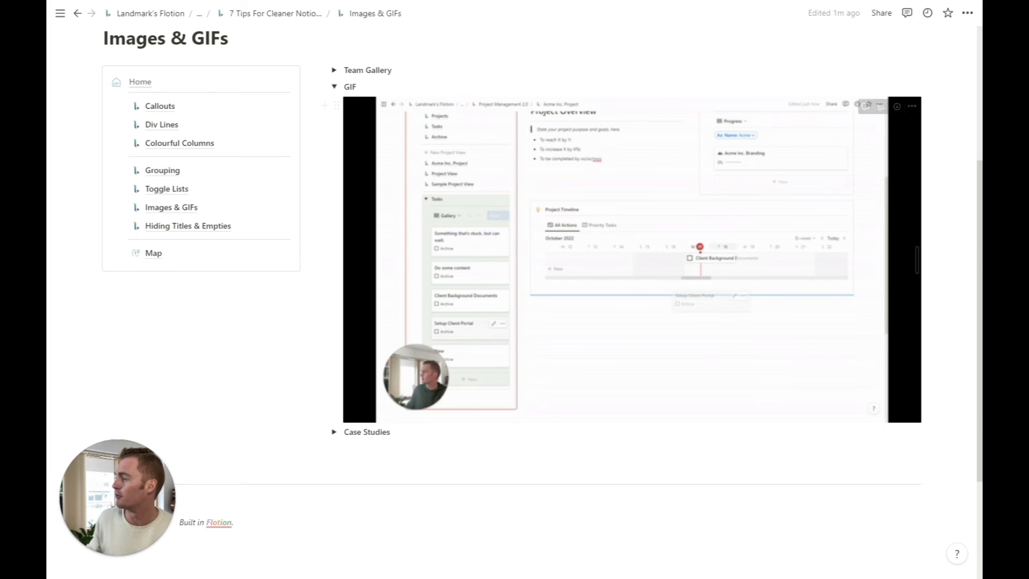
pyautogui.click(334, 86)
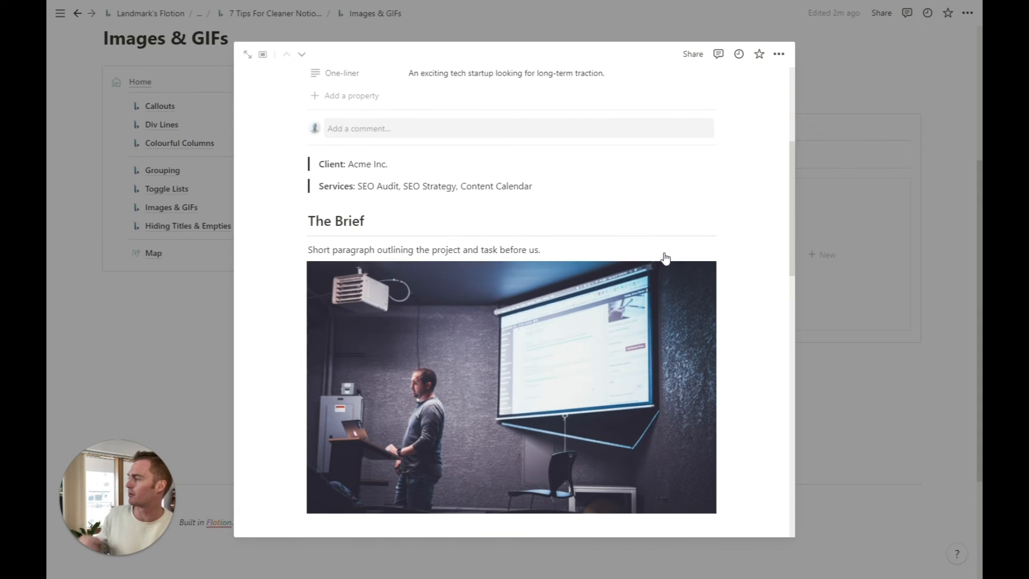
# Step: Scroll through the Case Studies gallery and Acme case study, then go to the Hiding Titles & Empties page
pyautogui.scroll(-3)
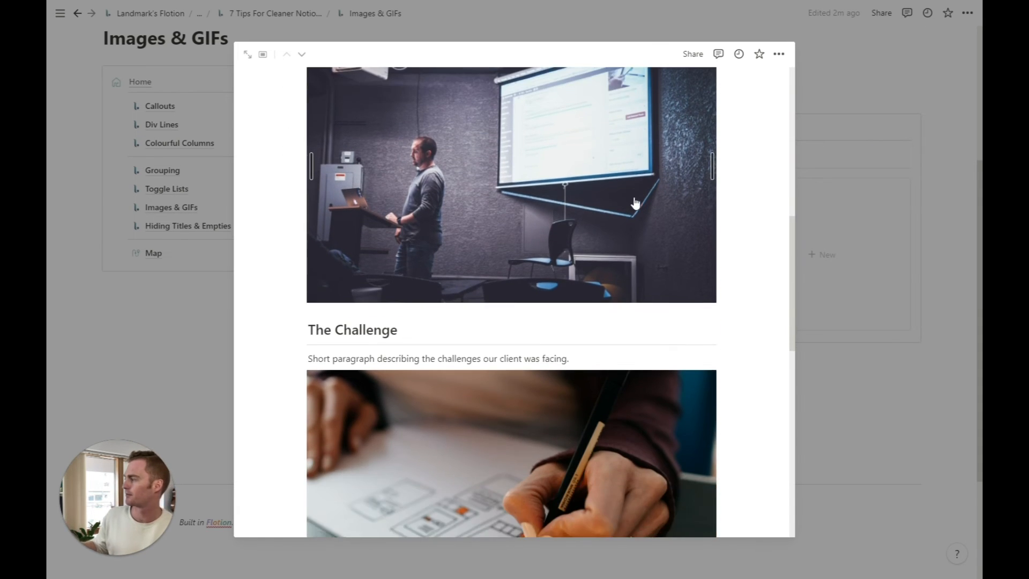
pyautogui.scroll(3)
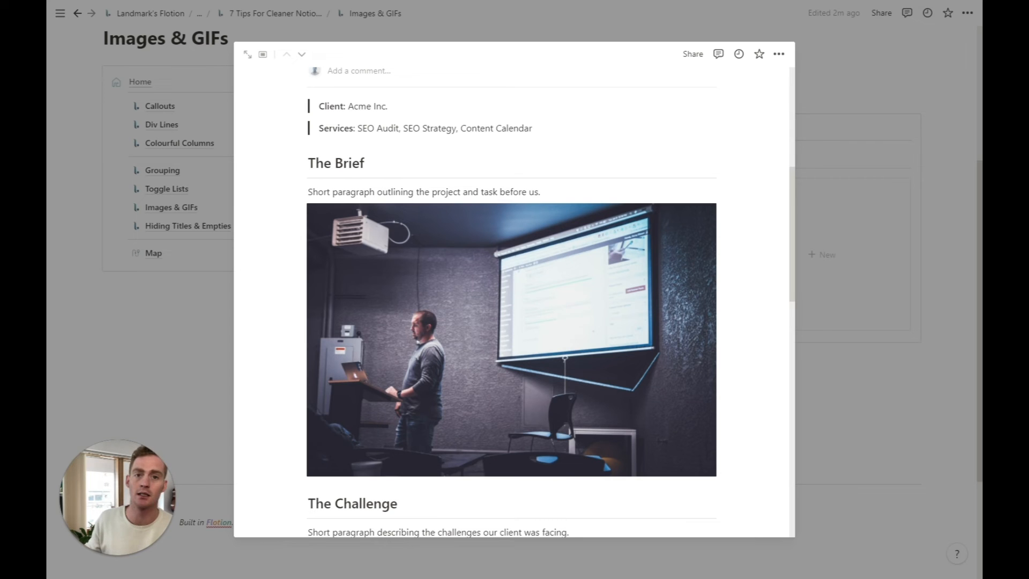
pyautogui.scroll(-3)
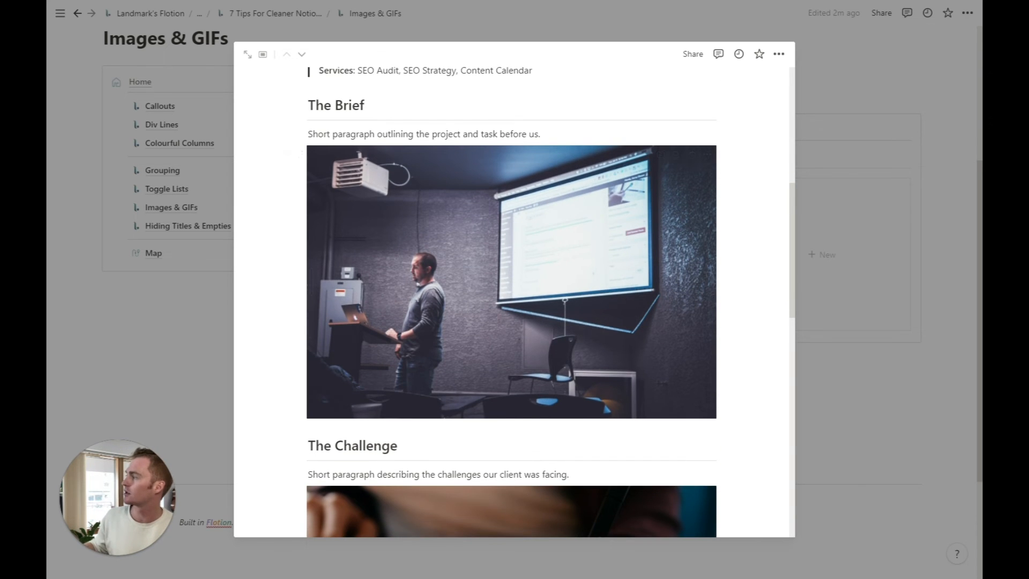
pyautogui.scroll(-3)
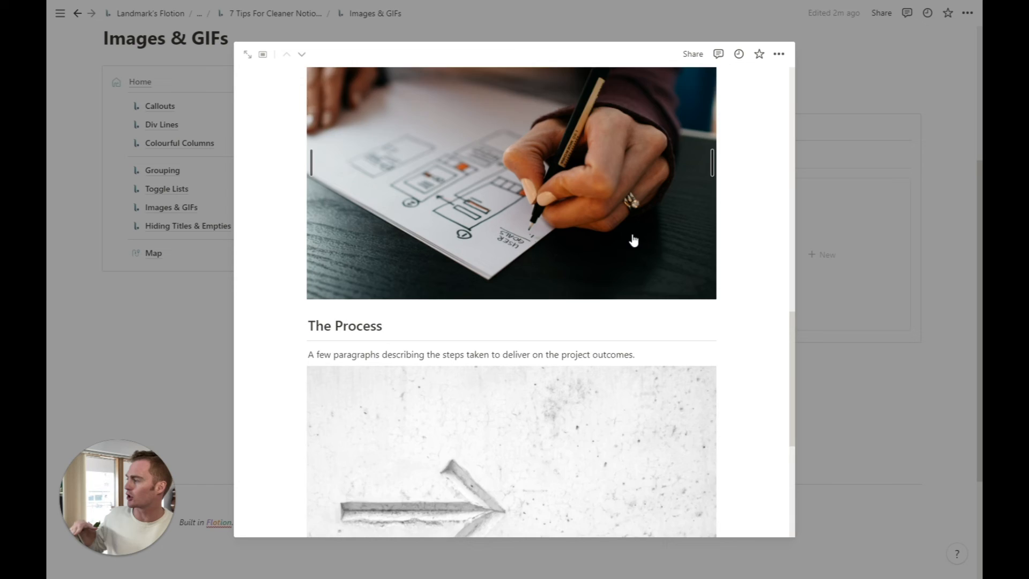
pyautogui.scroll(3)
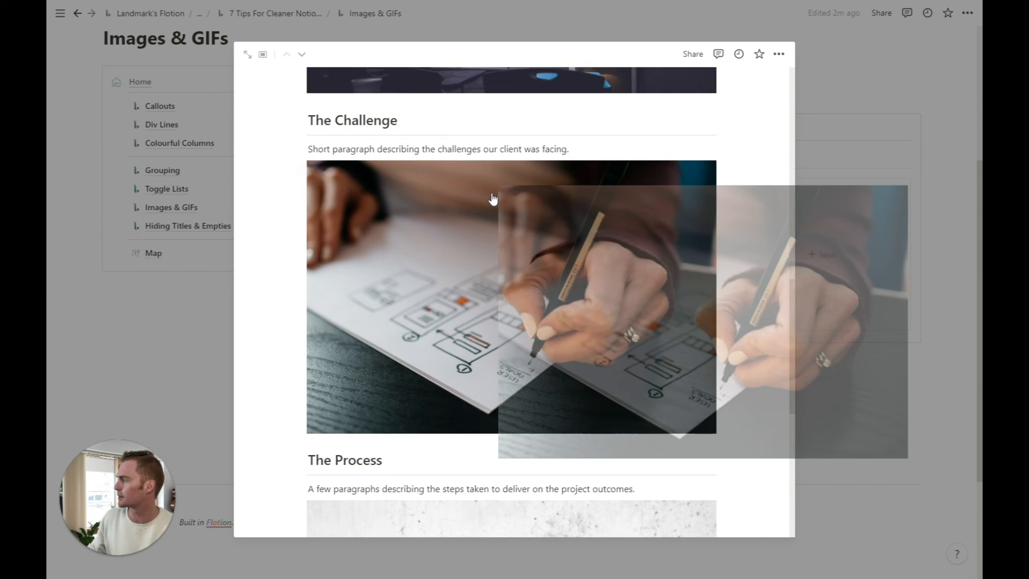
pyautogui.scroll(3)
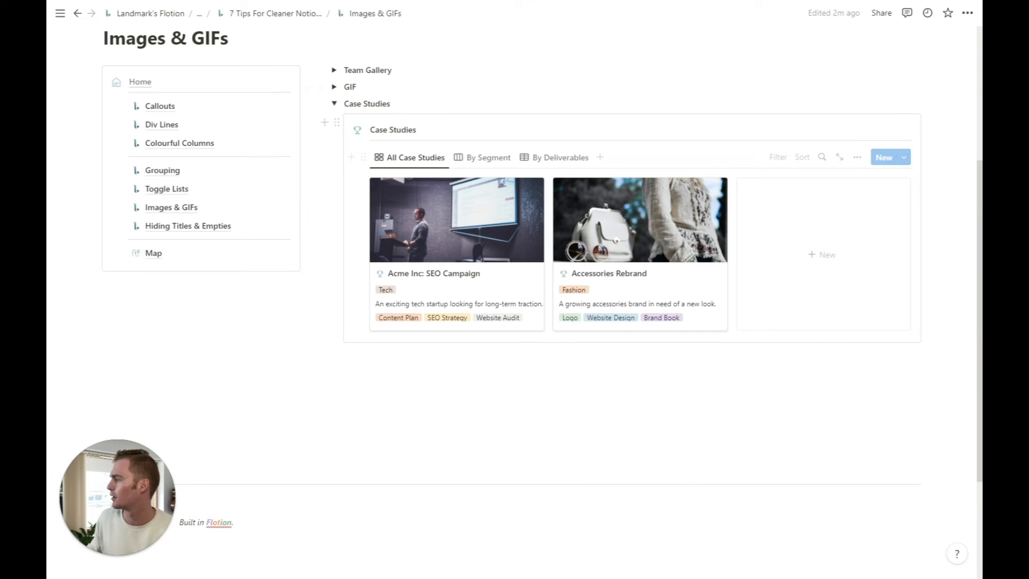
pyautogui.click(187, 226)
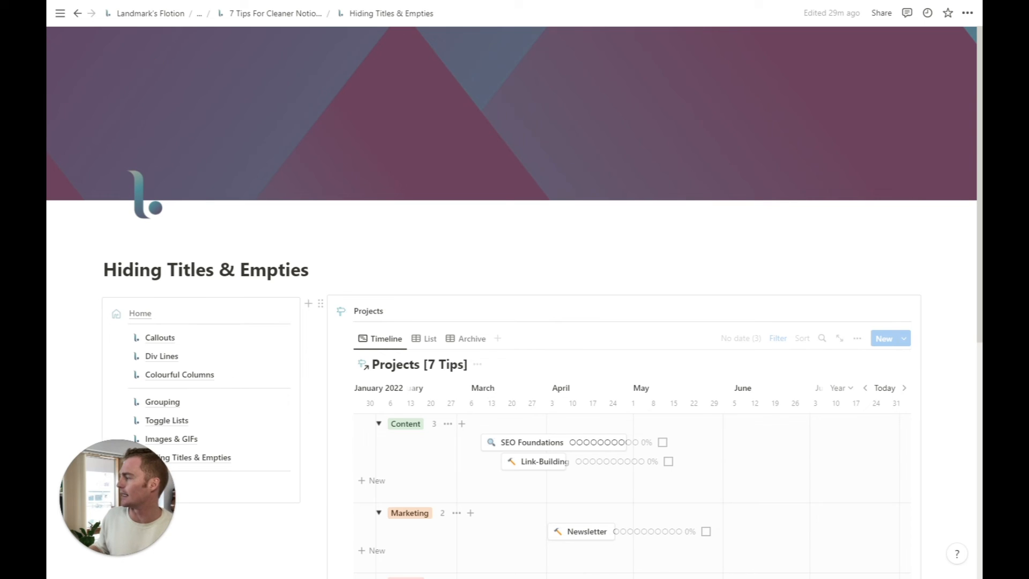
# Step: Bring up the ··· options beside the Projects [7 Tips] database title
pyautogui.scroll(3)
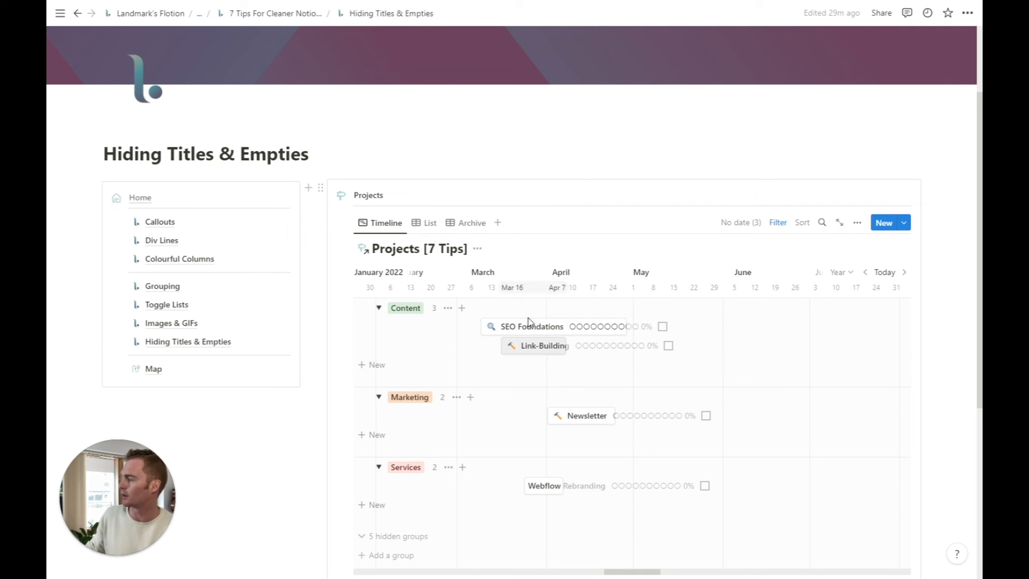
pyautogui.moveTo(433, 253)
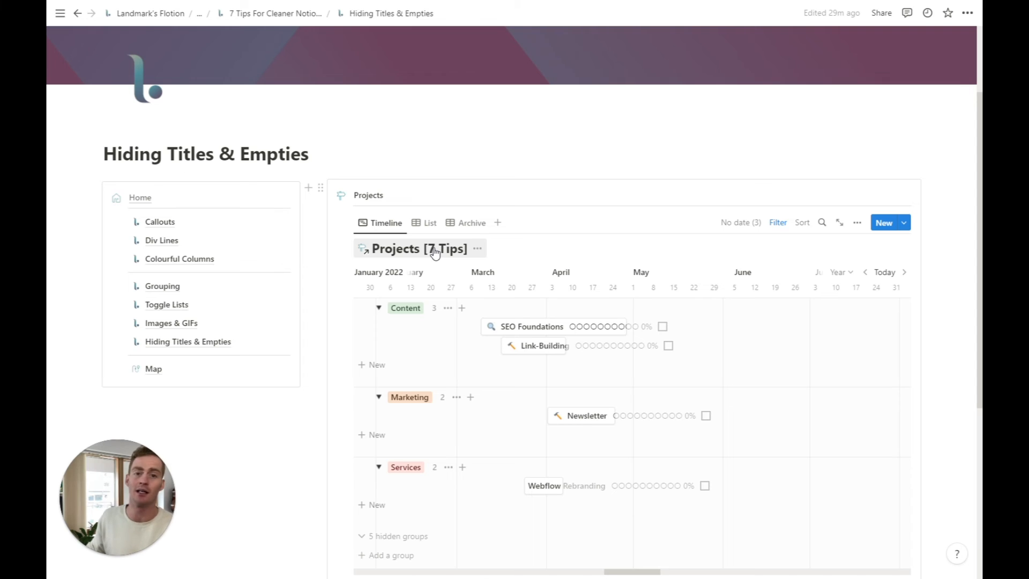
pyautogui.moveTo(464, 256)
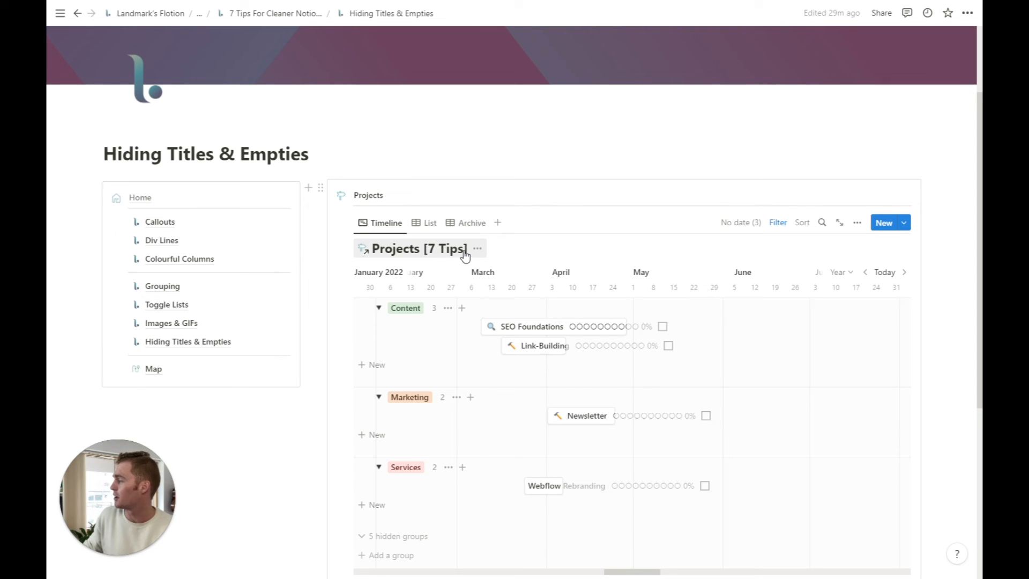
pyautogui.click(476, 247)
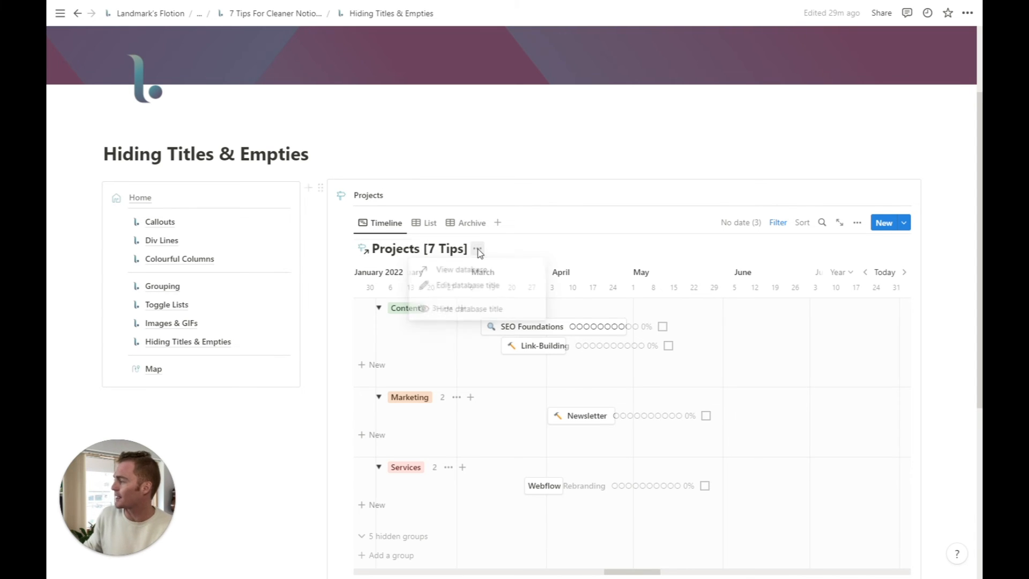
# Step: Choose Hide database title so the Projects timeline starts directly with its tabs
pyautogui.click(466, 309)
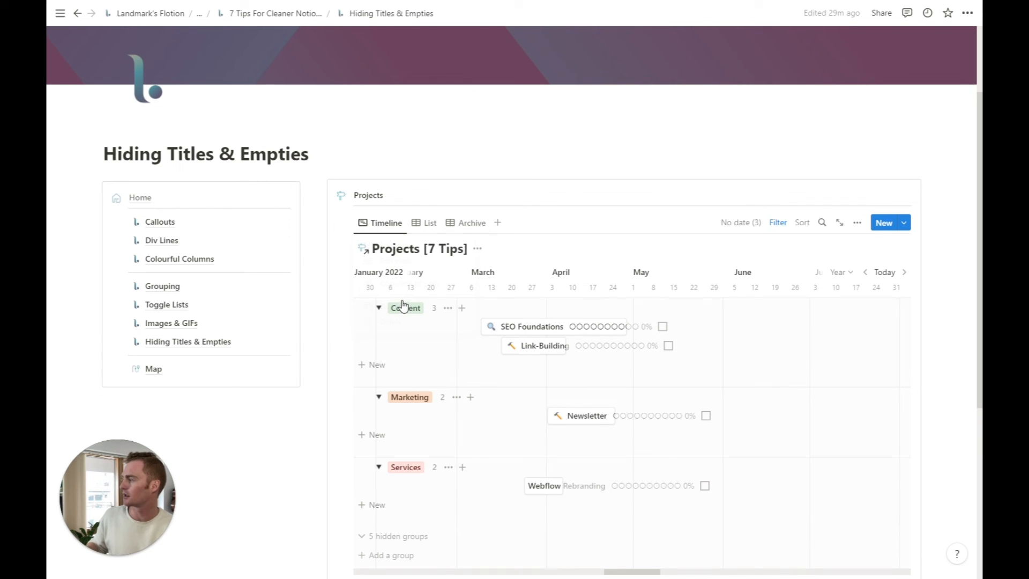
pyautogui.click(477, 248)
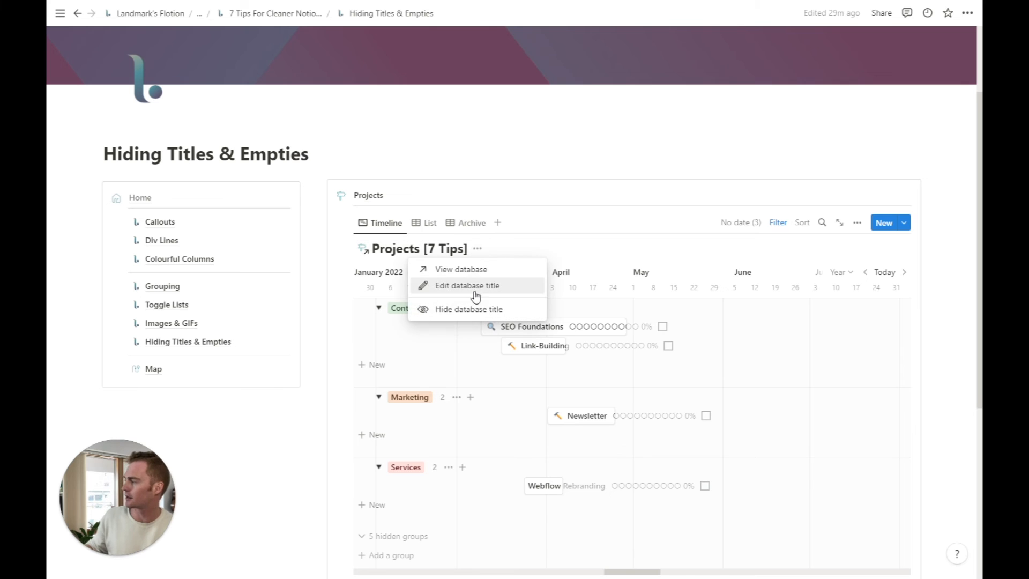
pyautogui.click(469, 309)
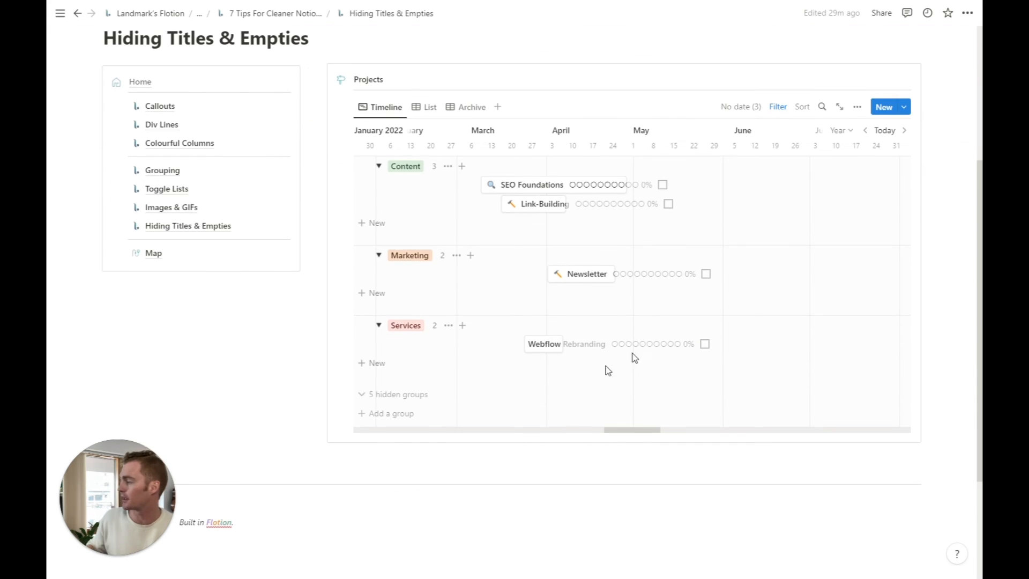
pyautogui.scroll(3)
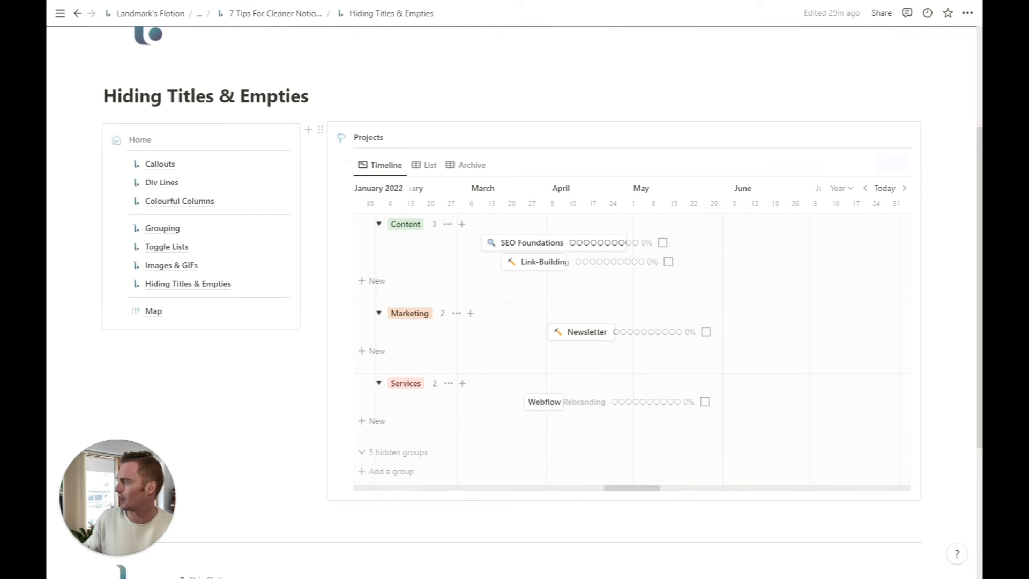
# Step: Reveal the Projects timeline's five hidden empty groups (No Areas, Finances, Personal, Product, The Business)
pyautogui.scroll(-3)
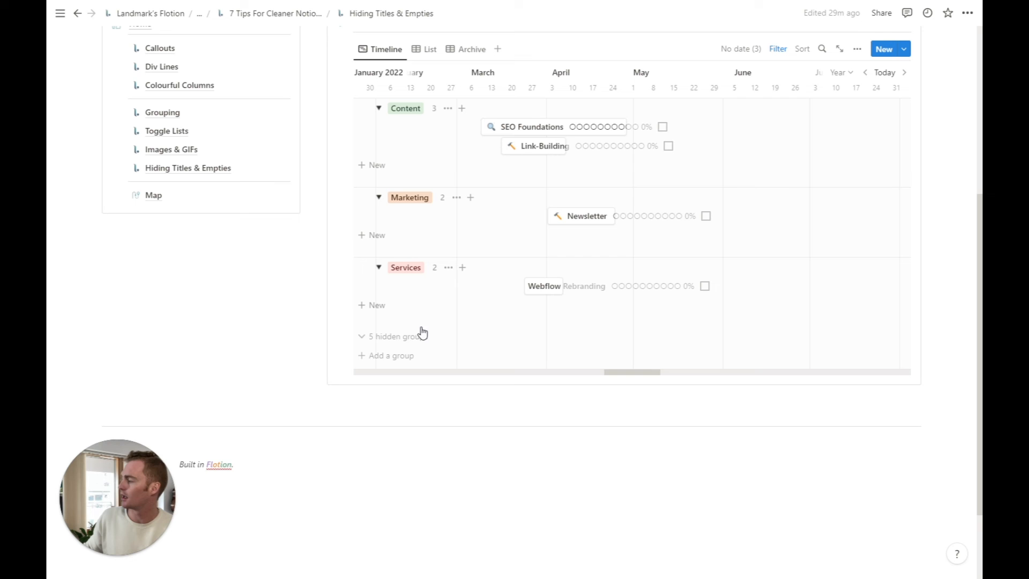
pyautogui.click(393, 335)
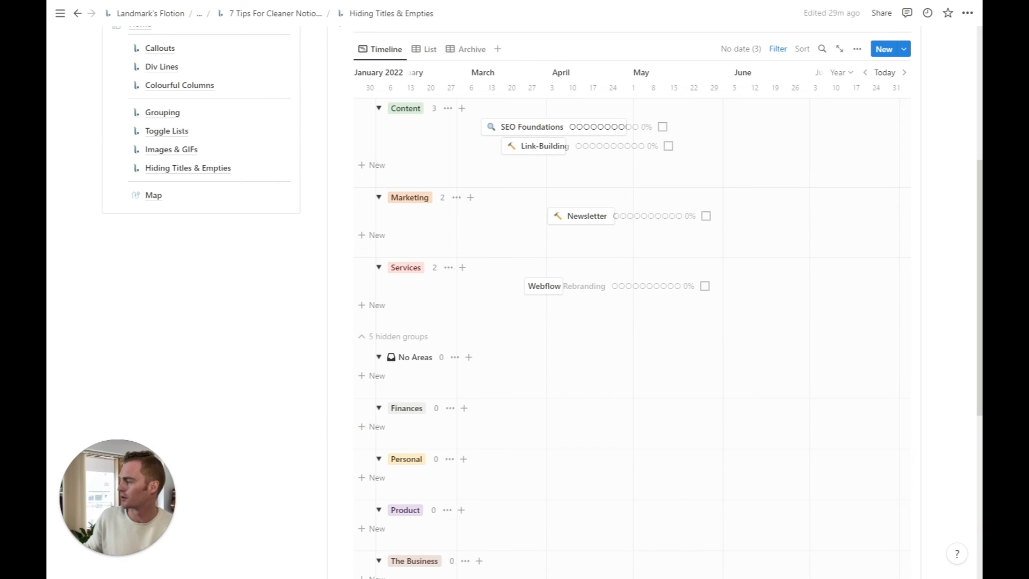
pyautogui.scroll(-3)
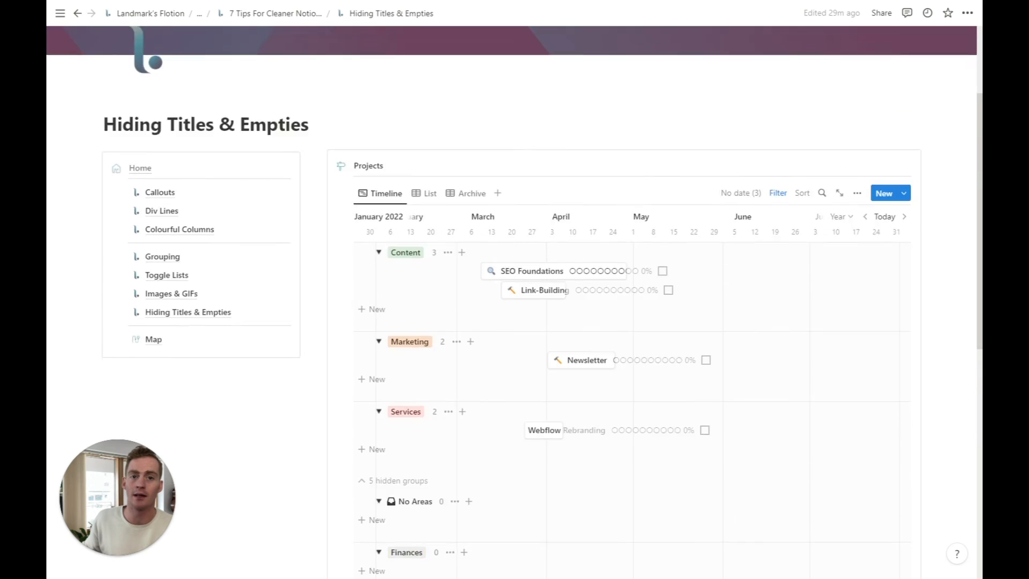
pyautogui.scroll(-3)
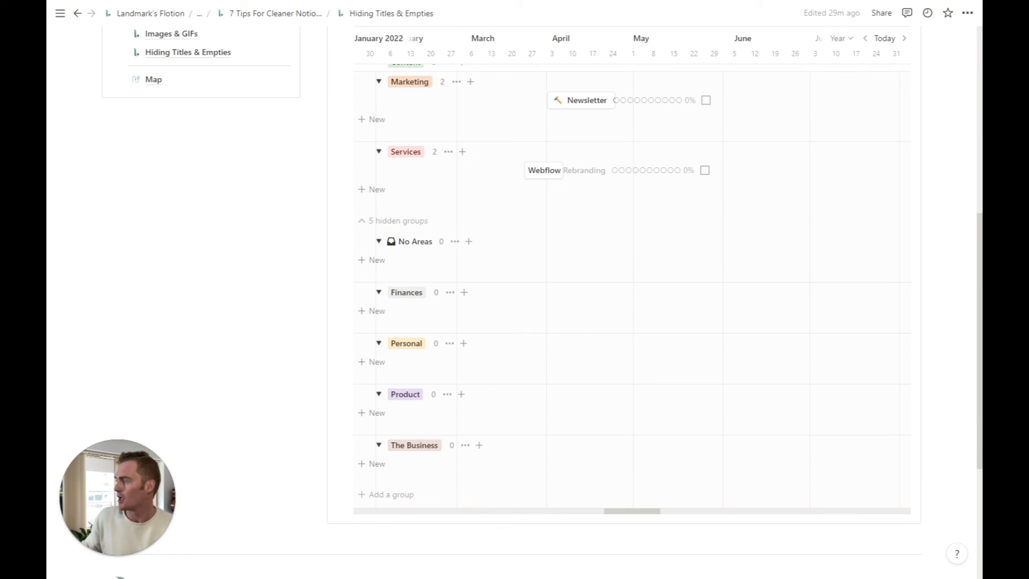
pyautogui.scroll(3)
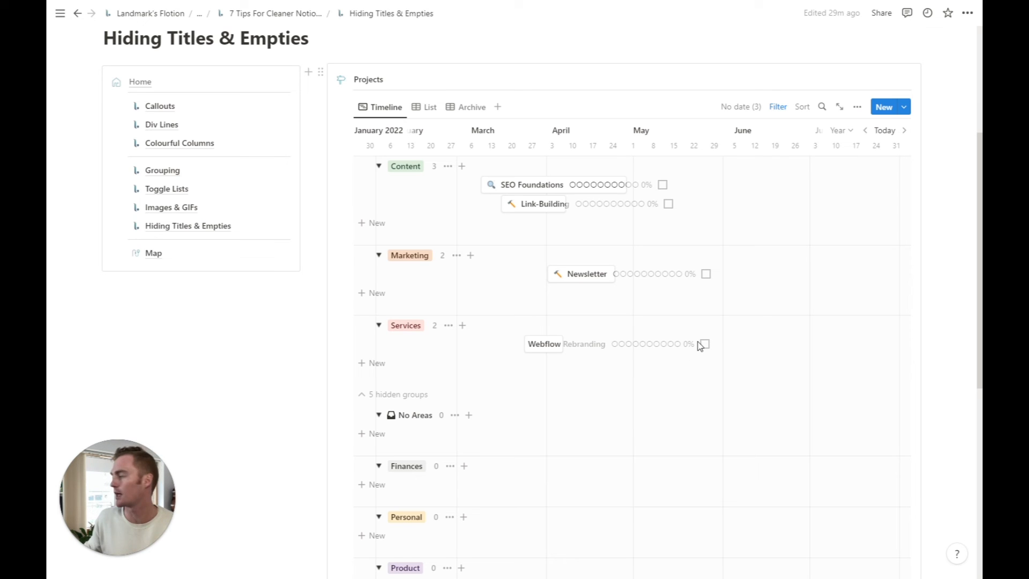
pyautogui.moveTo(364, 429)
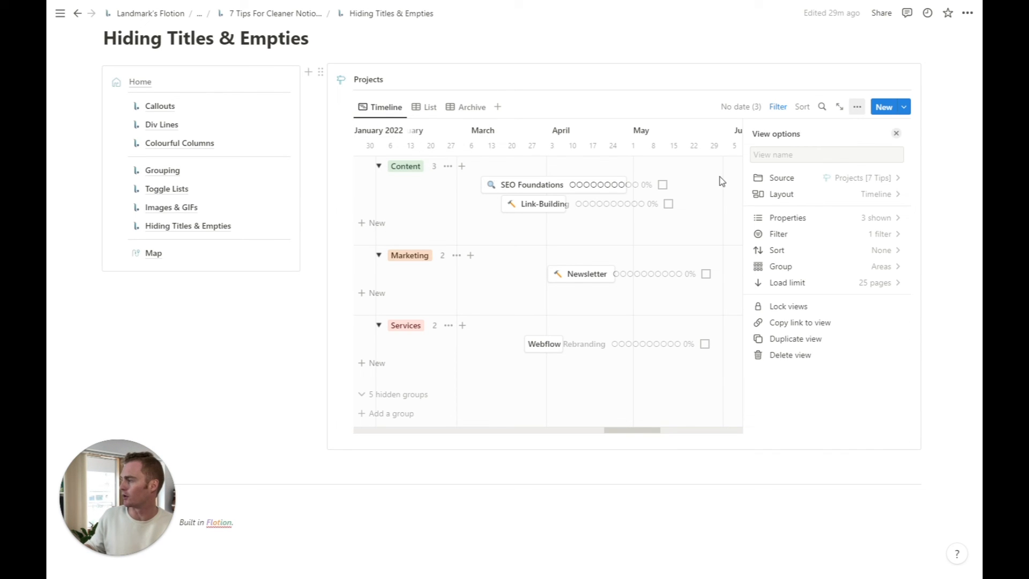
pyautogui.moveTo(828, 265)
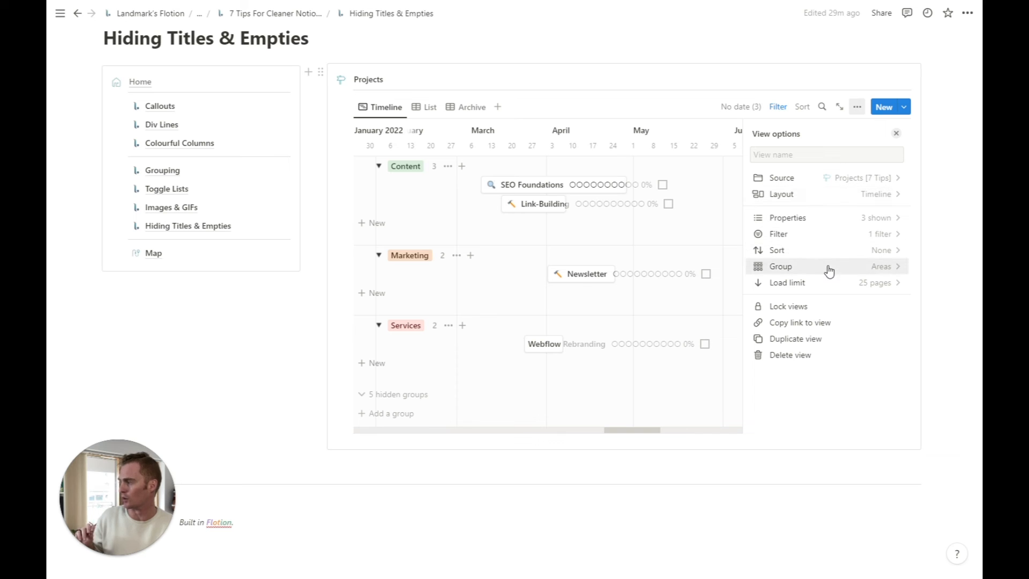
# Step: In the Group settings, turn Hide empty groups off to show them, then back on
pyautogui.click(780, 266)
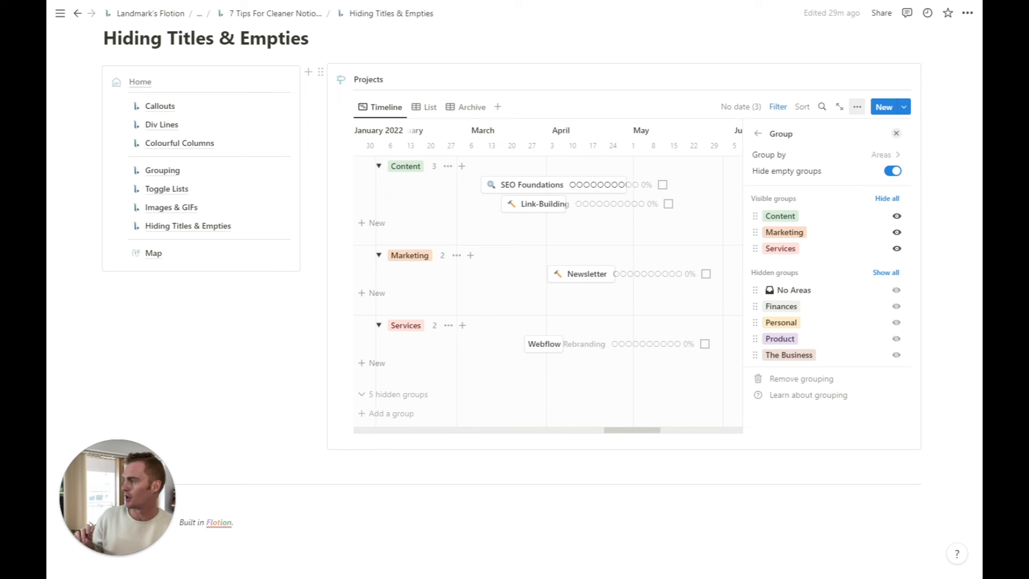
pyautogui.click(892, 170)
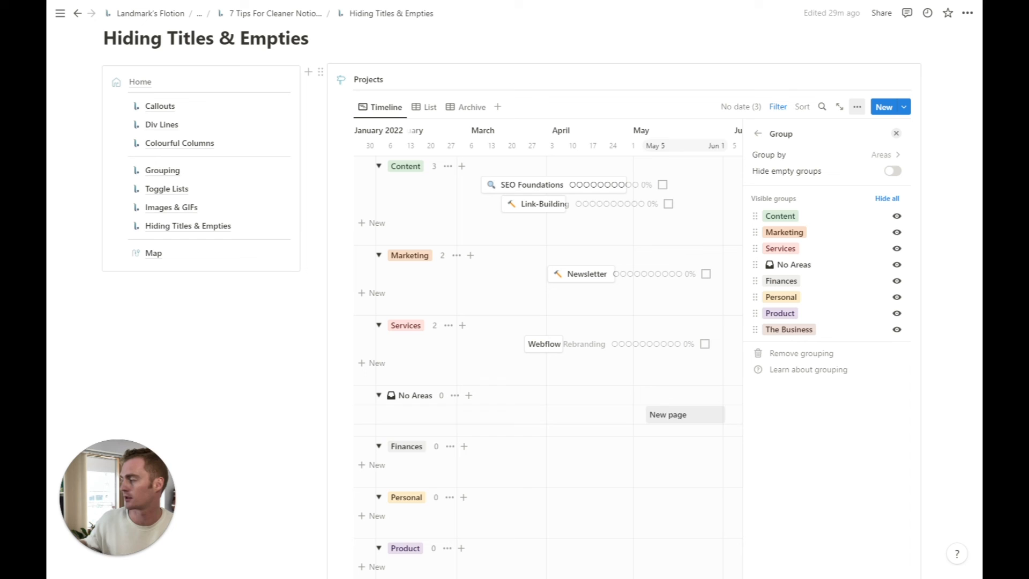
pyautogui.click(891, 170)
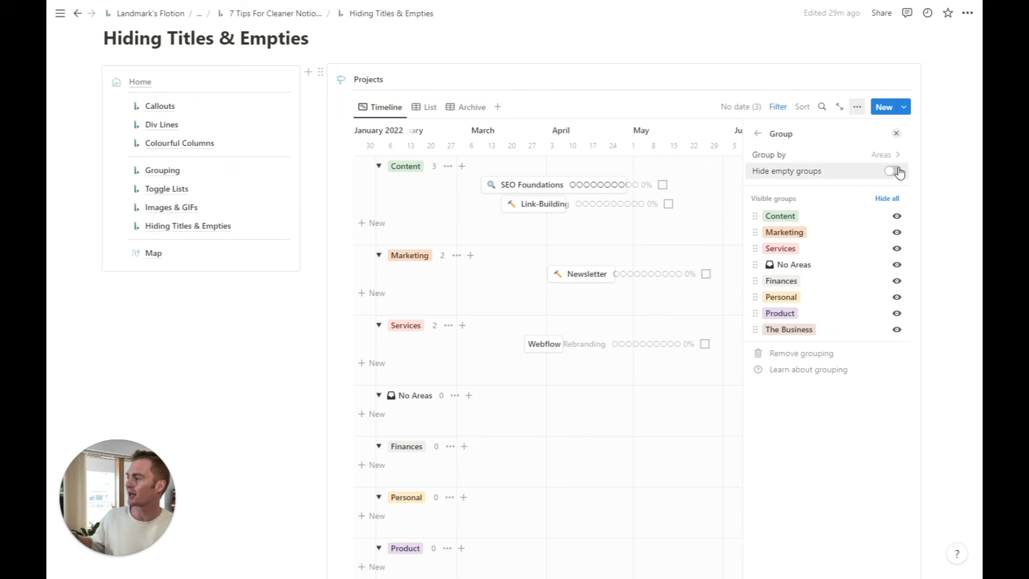
pyautogui.click(890, 170)
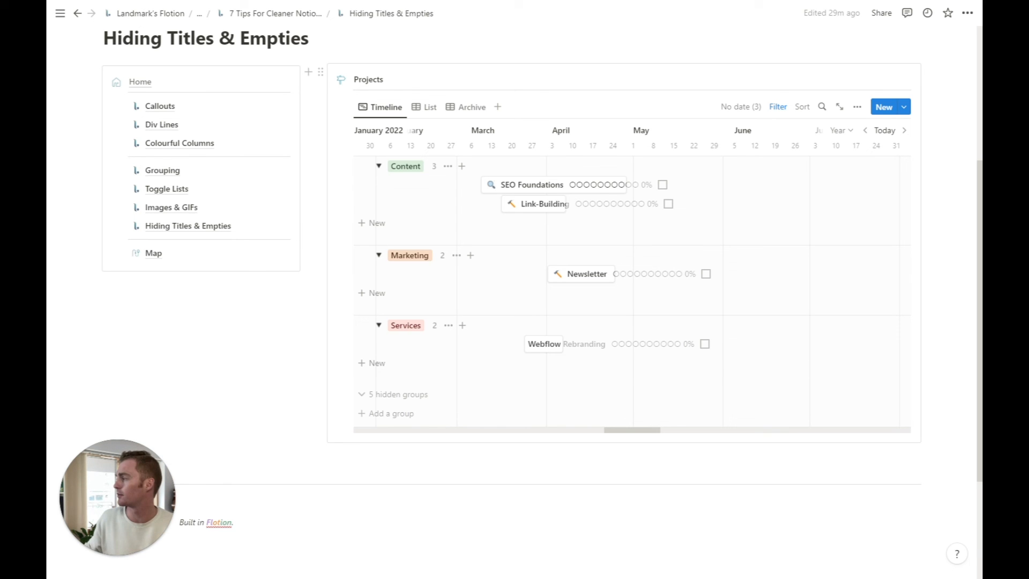
pyautogui.scroll(3)
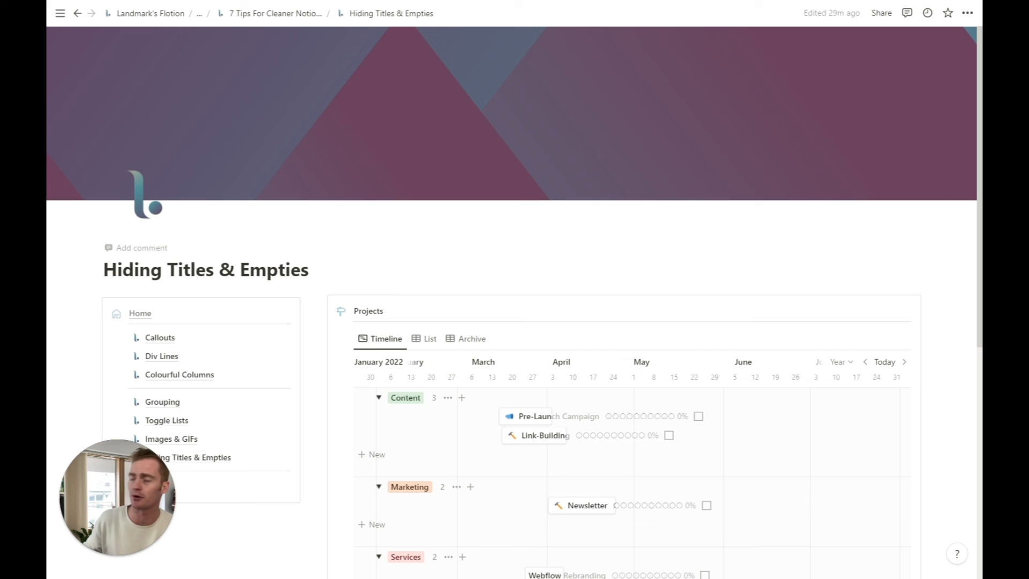
pyautogui.moveTo(964, 13)
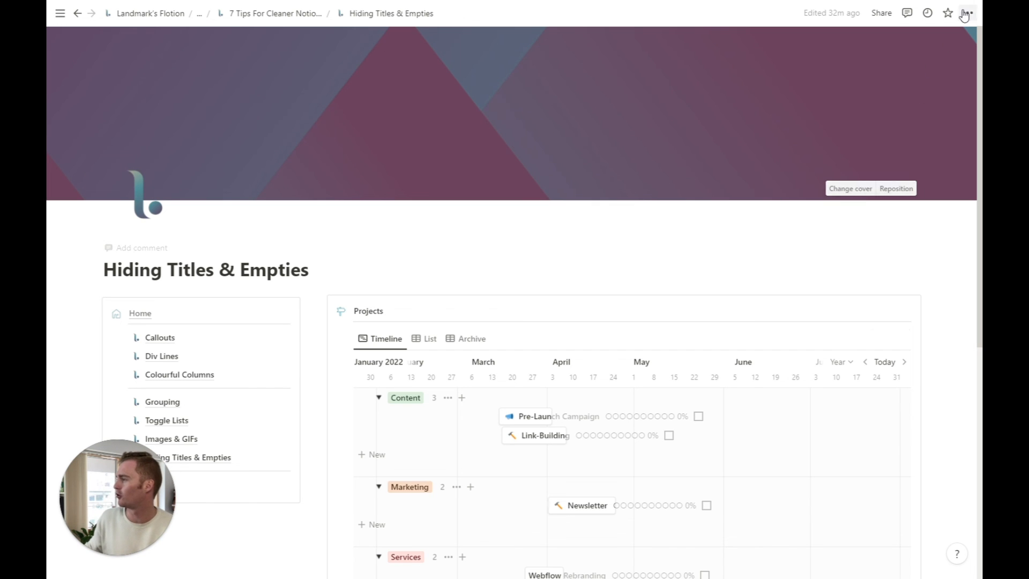
# Step: Show the page style options for Hiding Titles & Empties (small text, full width)
pyautogui.click(965, 13)
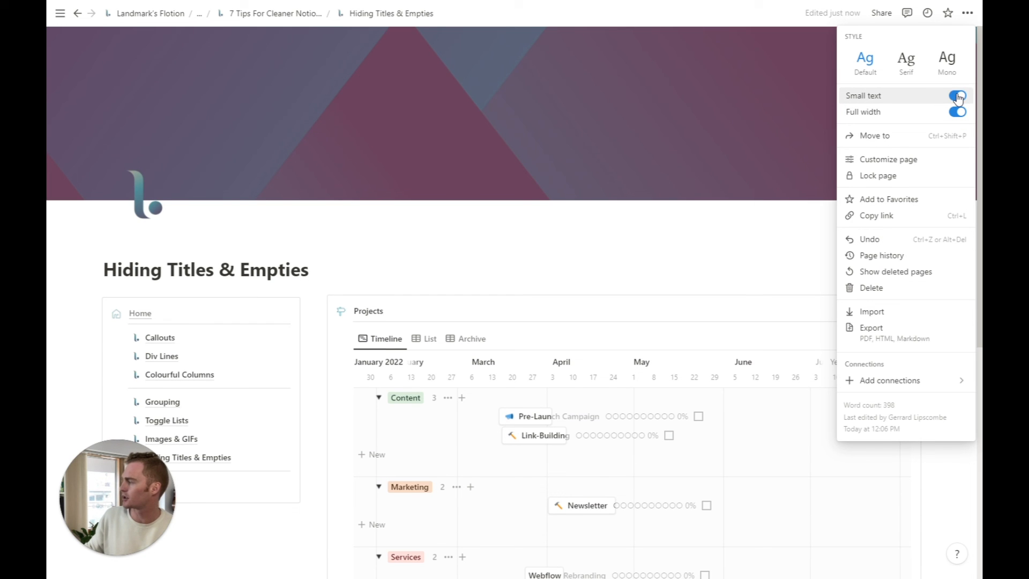
# Step: Preview the page at narrow width, restore Full width, and dismiss the page menu
pyautogui.click(956, 112)
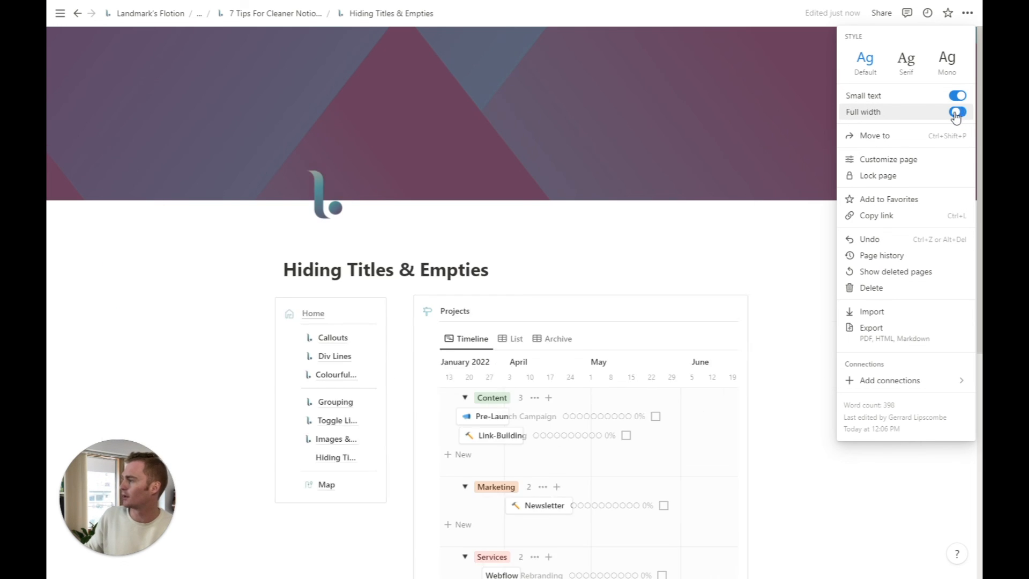
pyautogui.click(955, 112)
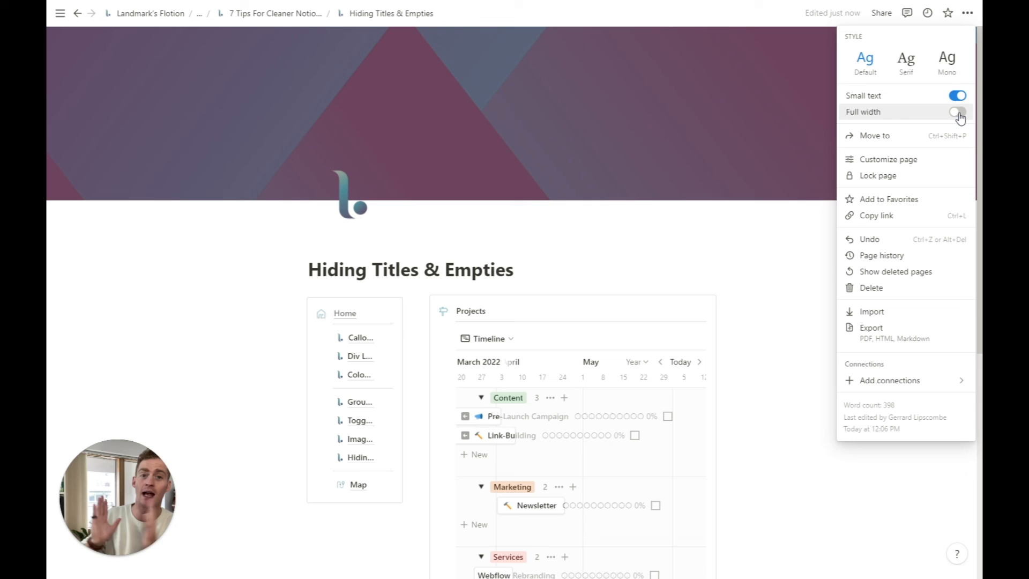
pyautogui.click(957, 112)
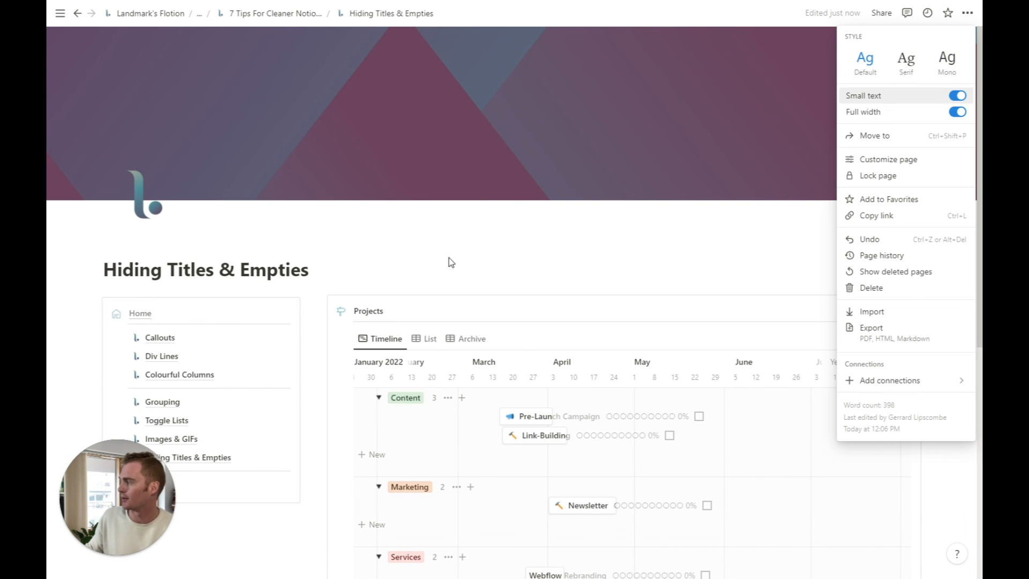
pyautogui.click(451, 261)
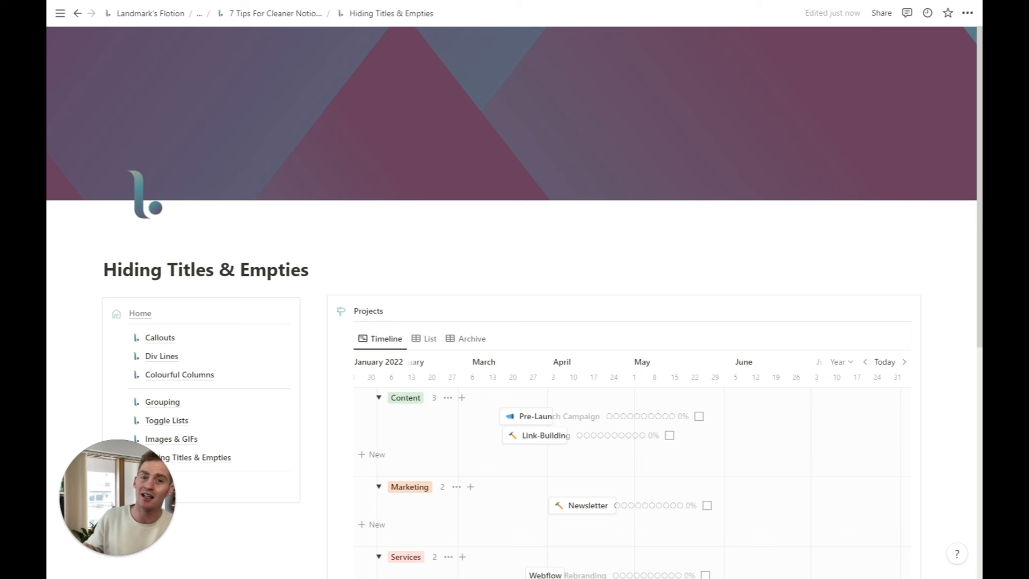